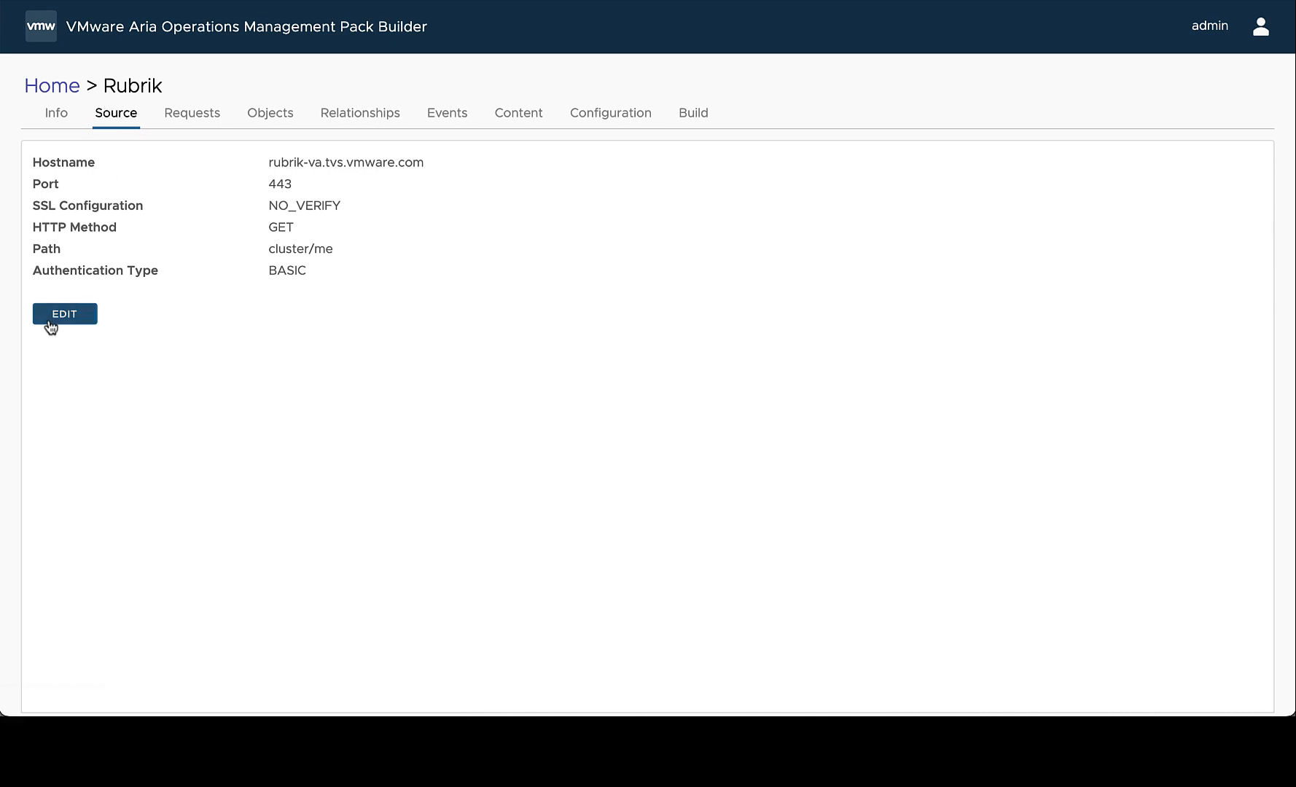
Step: Start editing the Rubrik source from its Source tab
left_click(64, 313)
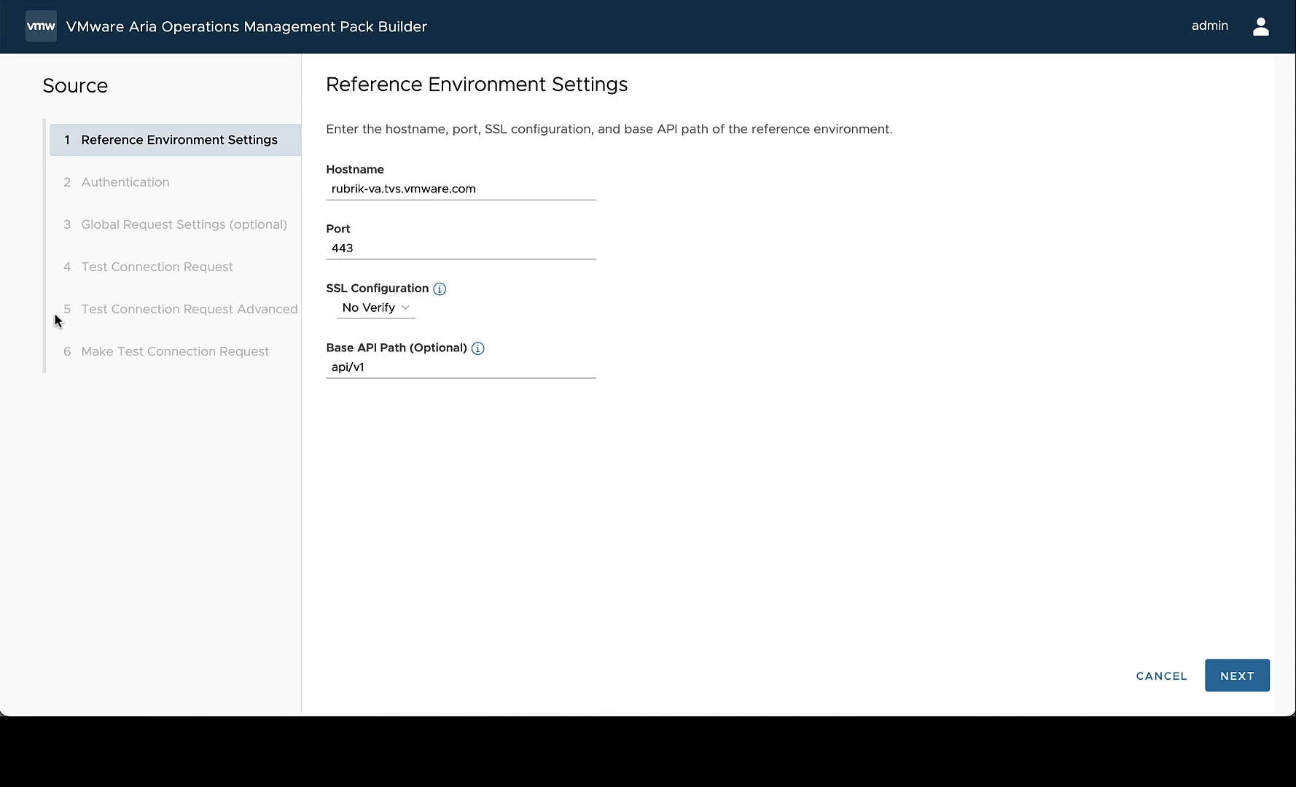
mouse_move(1239, 373)
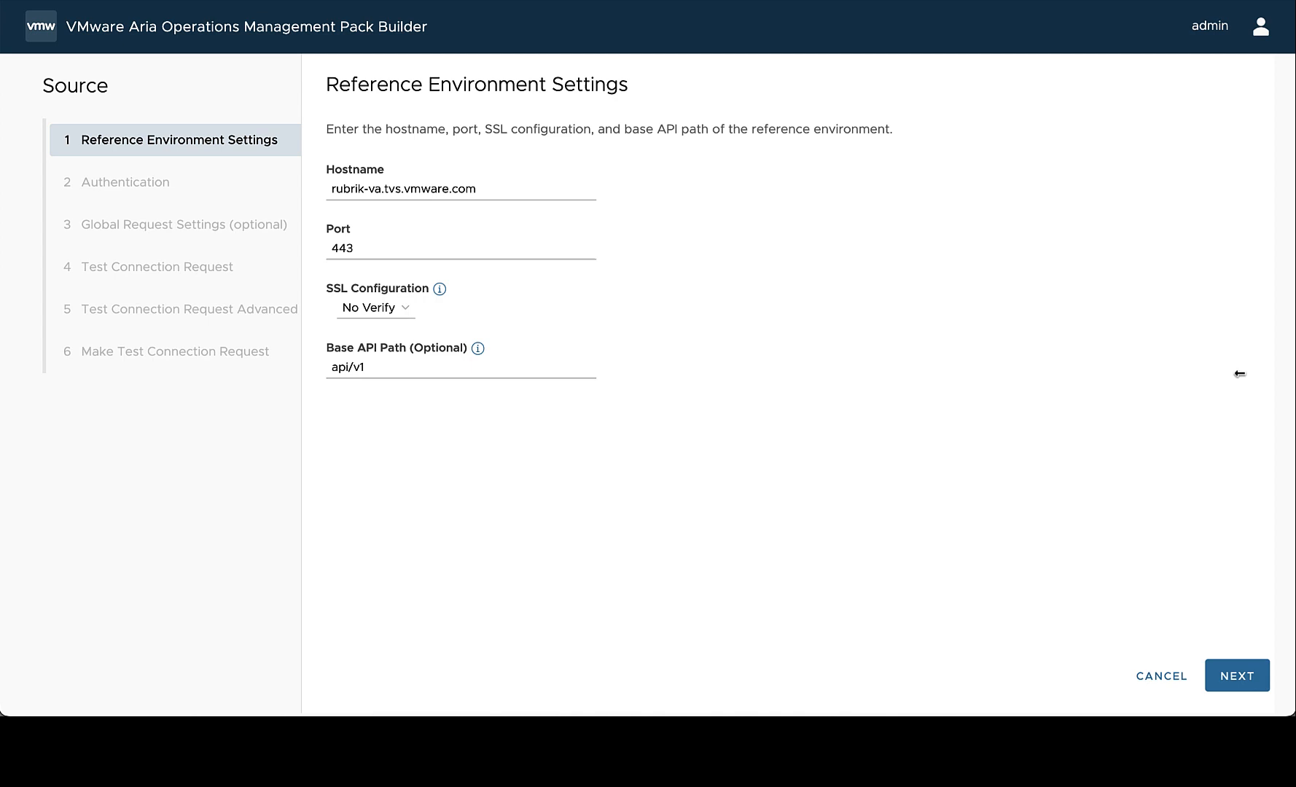
Step: On the Authentication step, set 'Will session authentication be used?' to Yes
left_click(1236, 675)
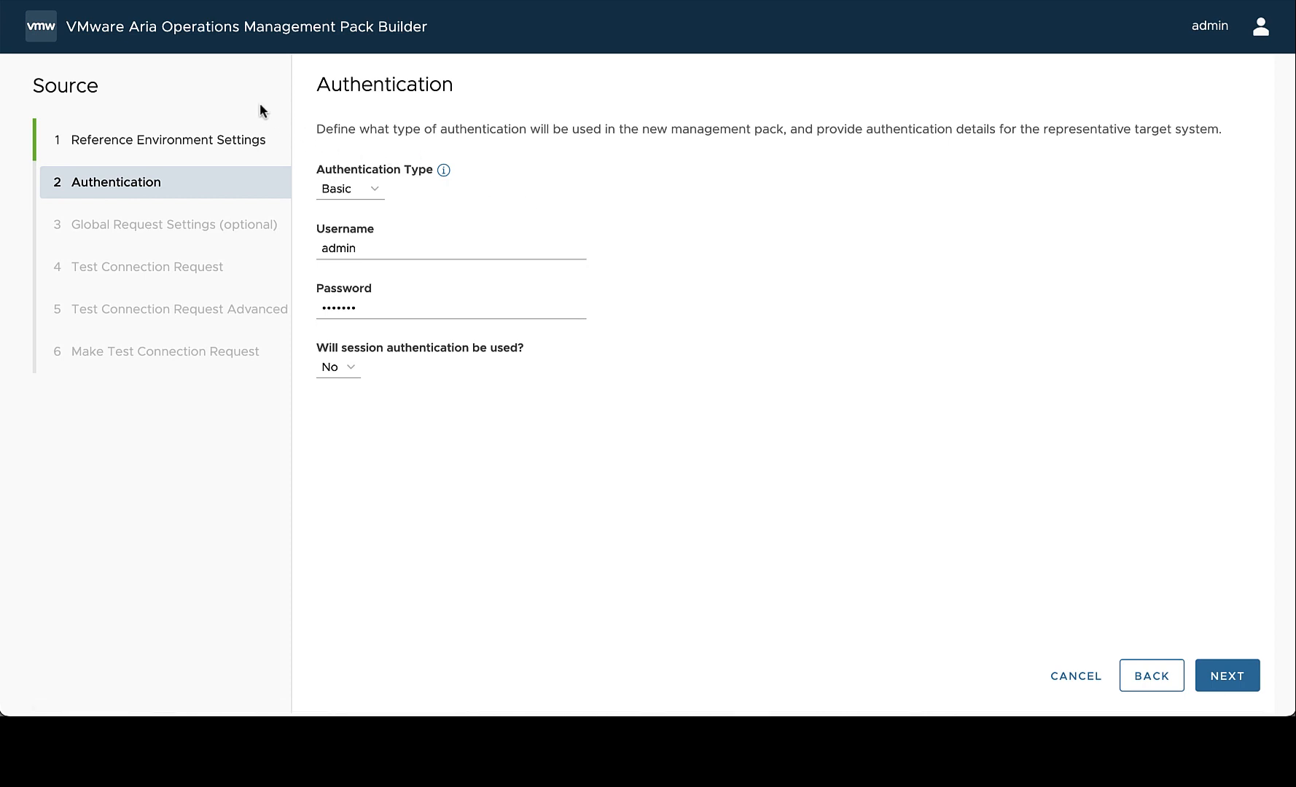
mouse_move(398, 140)
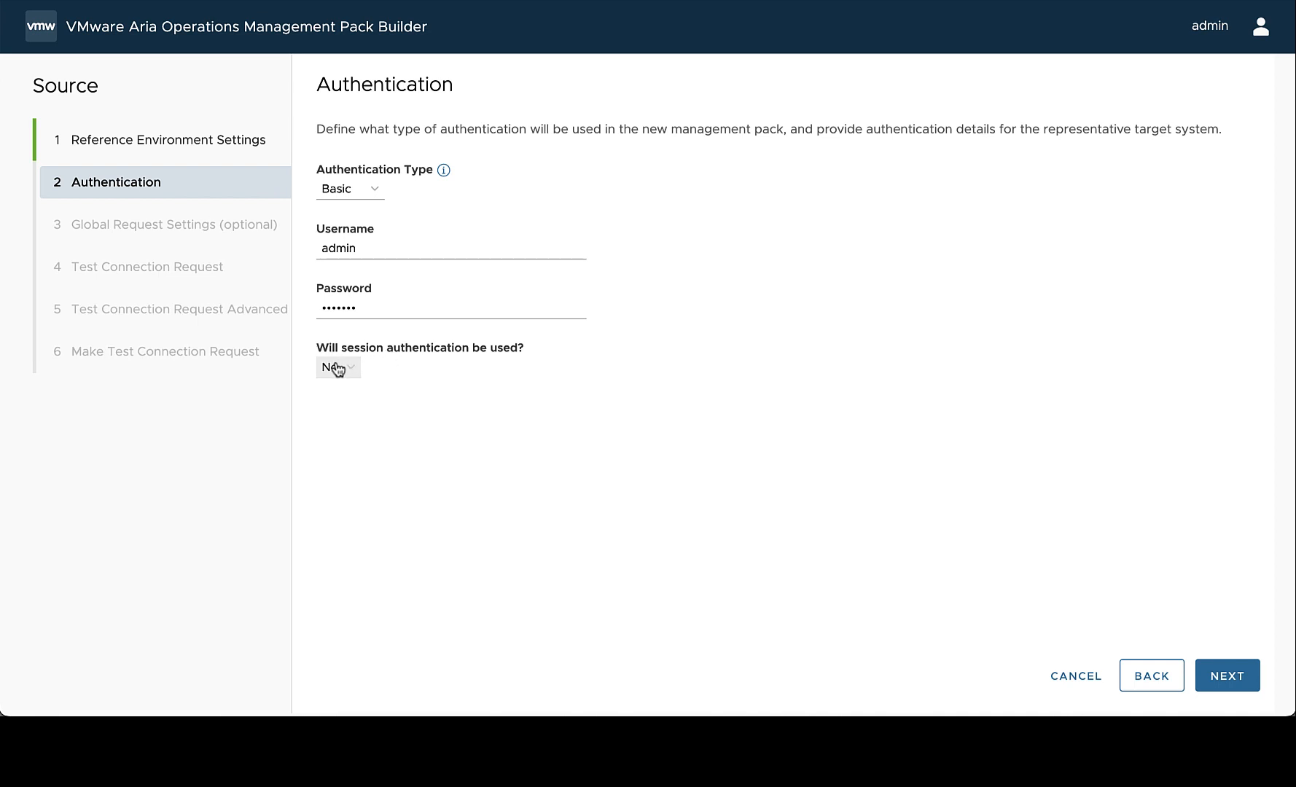
left_click(337, 367)
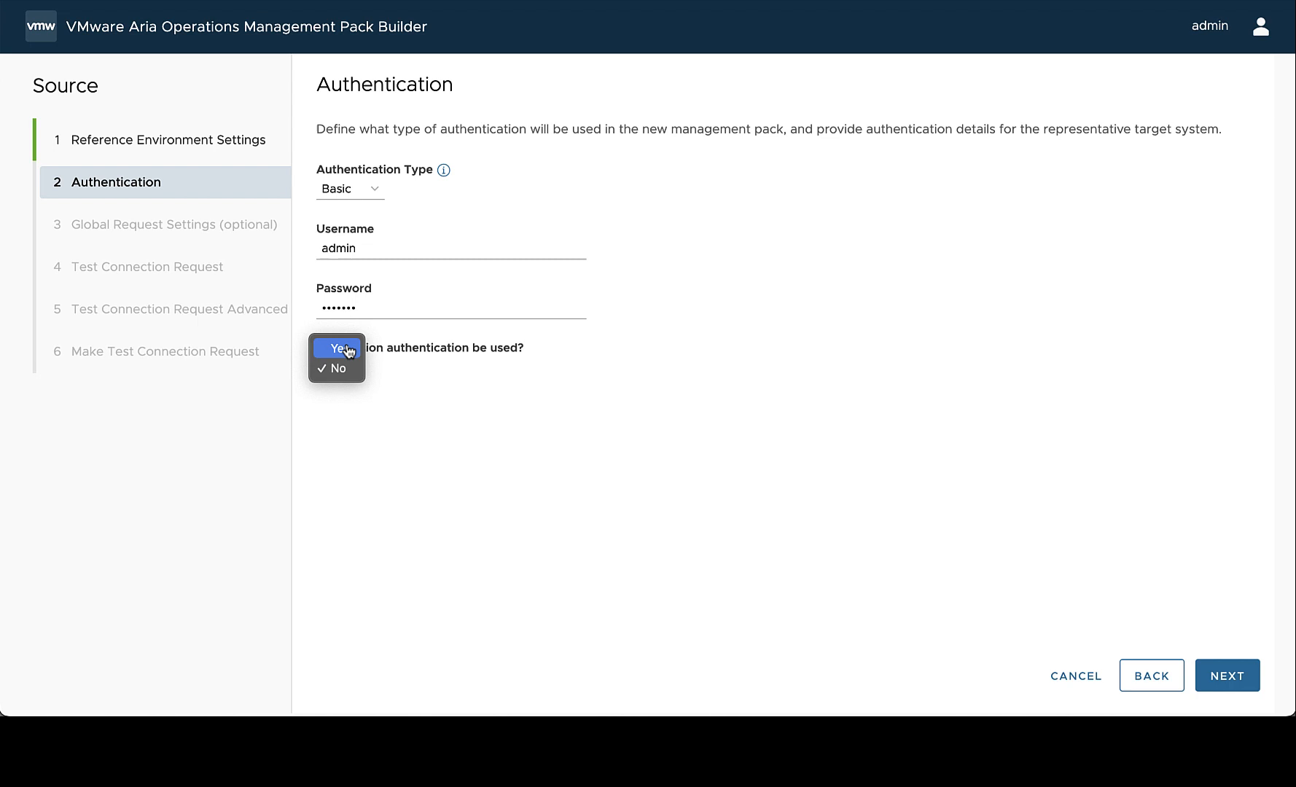
left_click(336, 347)
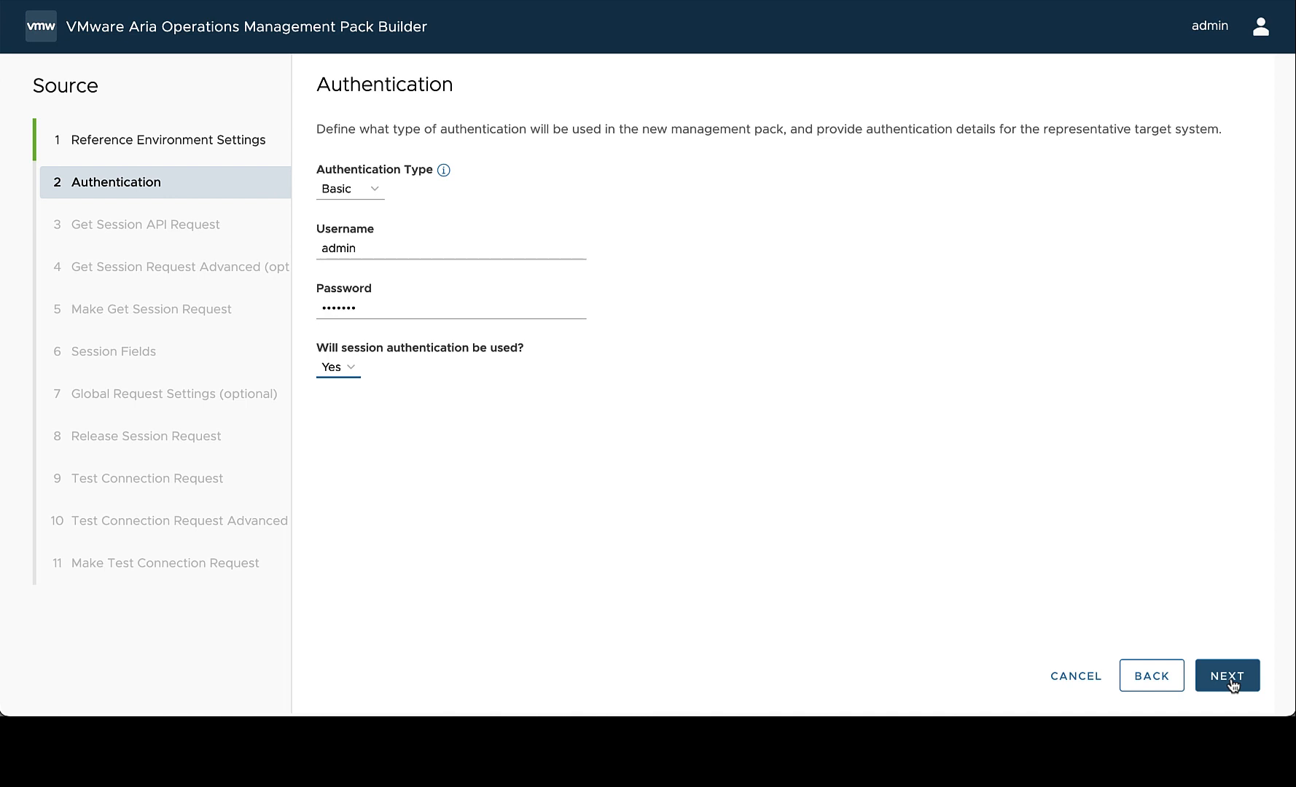
Step: Configure the get-session request as POST with API path 'session'
left_click(1226, 675)
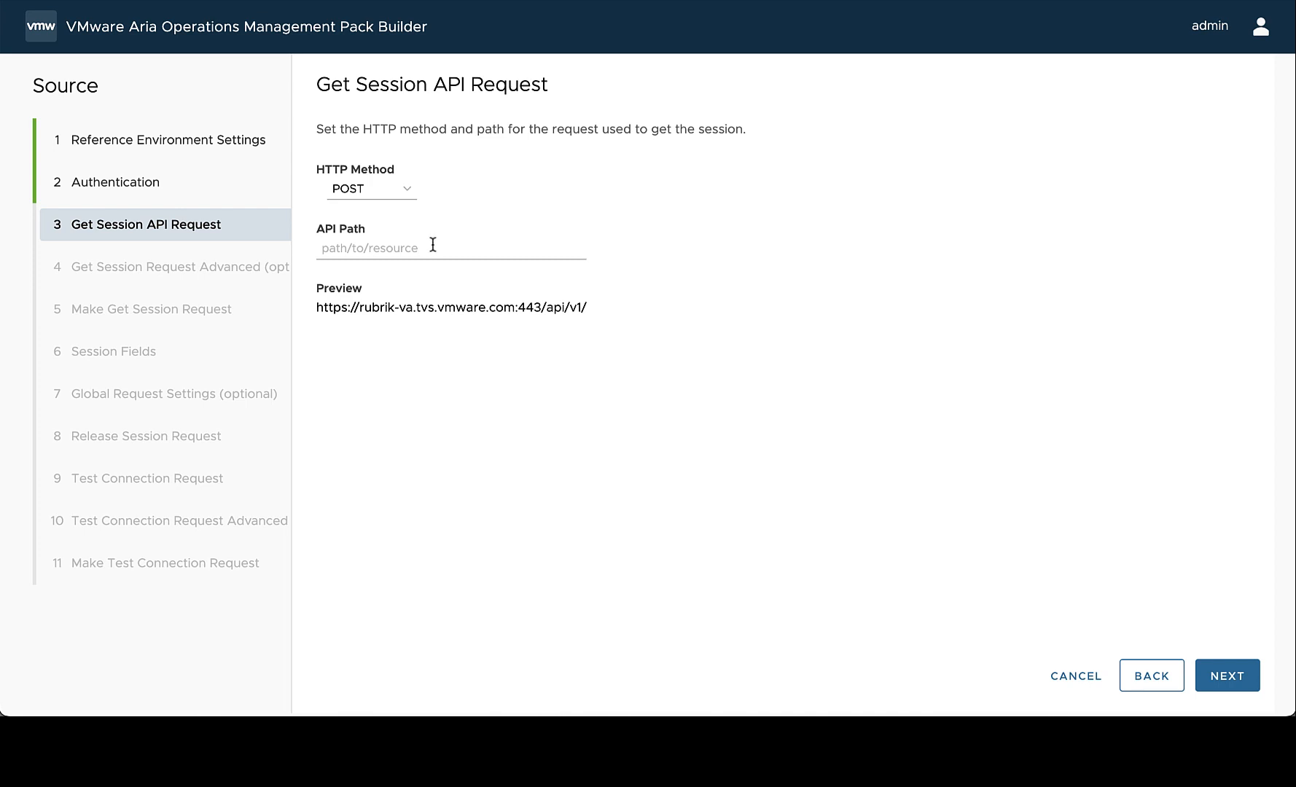
type("s")
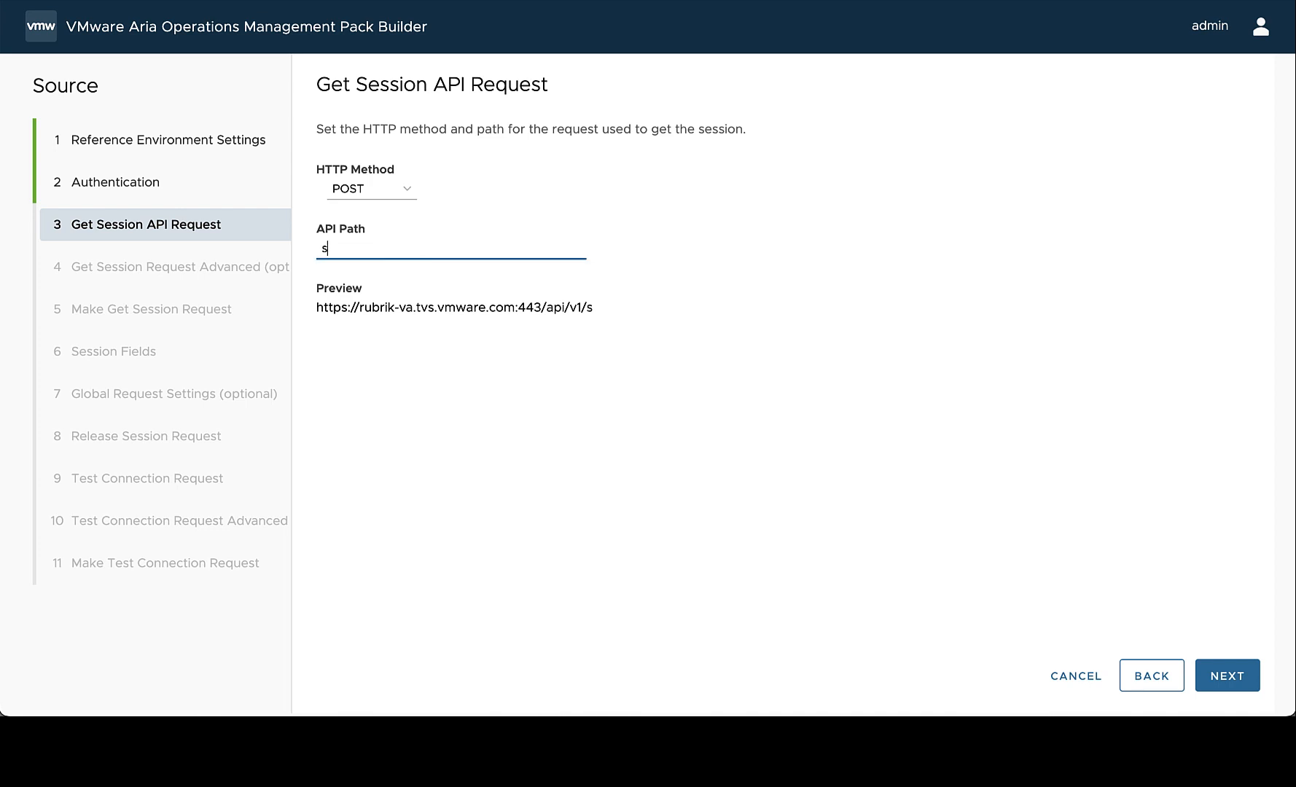
type("ession")
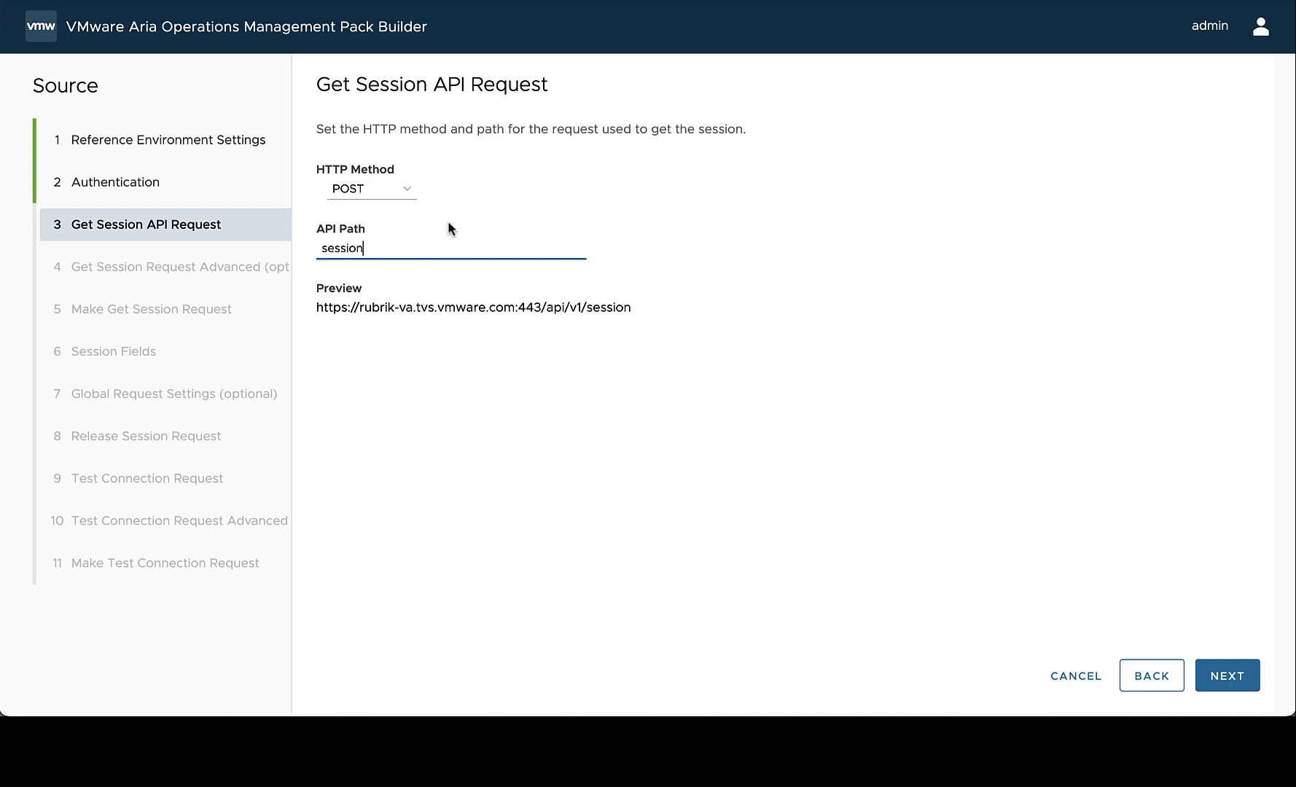
mouse_move(371, 188)
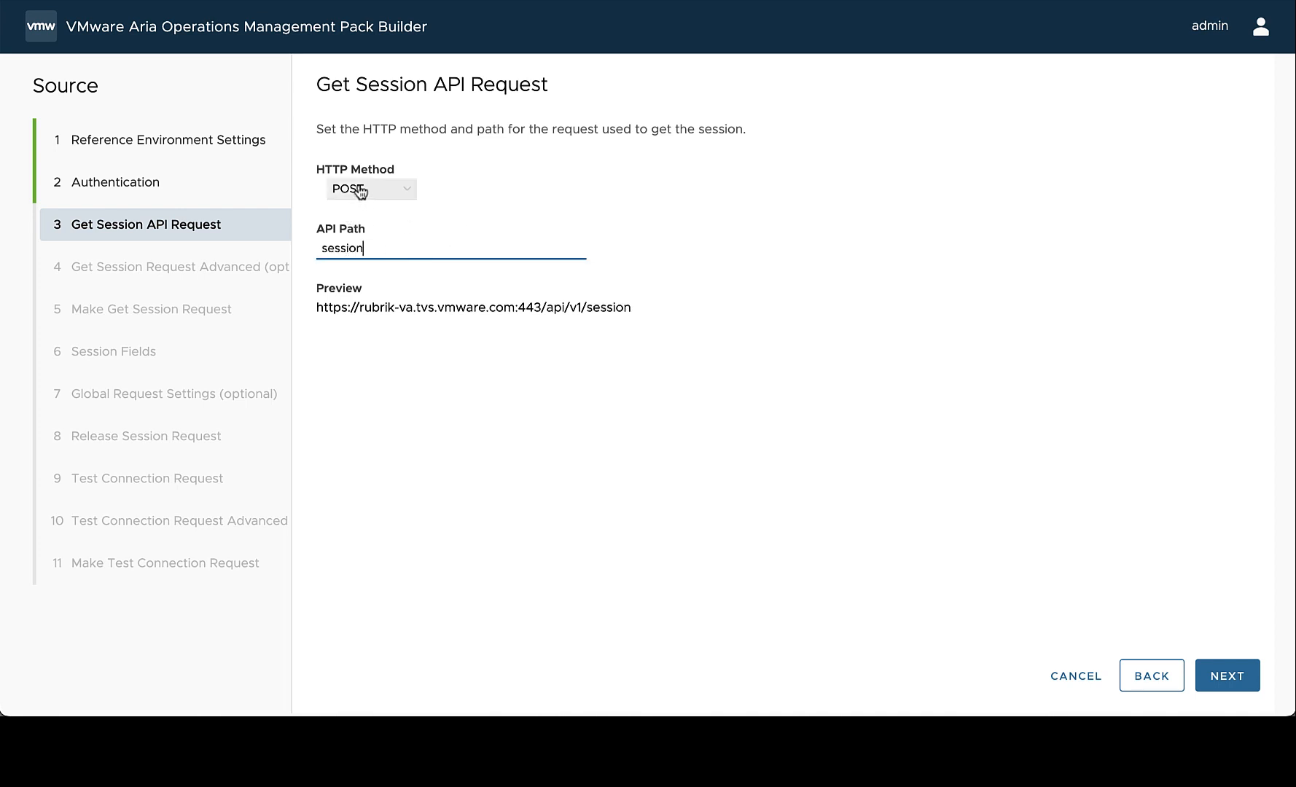
mouse_move(368, 188)
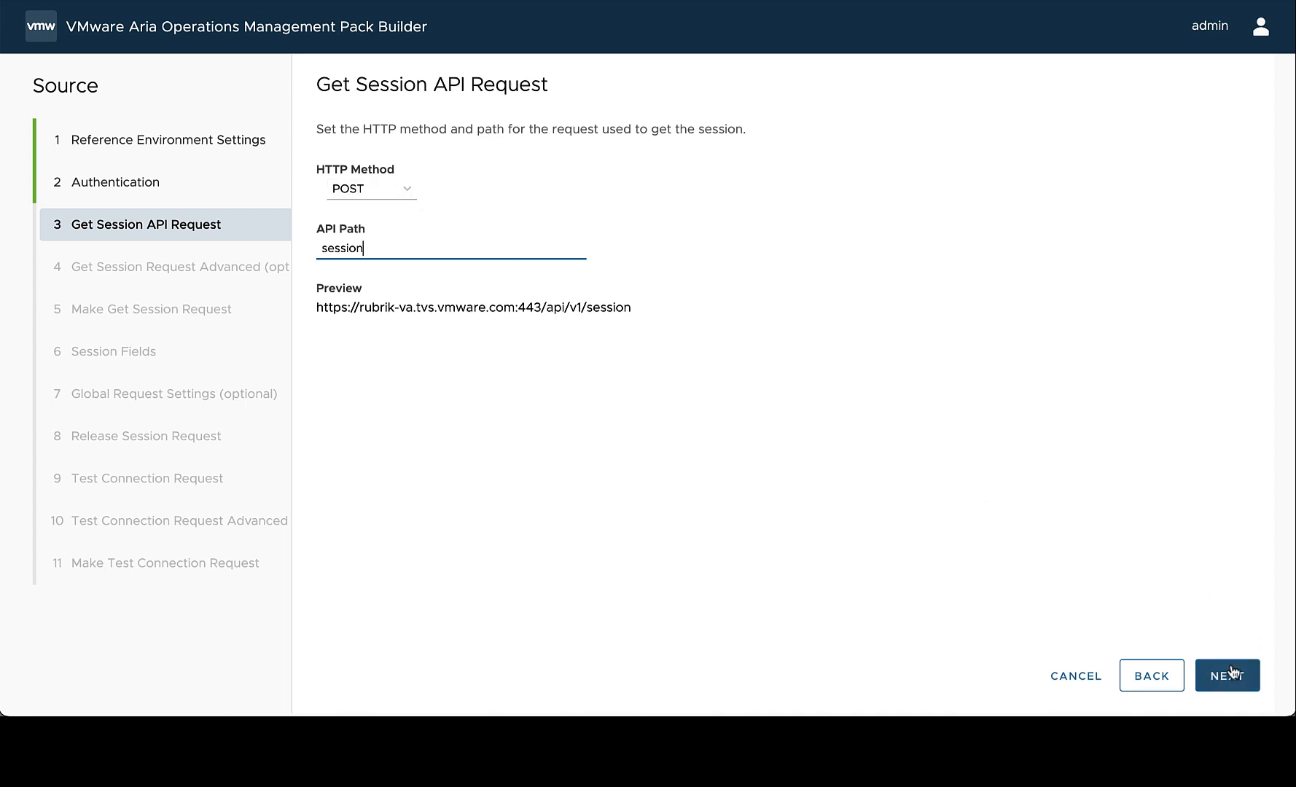
Step: Review the Content-Type JSON and Basic Authorization headers and the empty body
left_click(1226, 675)
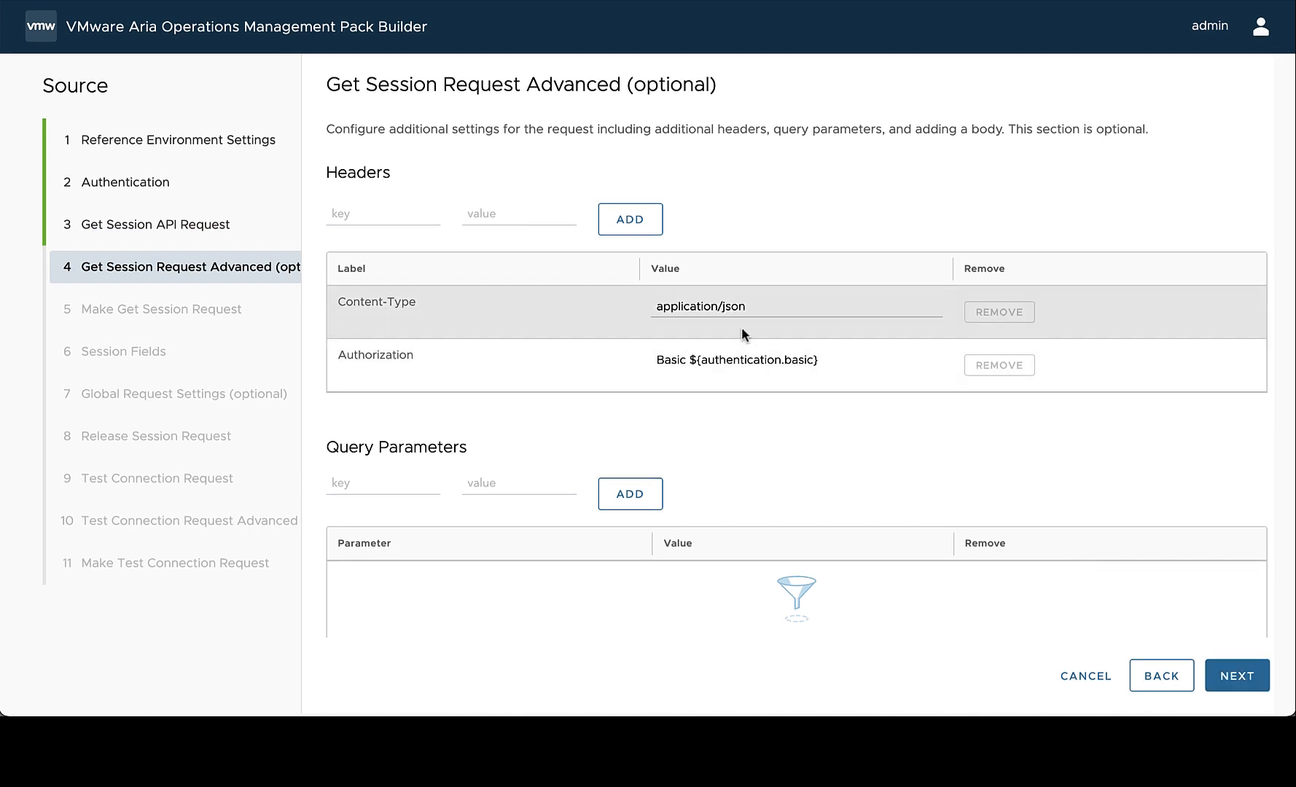
mouse_move(703, 340)
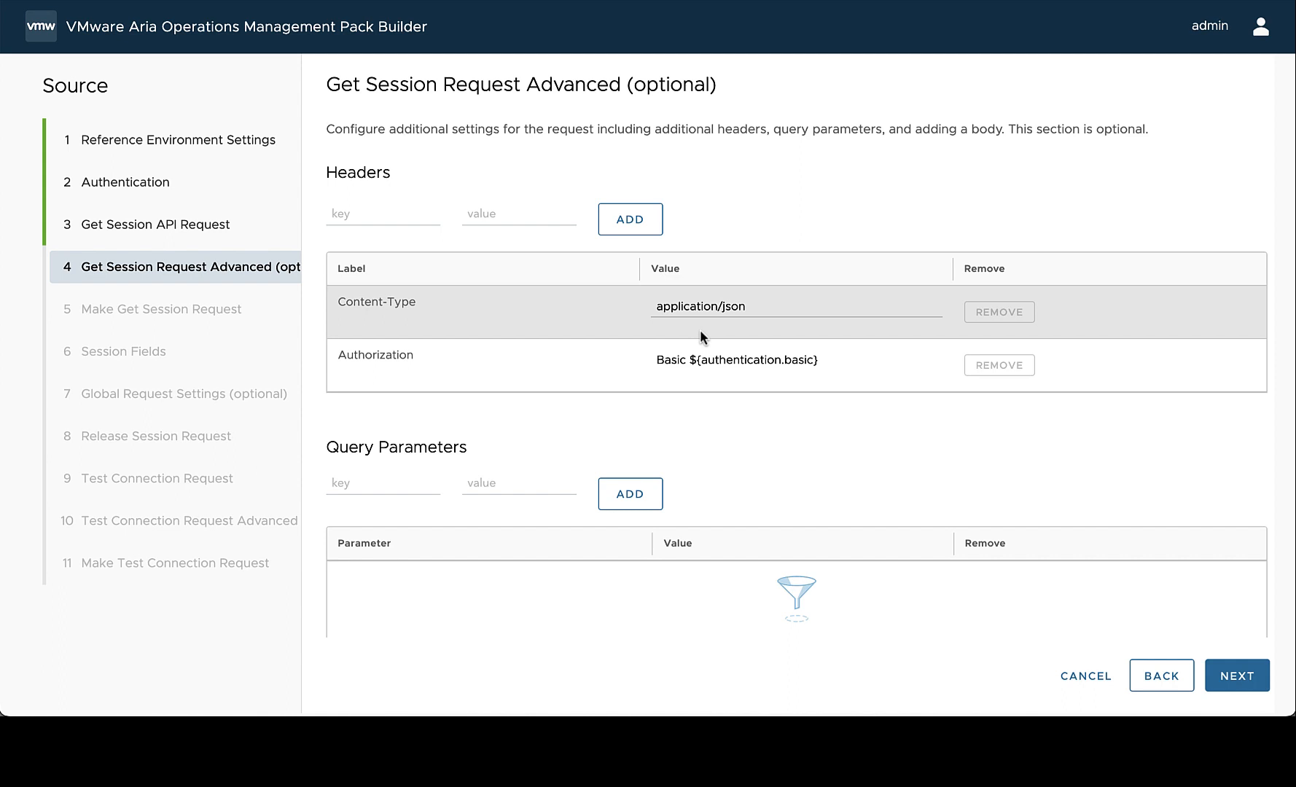
mouse_move(745, 379)
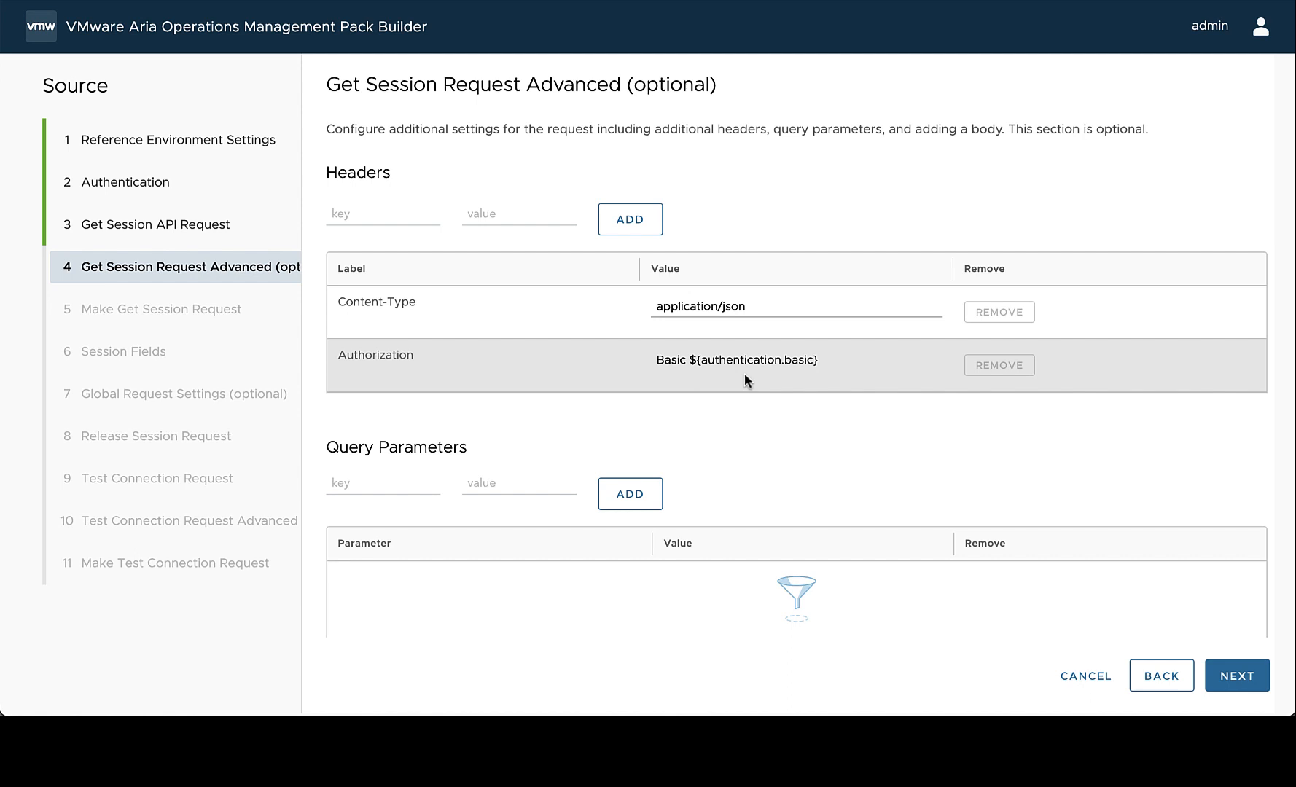
mouse_move(798, 370)
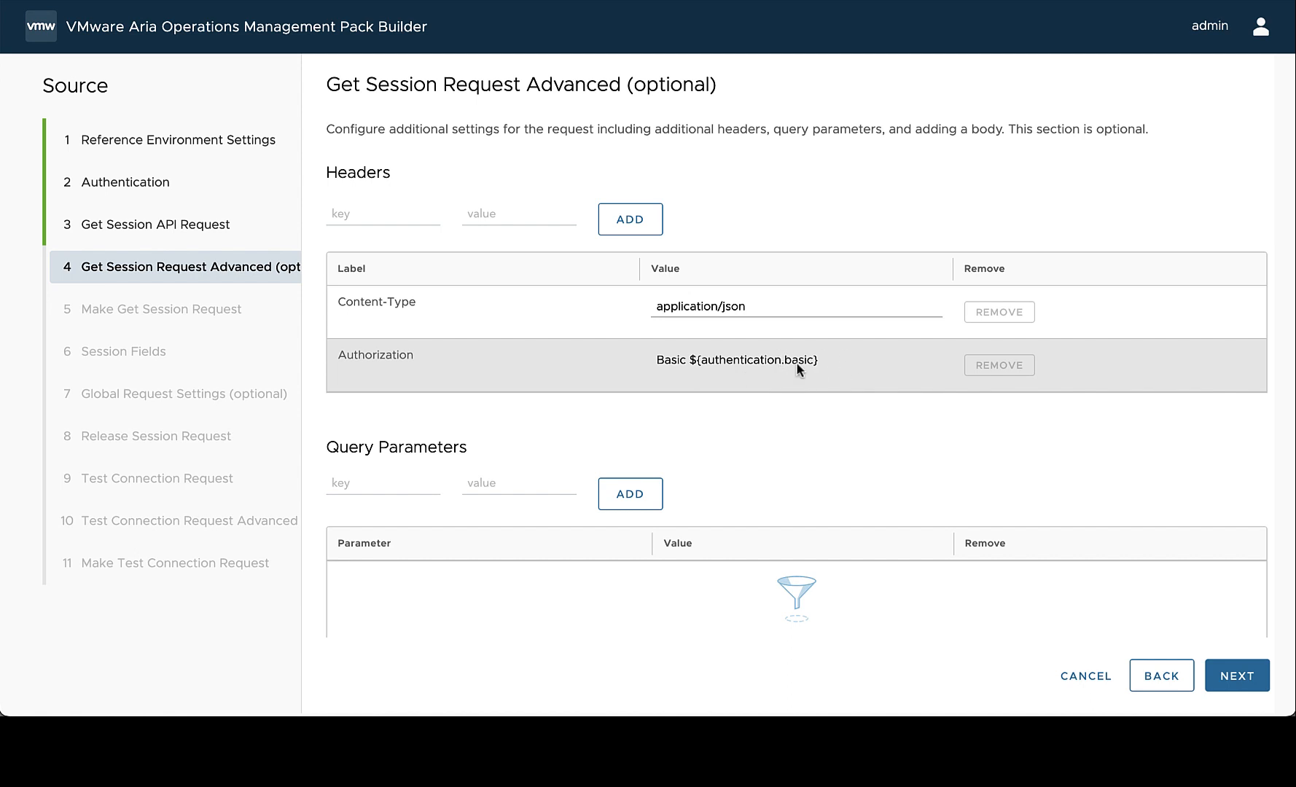
mouse_move(427, 357)
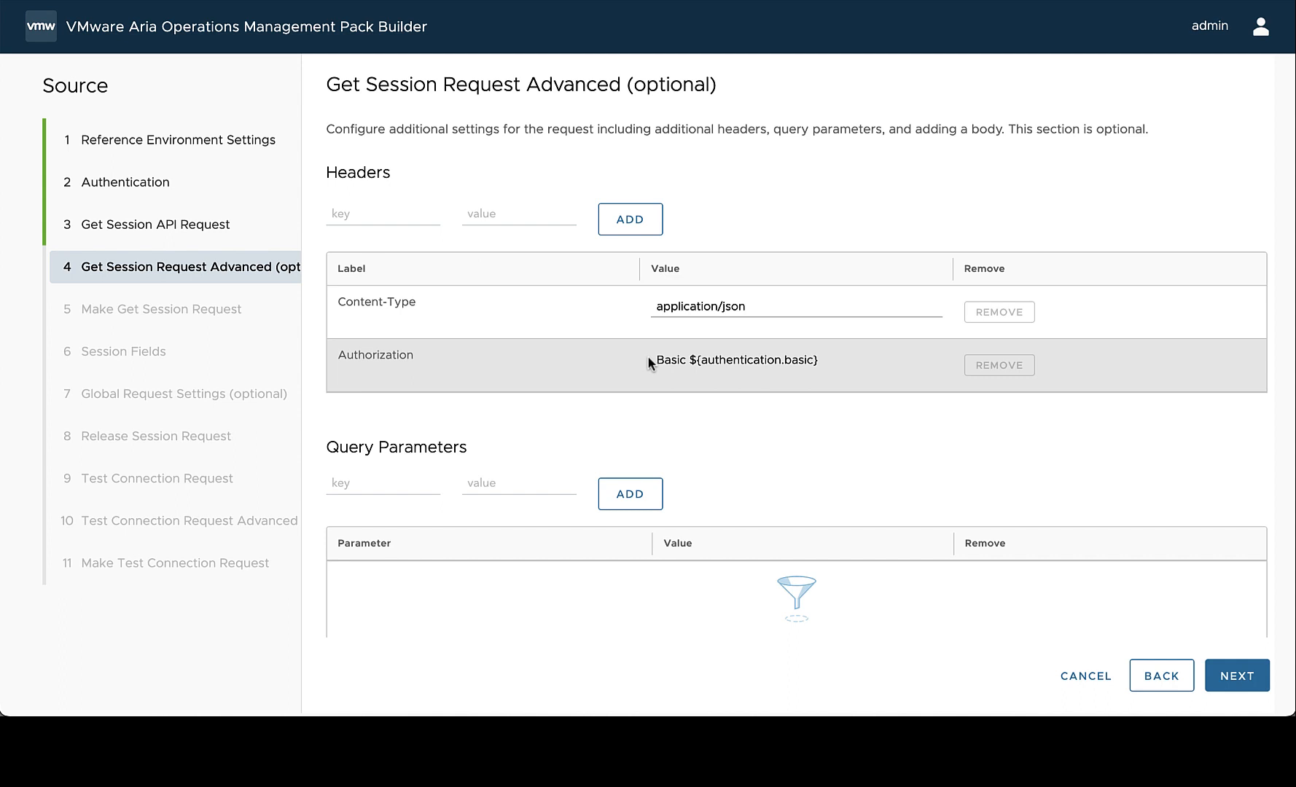
scroll("down", 3)
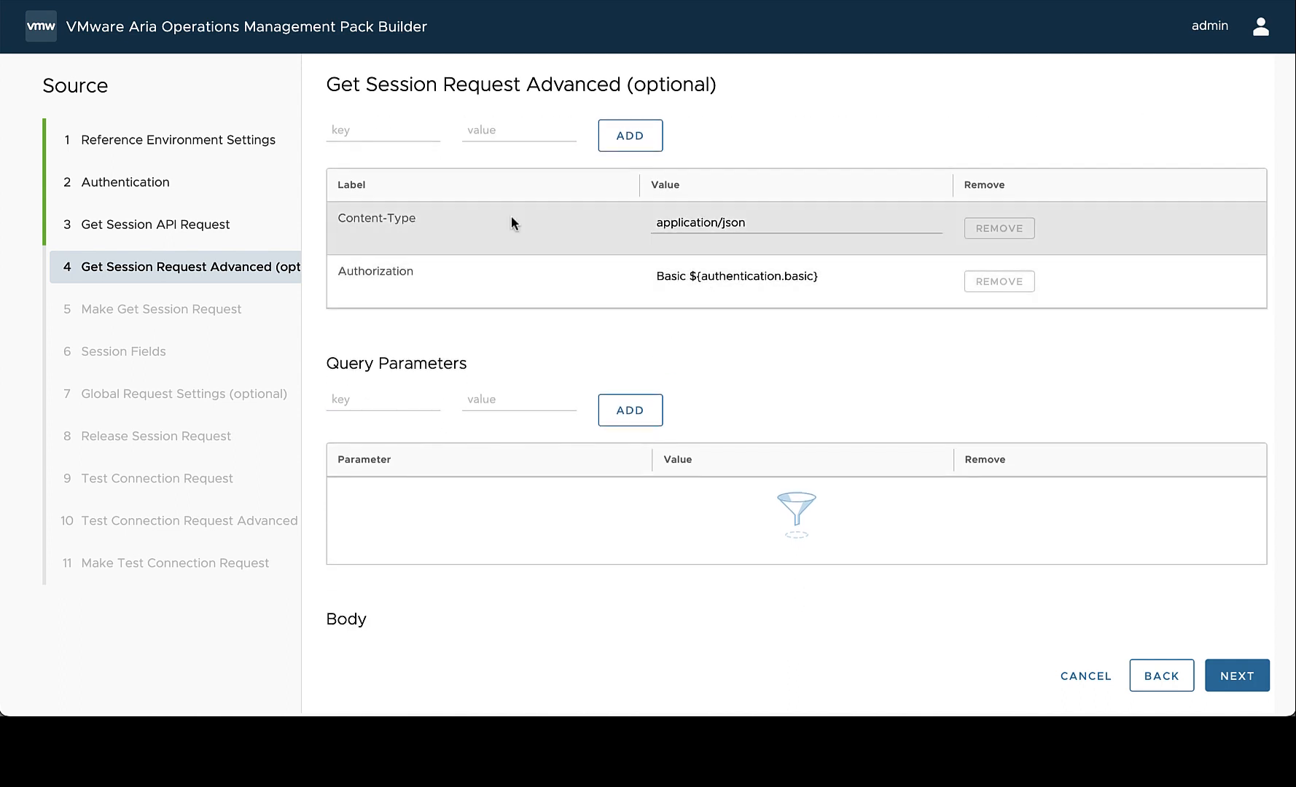
left_click(997, 228)
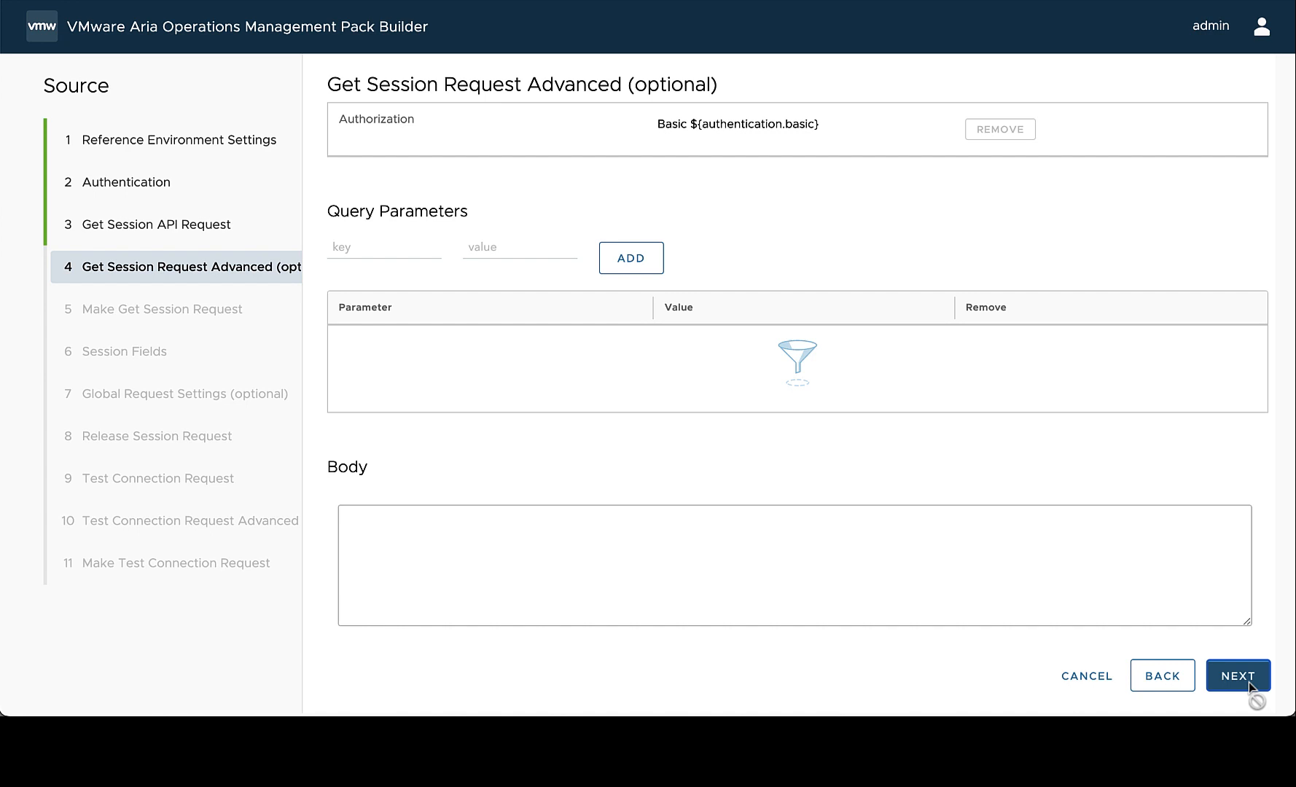
Step: Send the get-session request to Rubrik and receive a session token response
left_click(1237, 675)
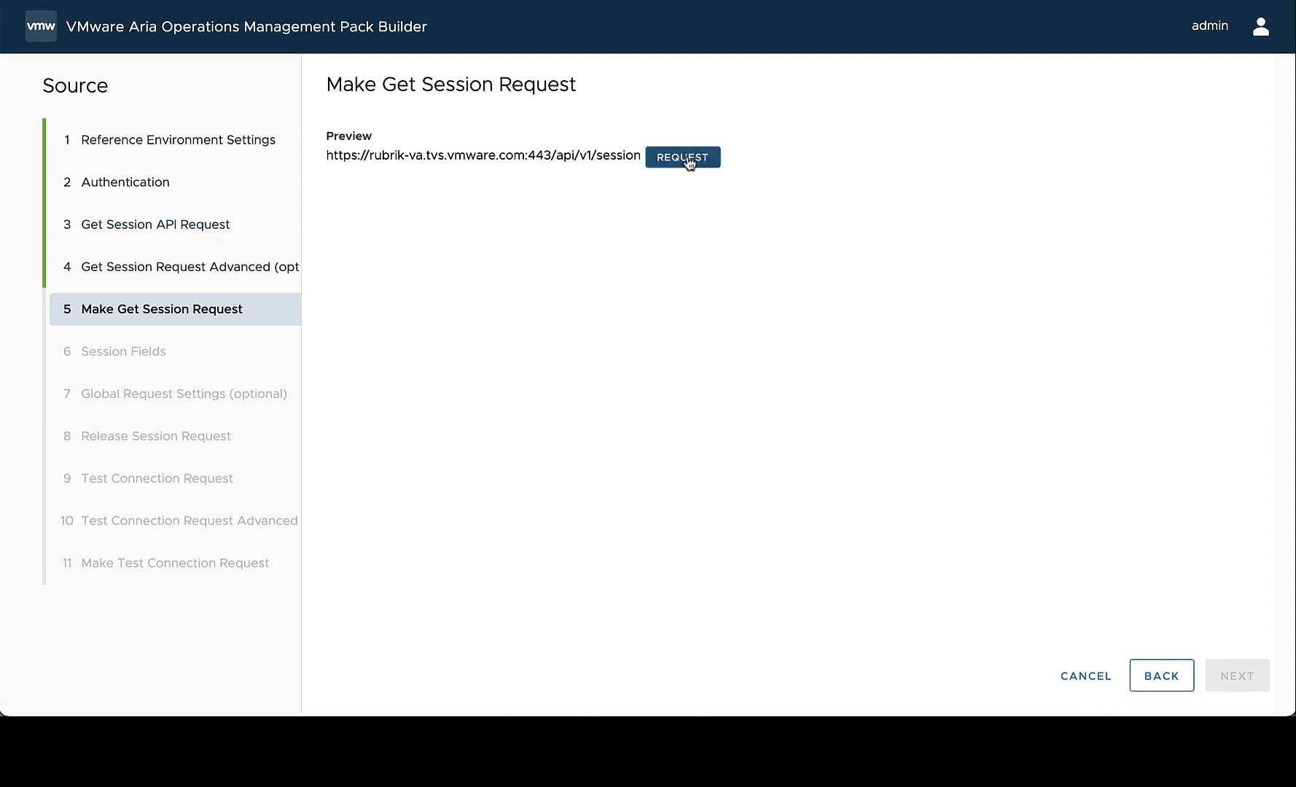
left_click(682, 157)
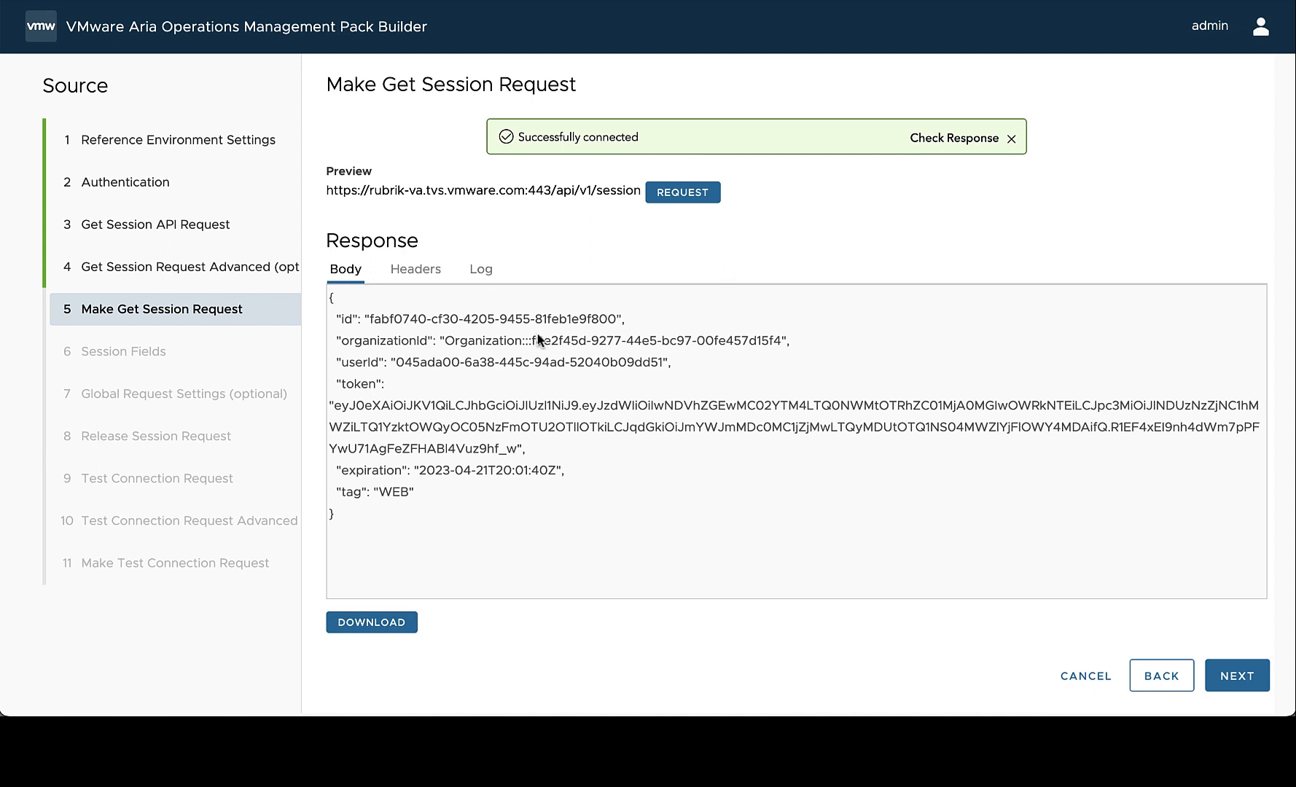
mouse_move(703, 389)
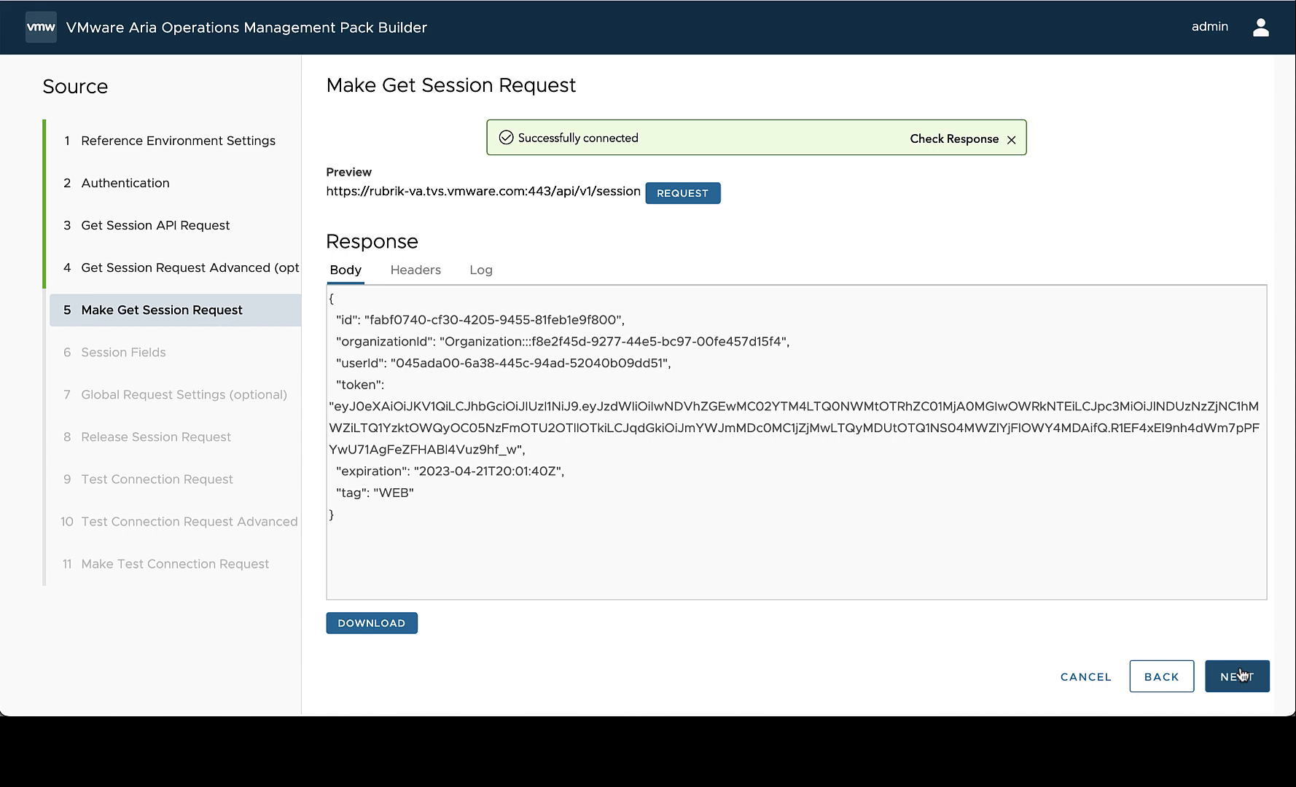
Step: Select the response body's id and token fields as session variables
left_click(1236, 676)
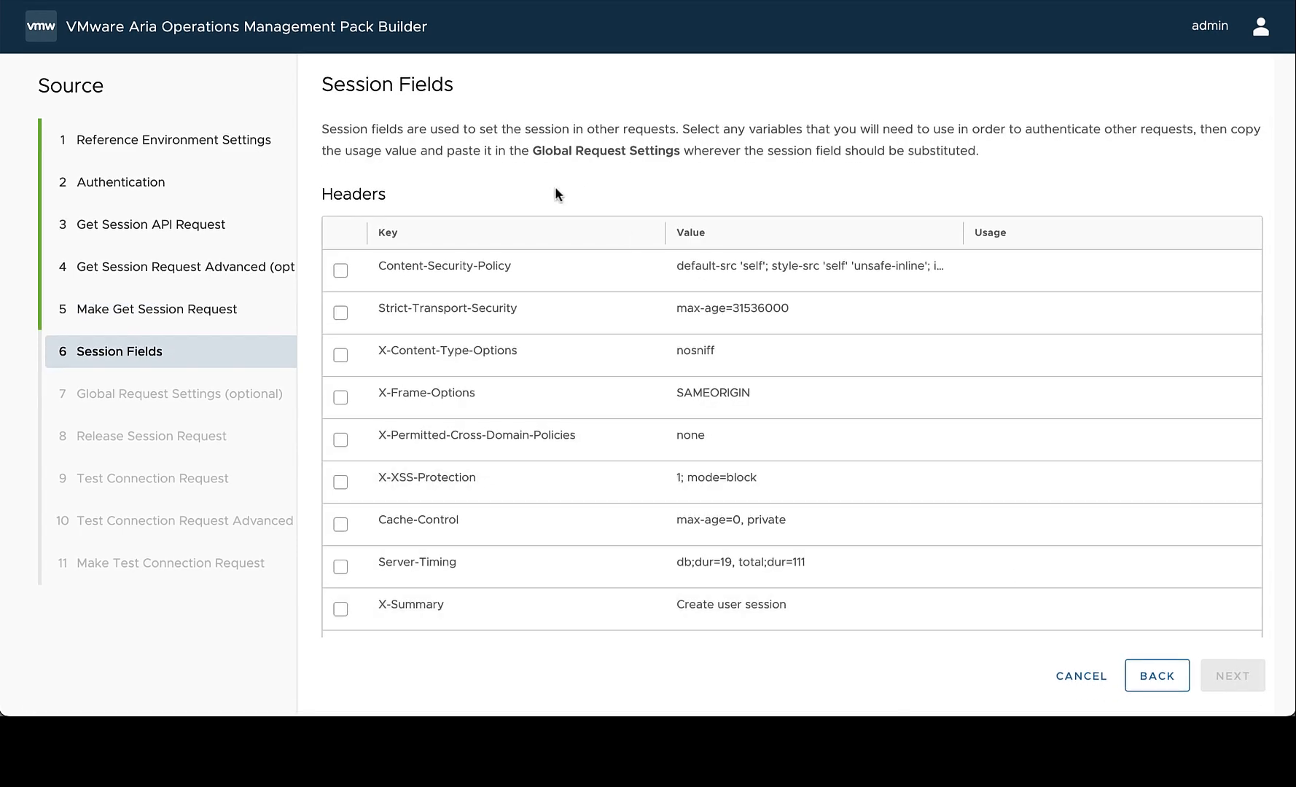
mouse_move(565, 277)
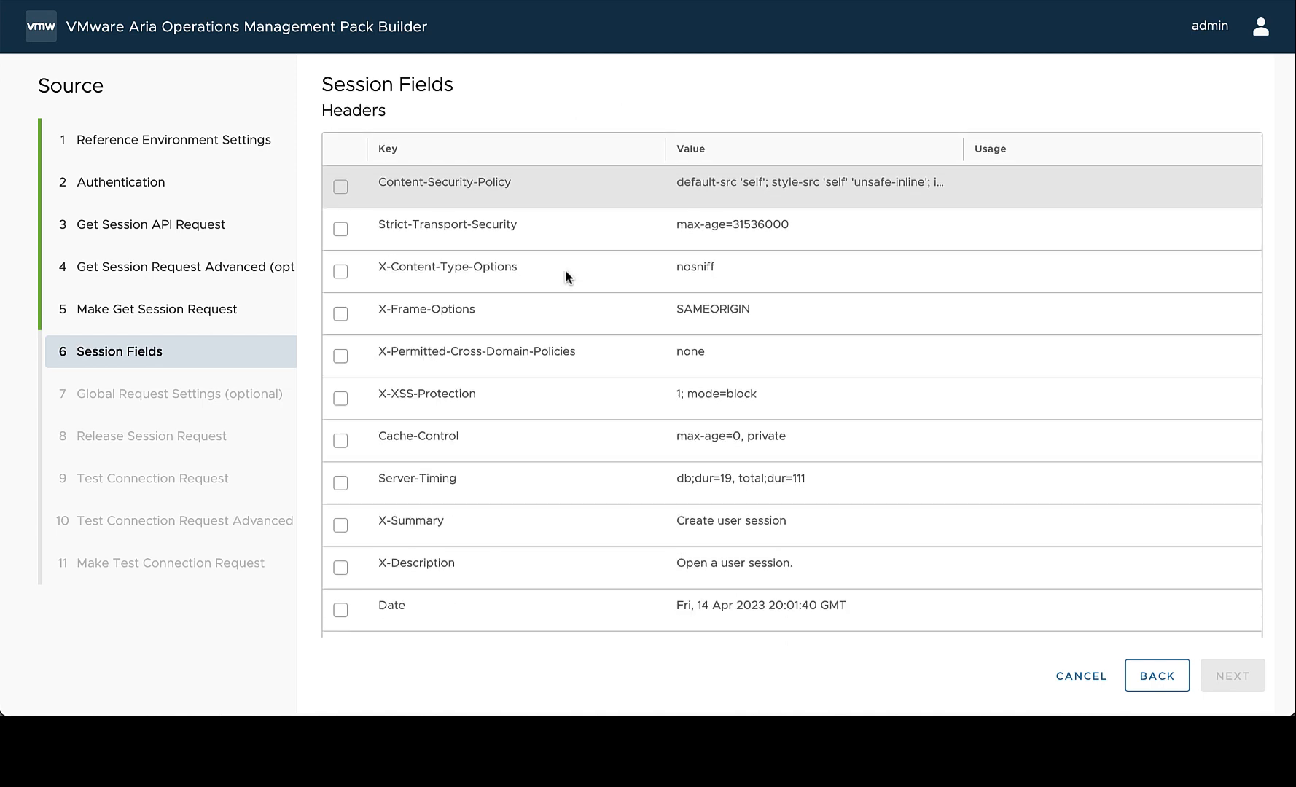
scroll("down", 3)
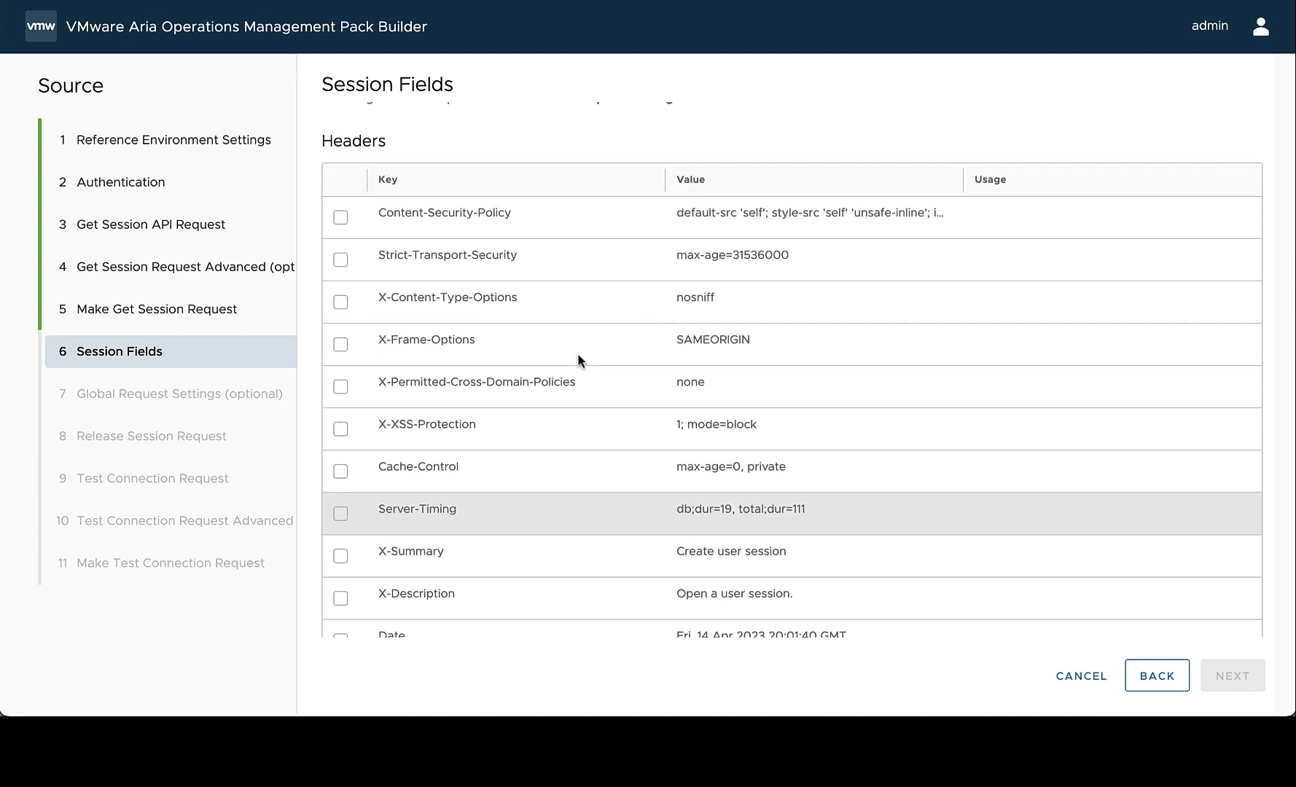
scroll("down", 3)
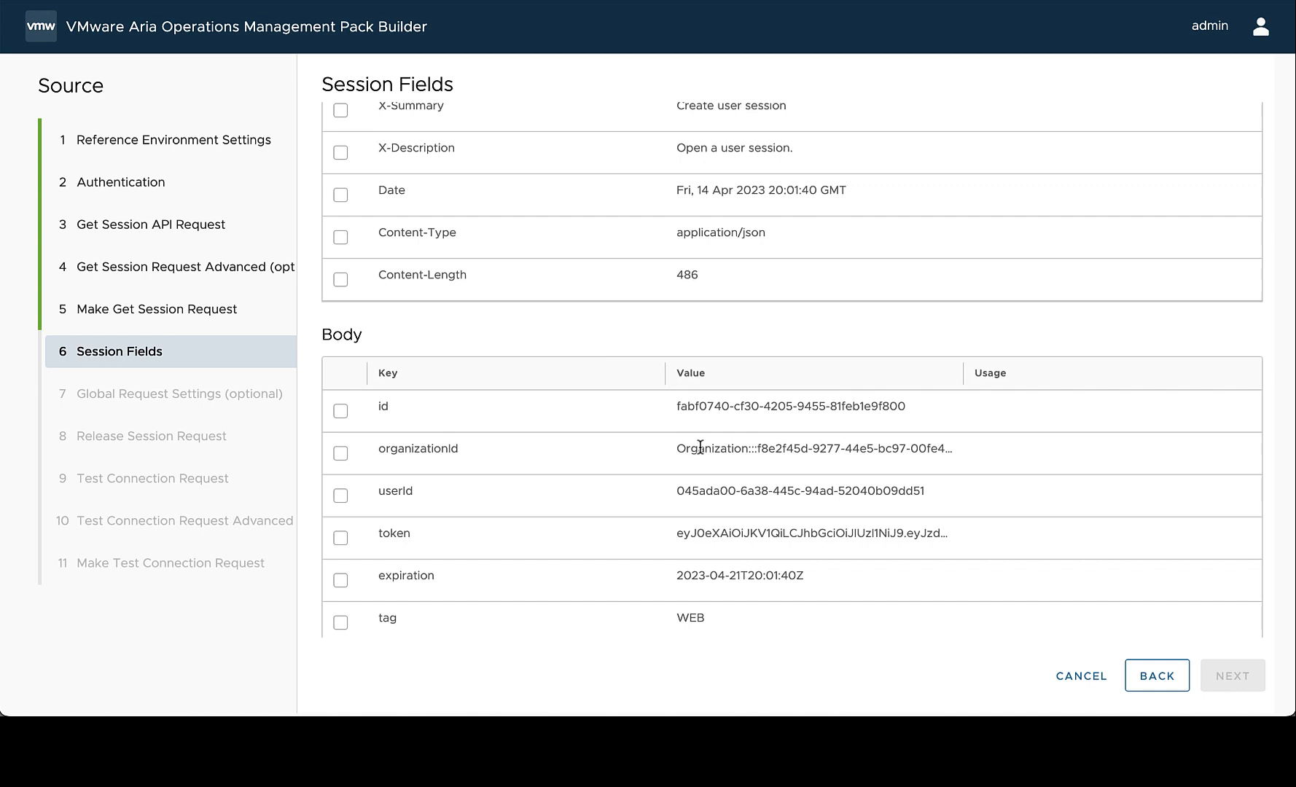
scroll("down", 3)
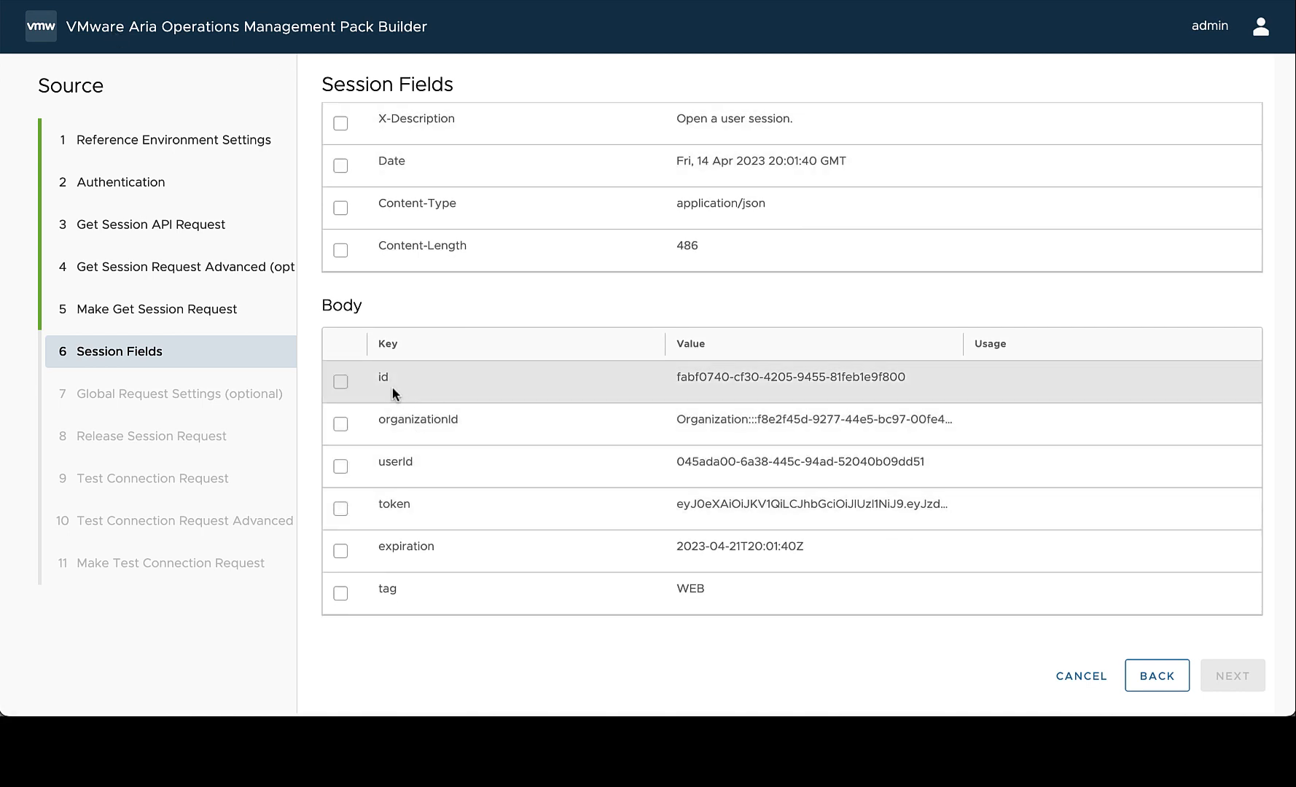
left_click(339, 382)
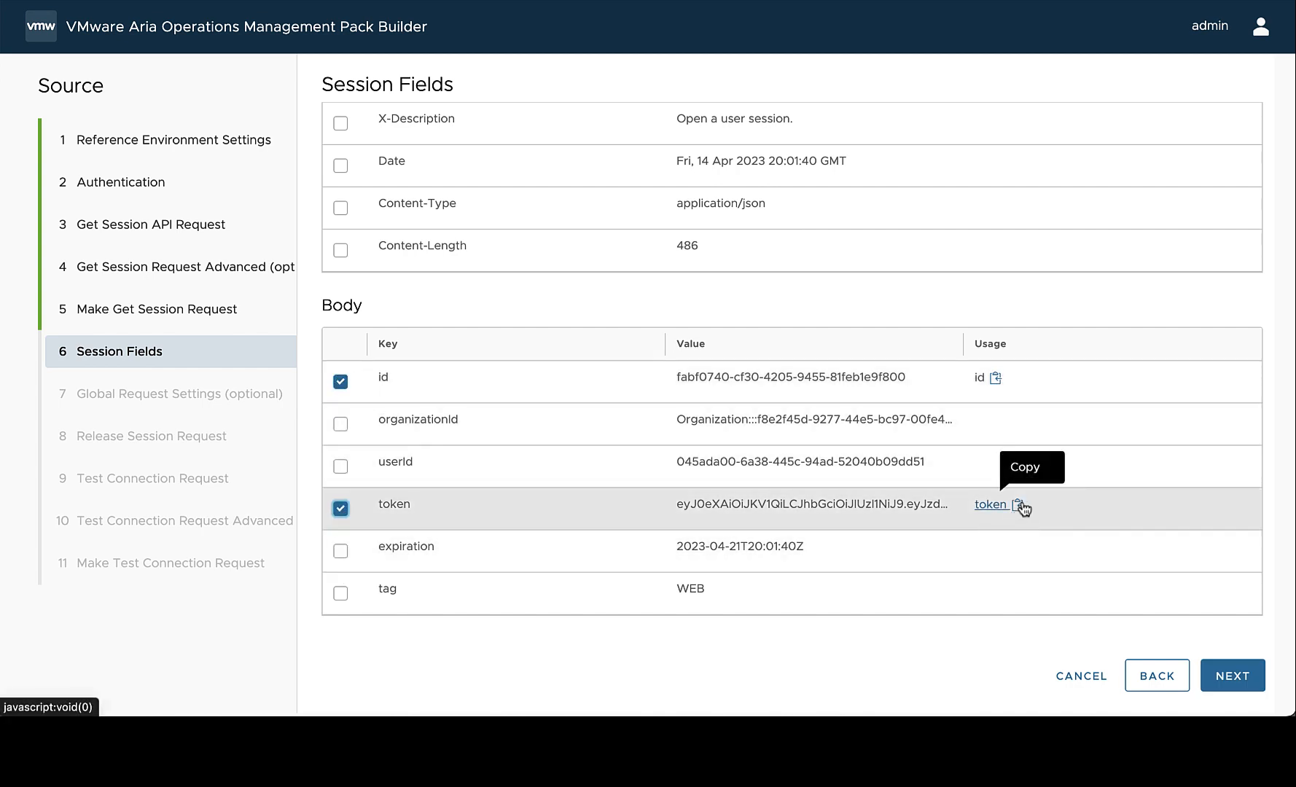
mouse_move(979, 360)
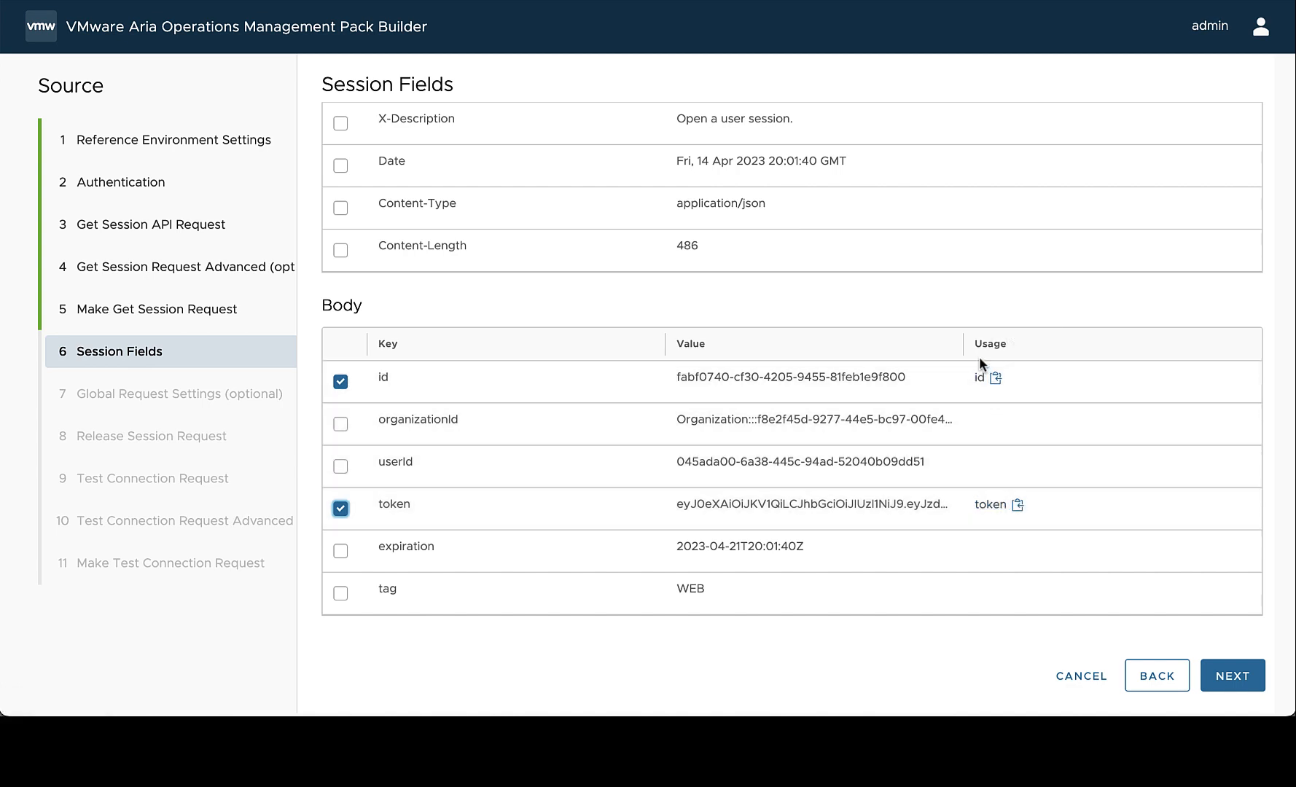
mouse_move(996, 544)
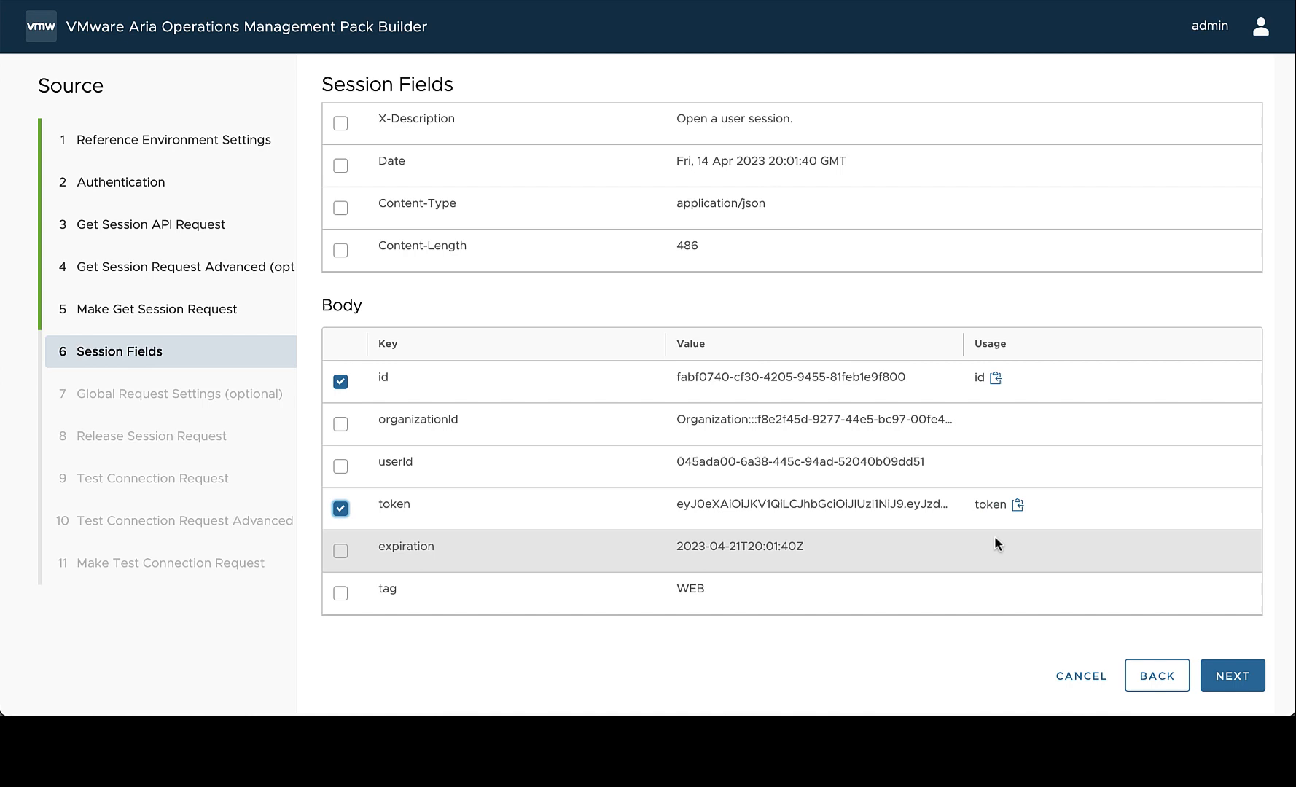
mouse_move(188, 417)
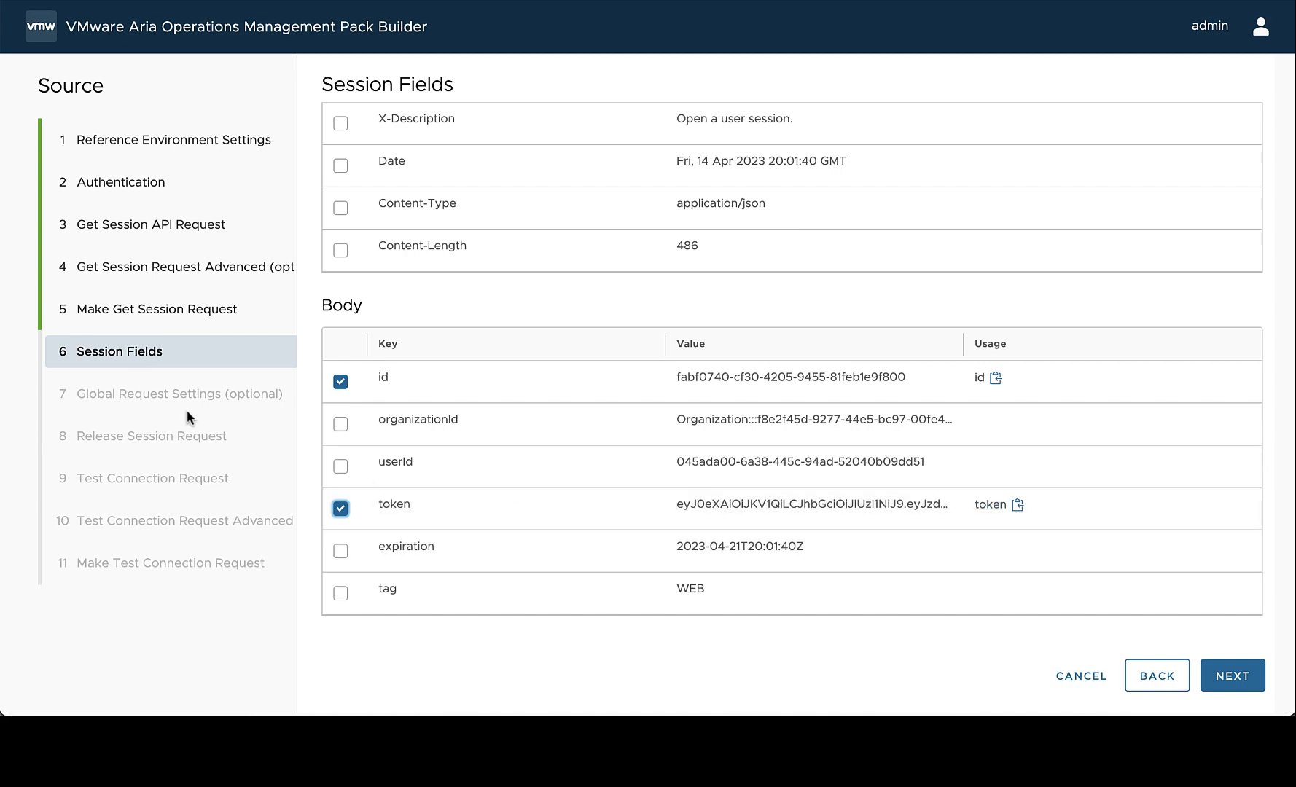
left_click(1020, 506)
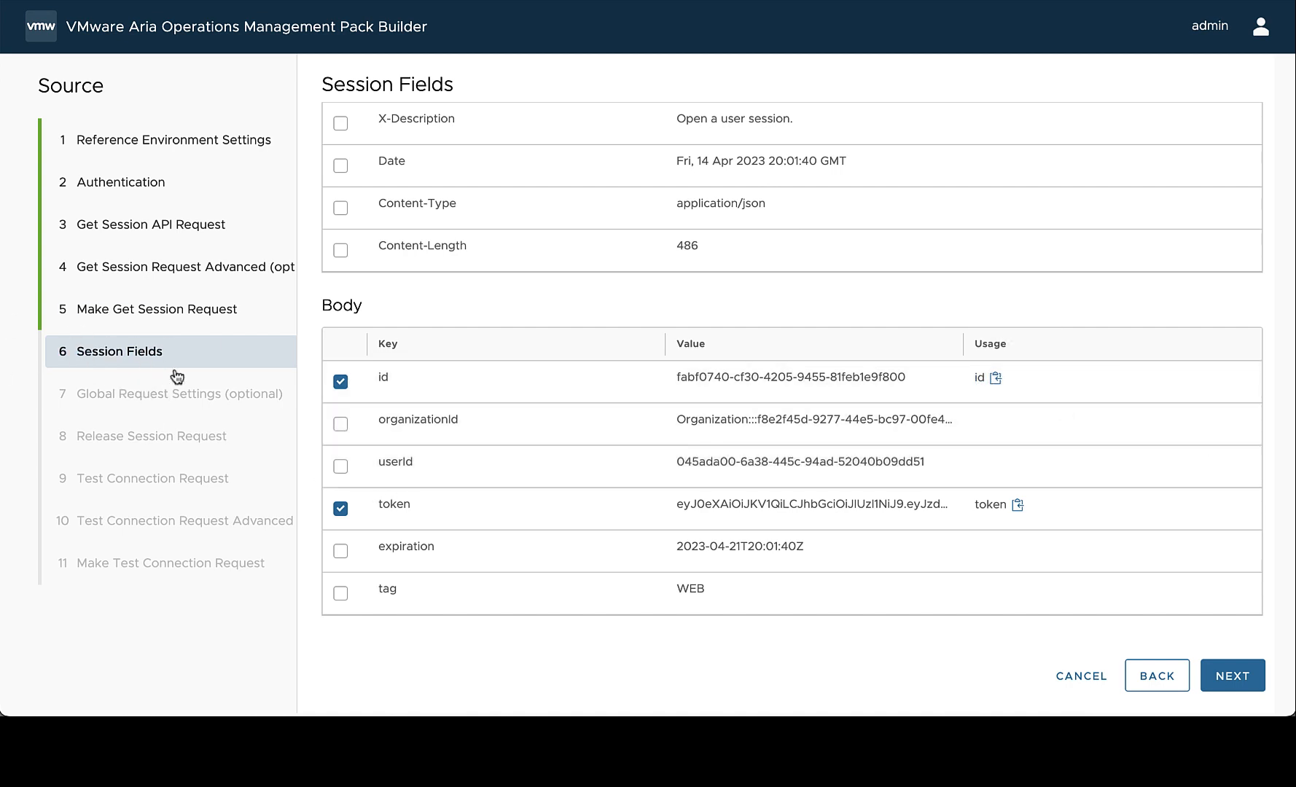
mouse_move(521, 465)
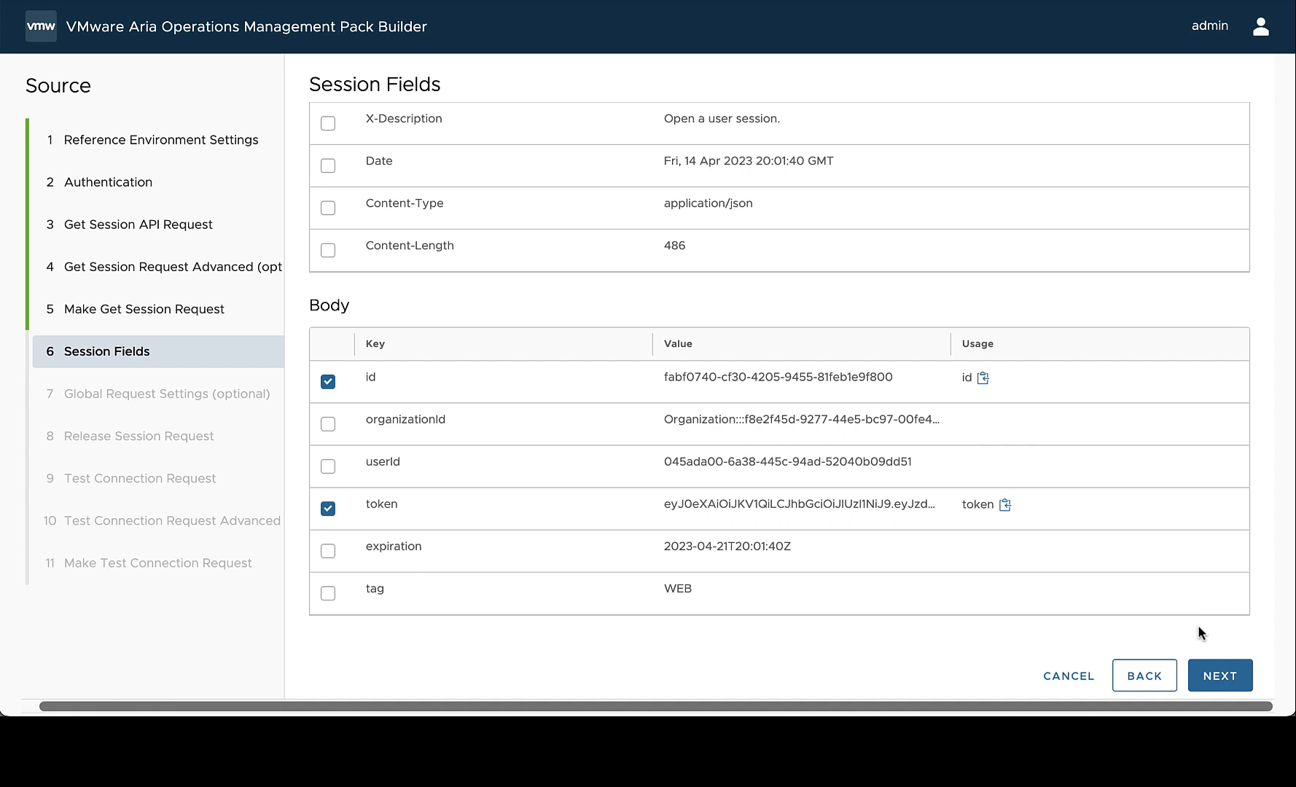
Step: Add a global Authorization header 'Bearer ${authentication.session.token}' to all requests
left_click(1219, 675)
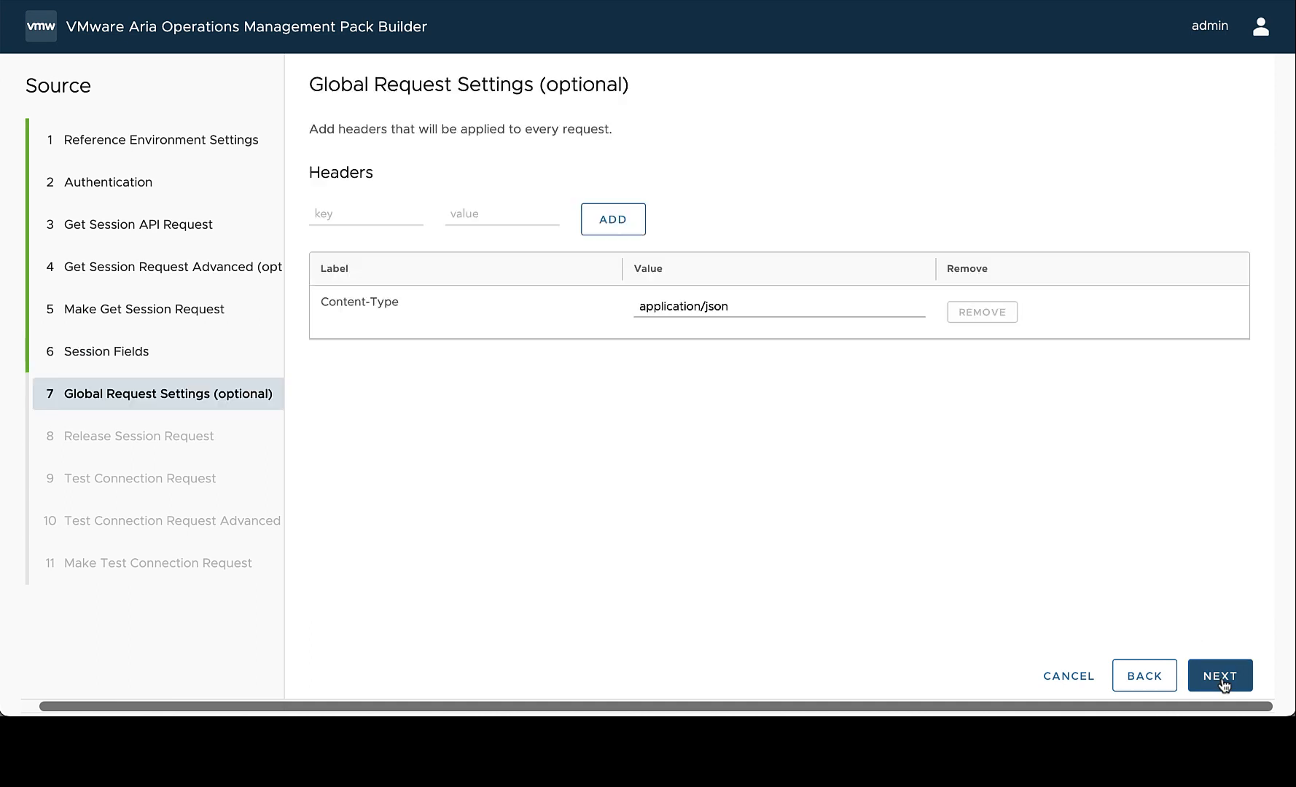
mouse_move(245, 366)
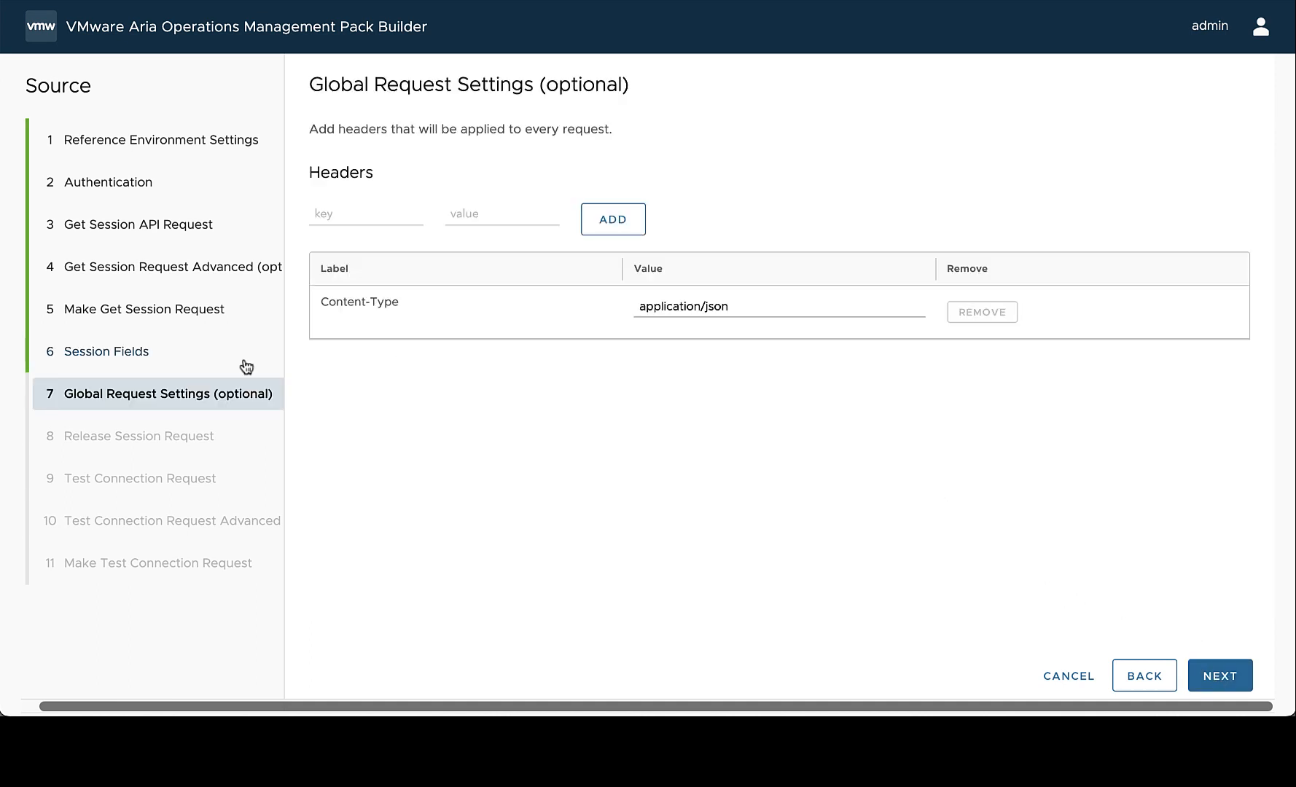
mouse_move(187, 401)
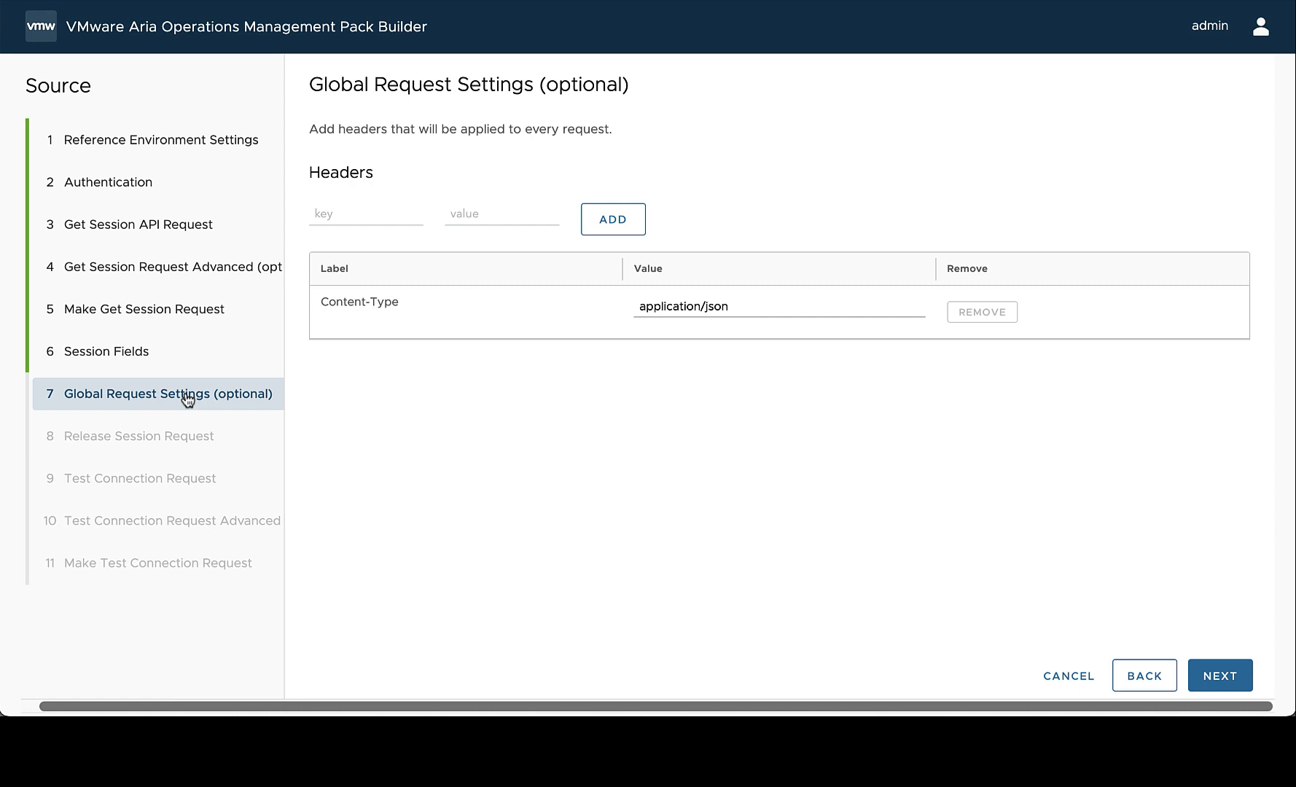
mouse_move(166, 178)
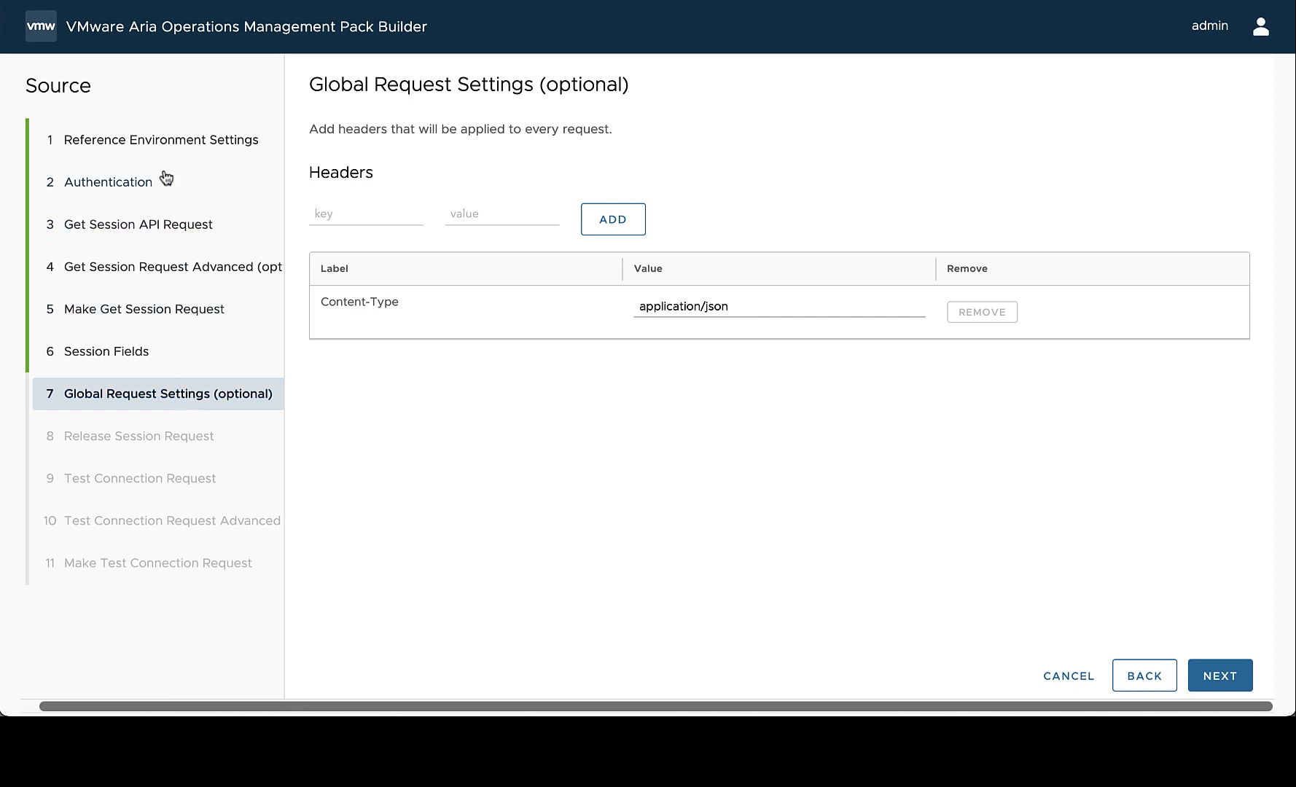
mouse_move(110, 189)
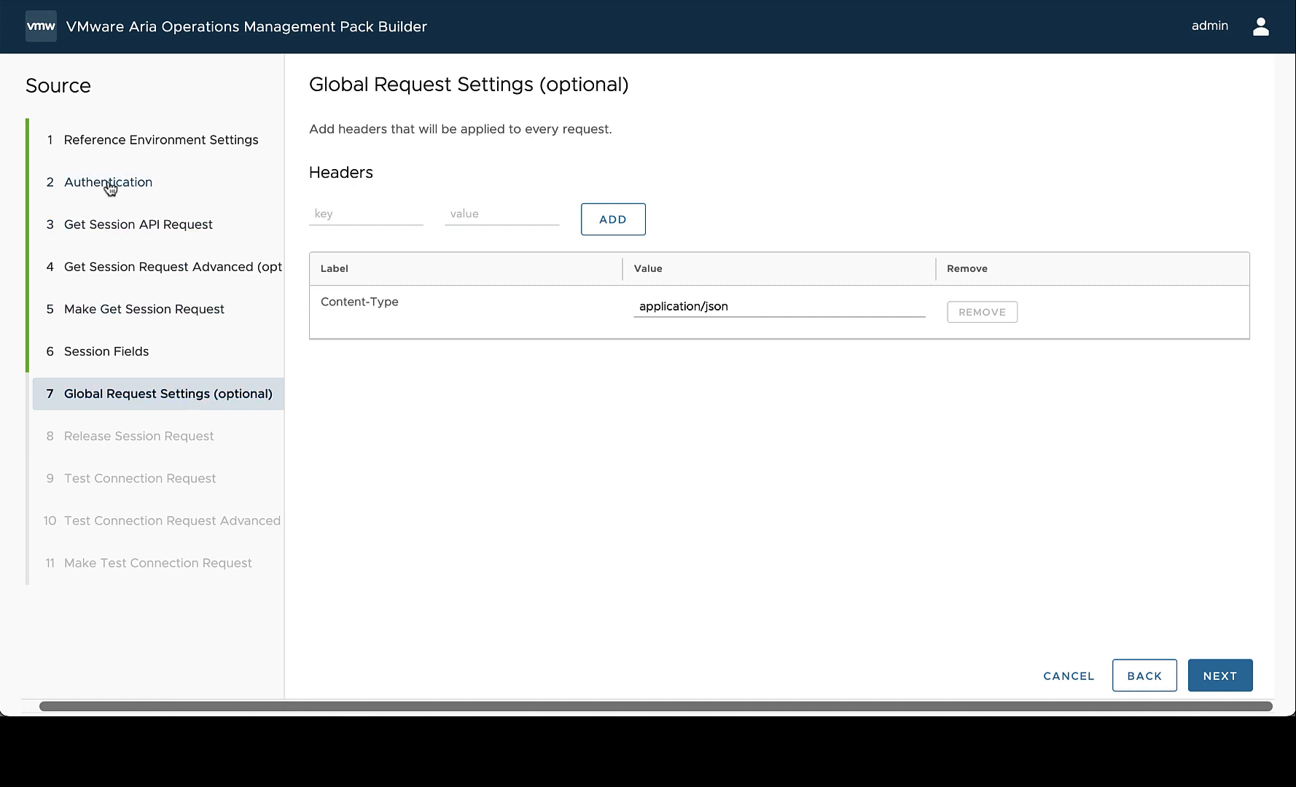
mouse_move(188, 230)
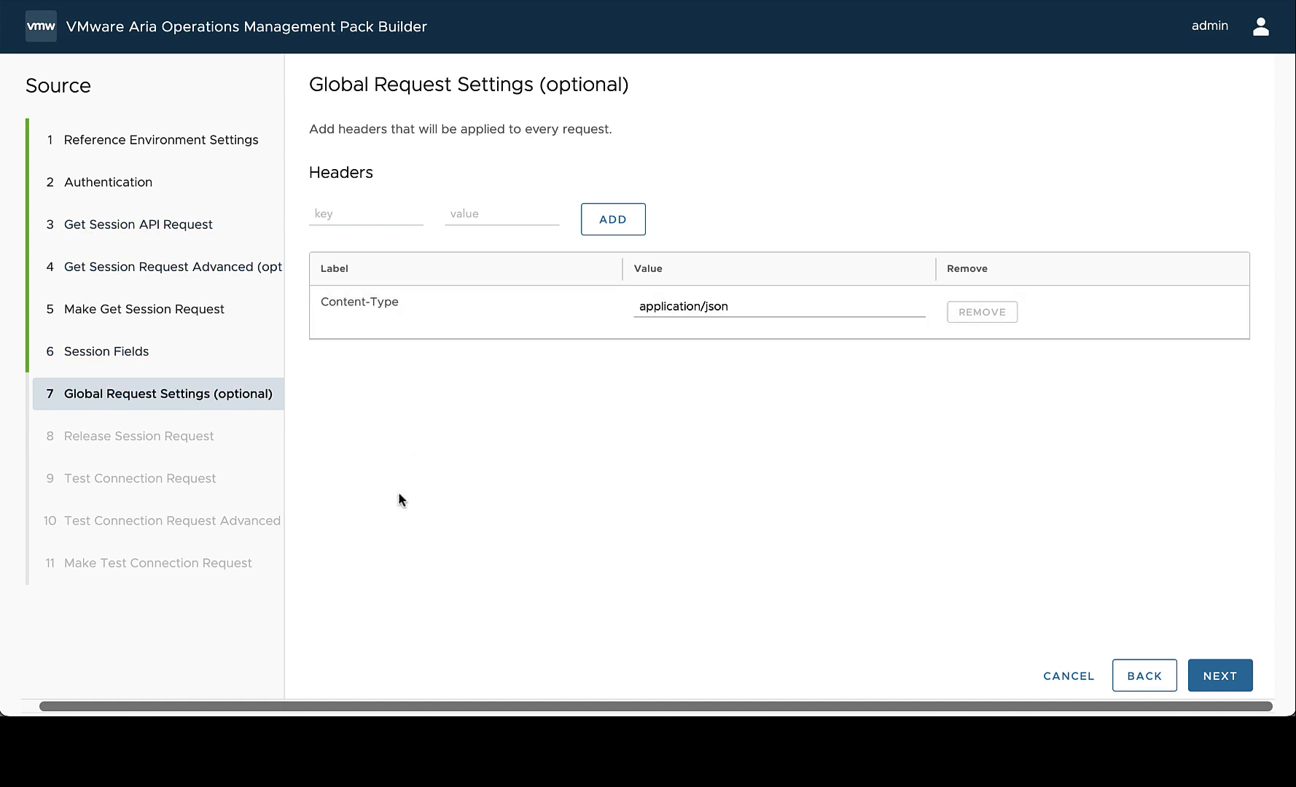
mouse_move(300, 215)
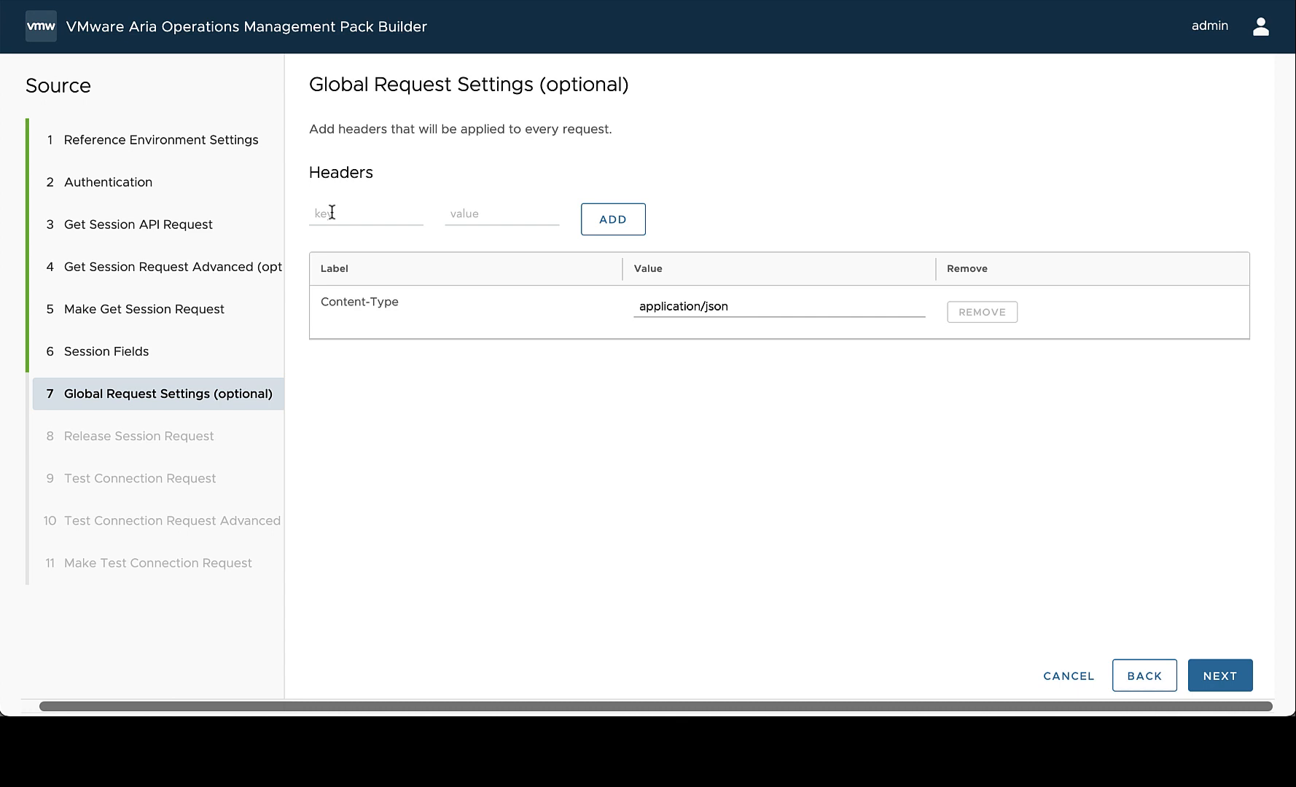
type("Ayt")
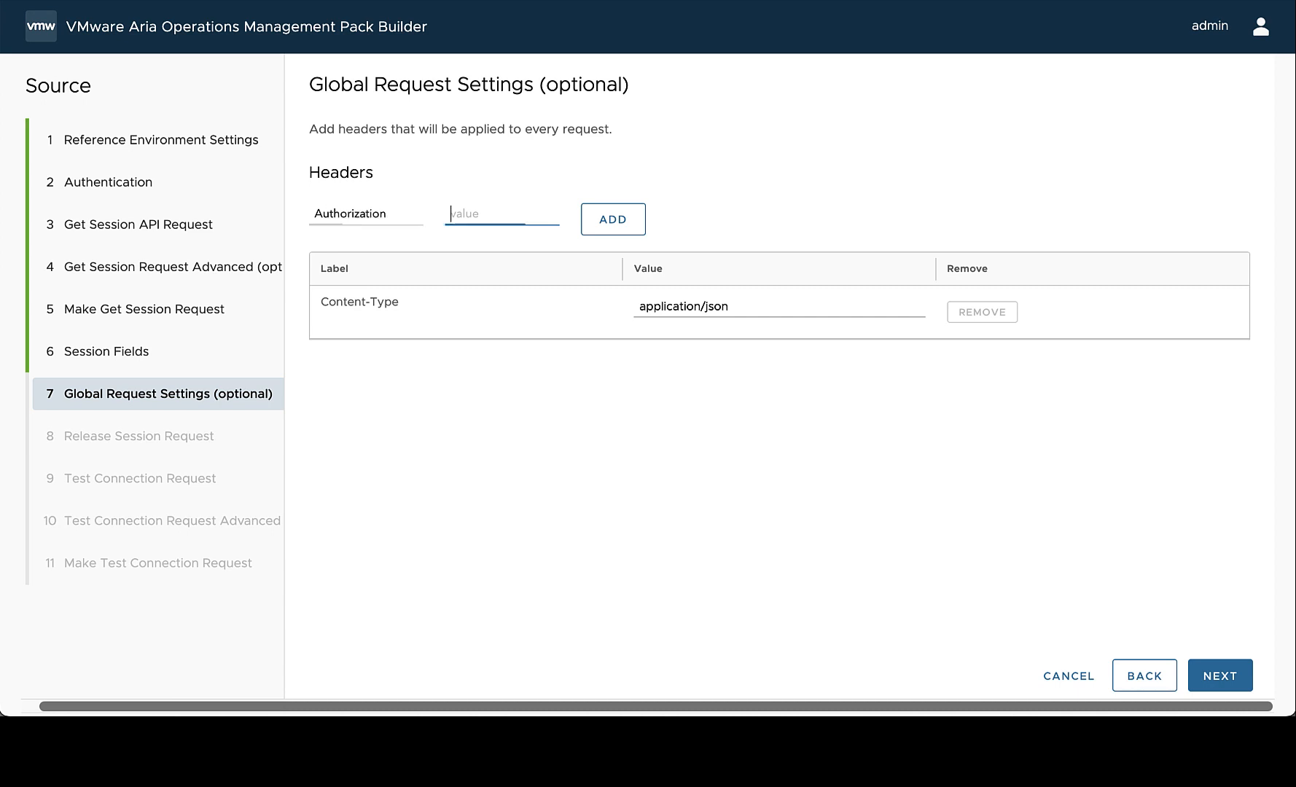
type("Bearer")
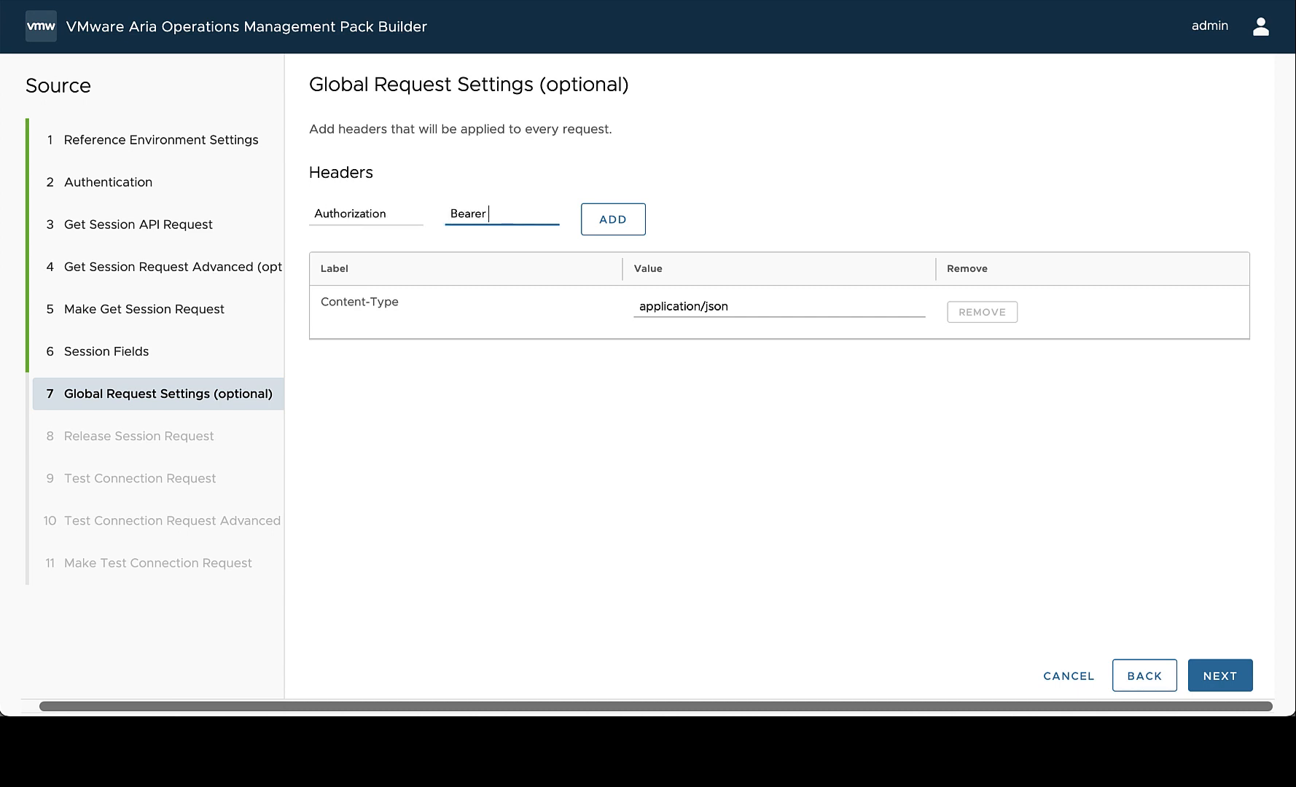
left_click(613, 219)
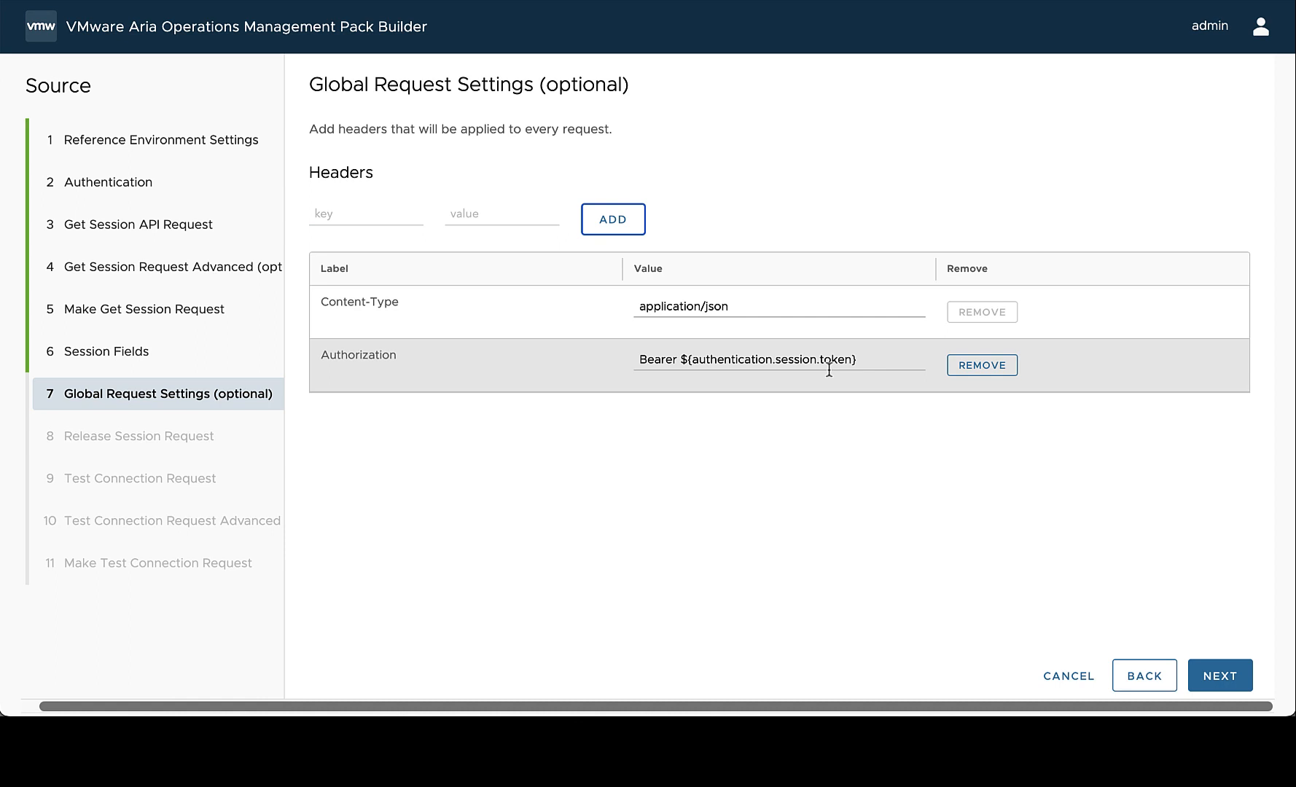
double_click(726, 359)
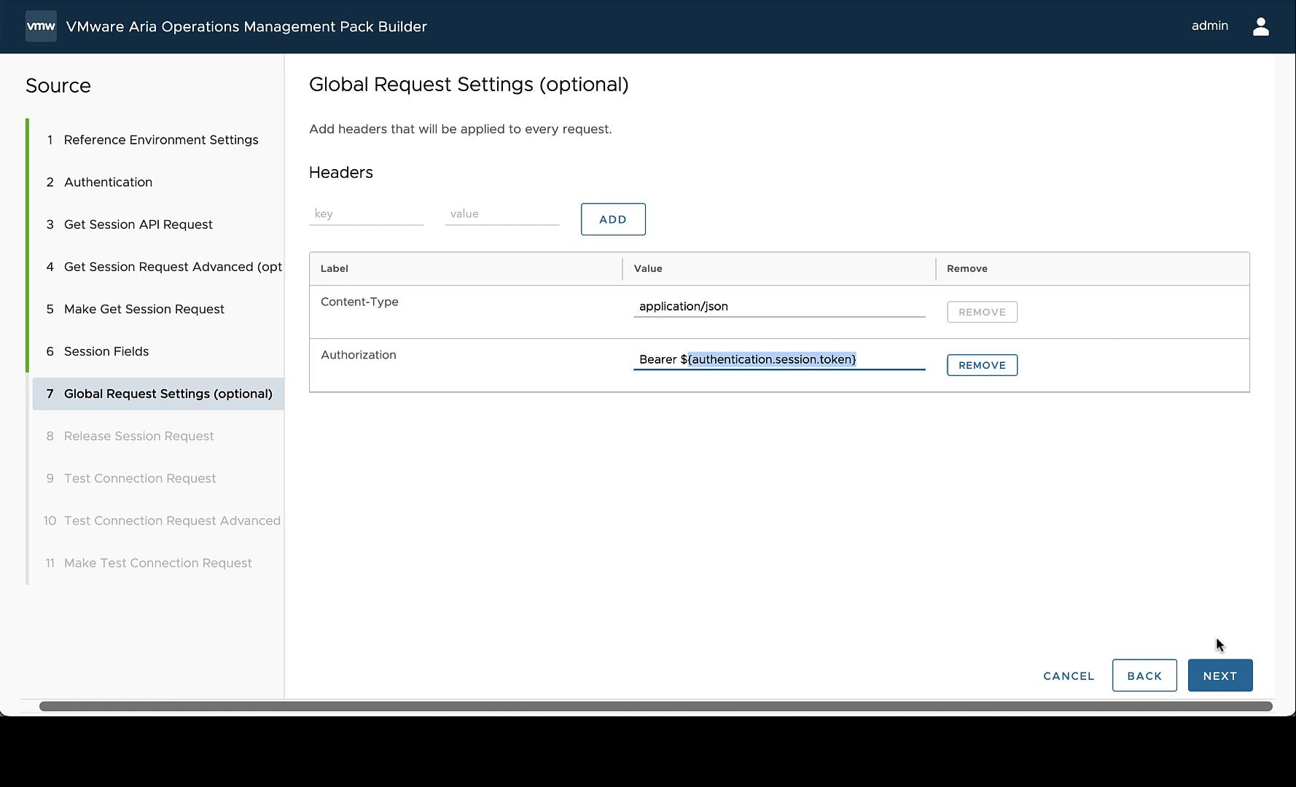
left_click(1219, 675)
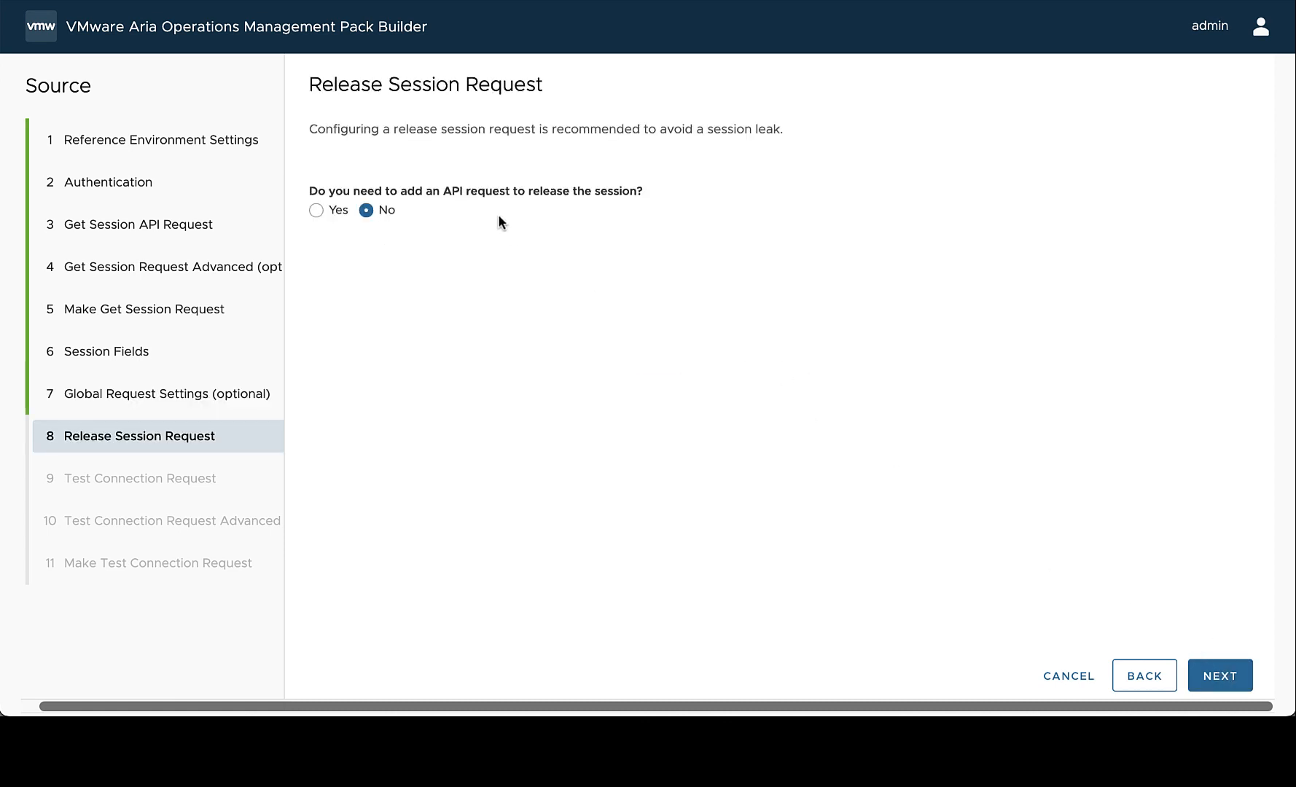
mouse_move(503, 224)
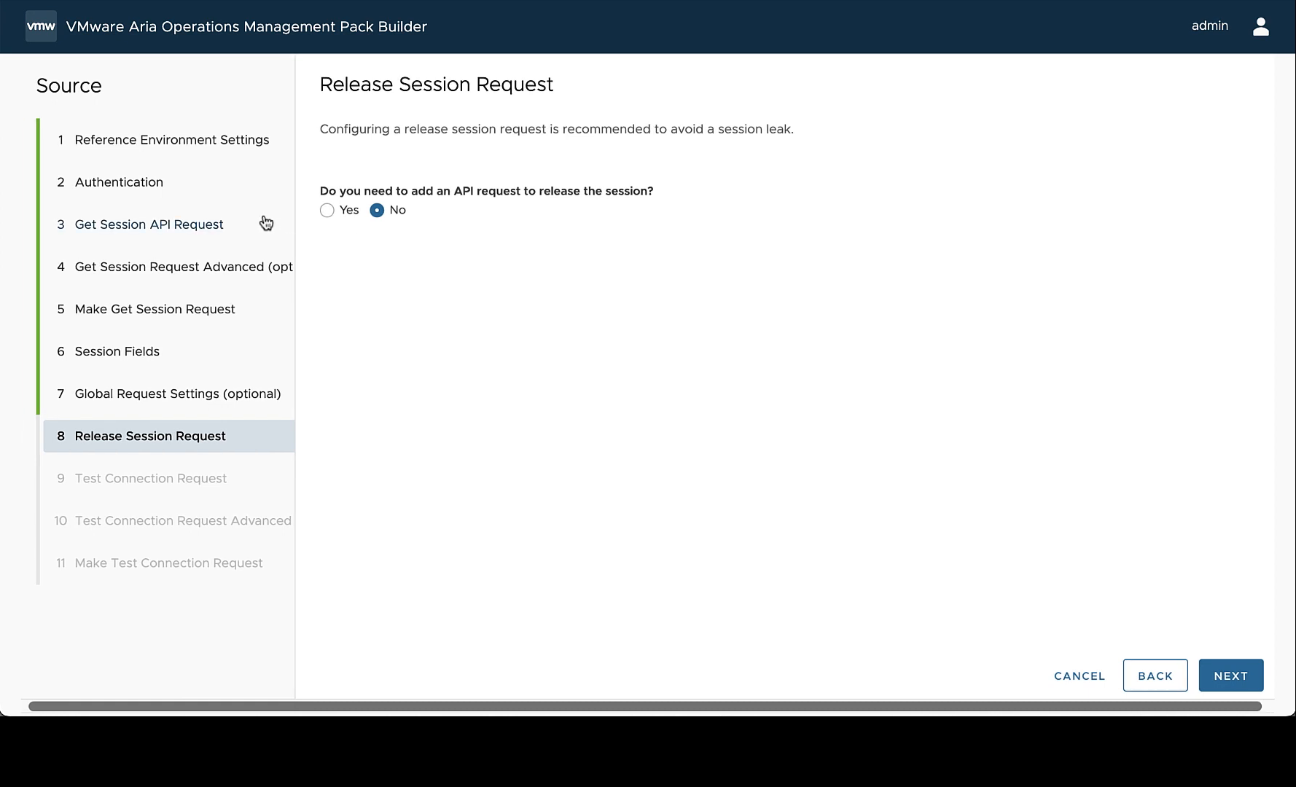
Step: Configure a DELETE release-session request to path session/${authentication.session.id}
left_click(328, 210)
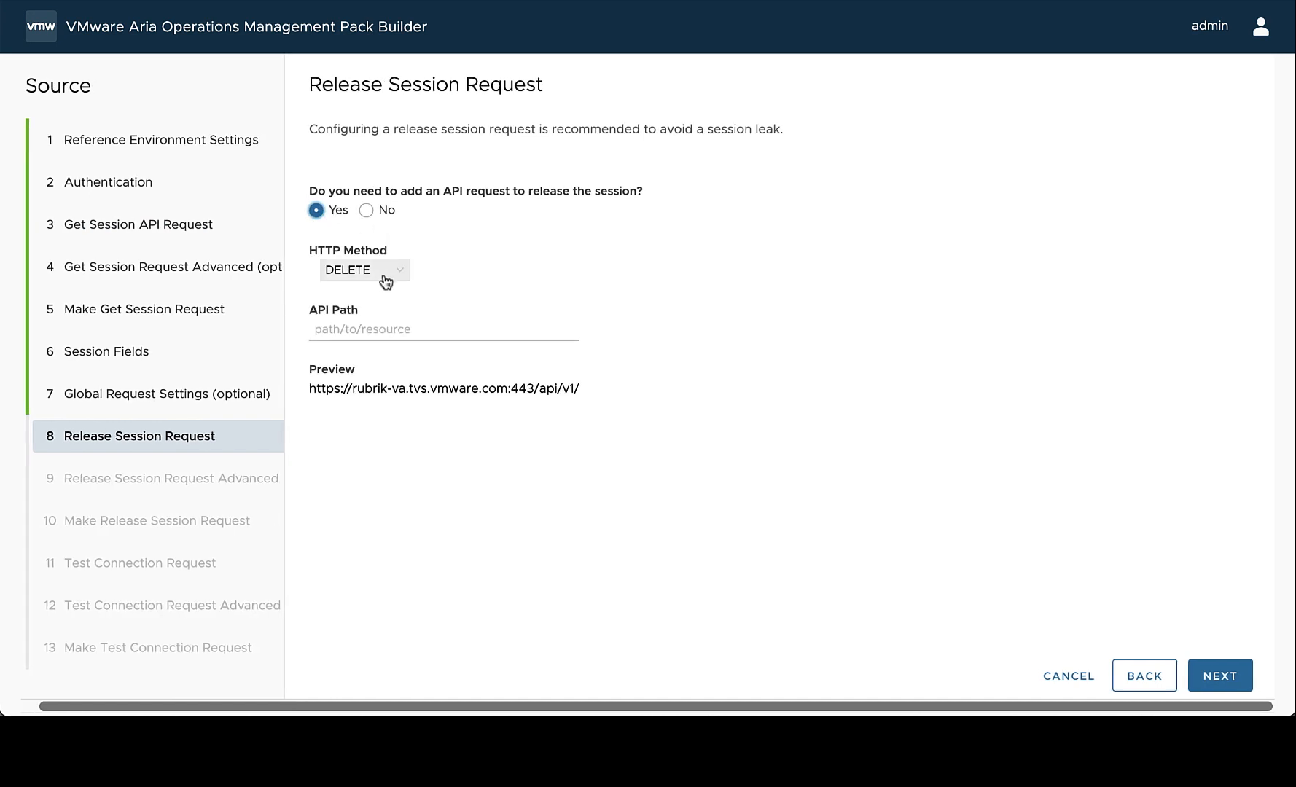
mouse_move(447, 287)
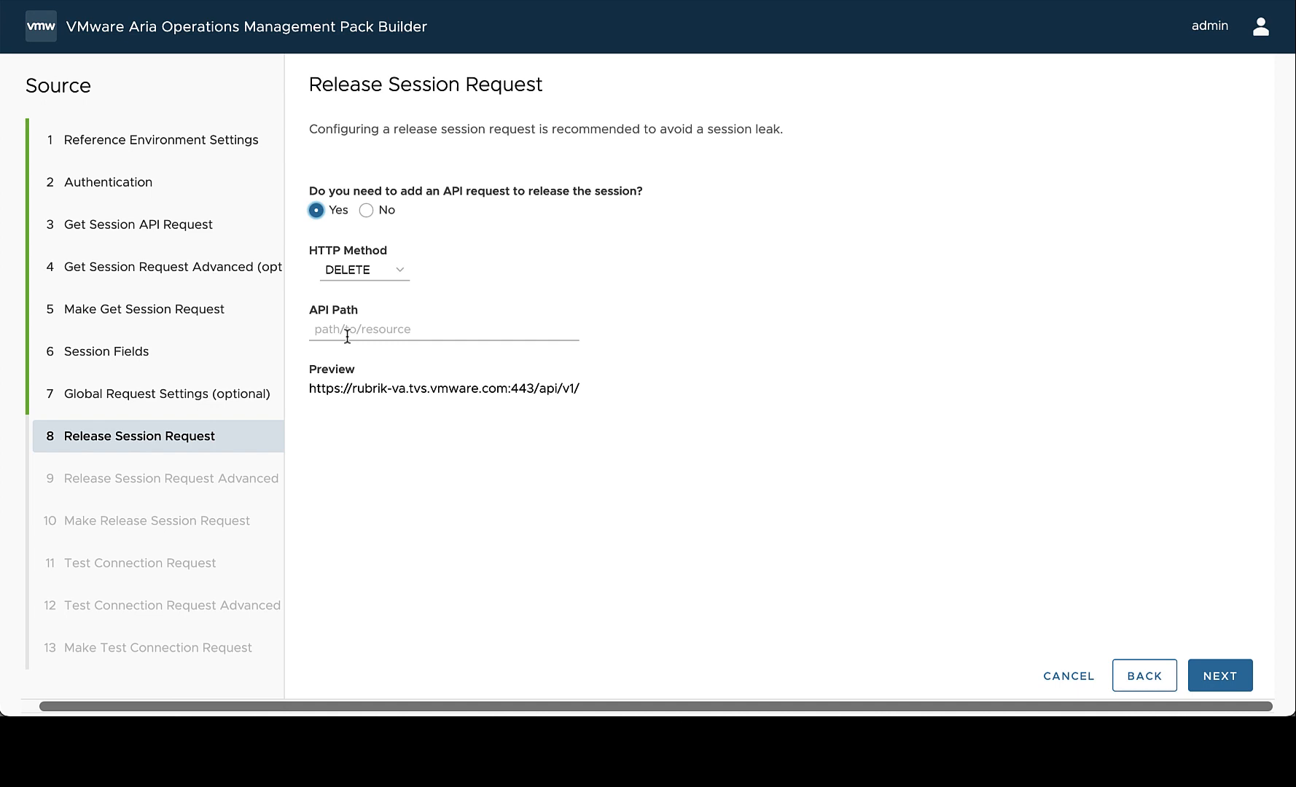
type("session/")
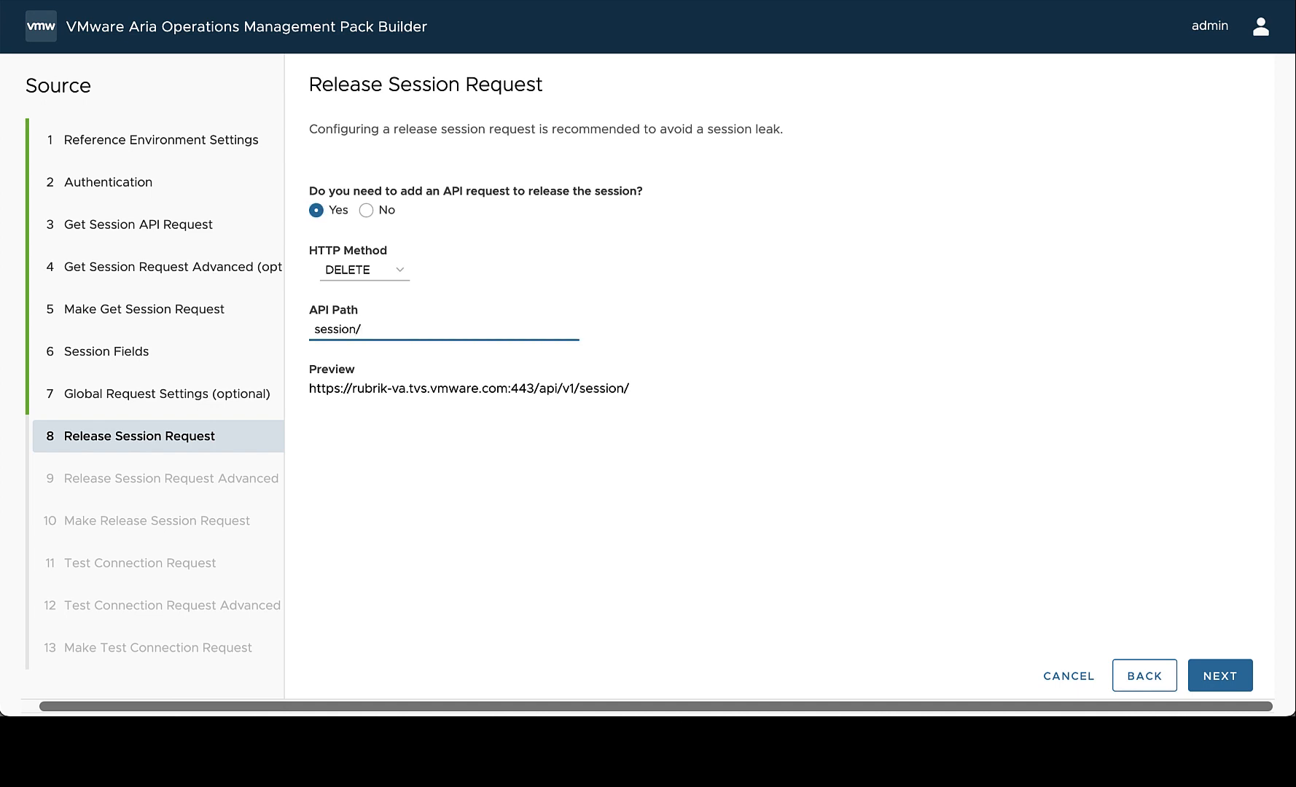
type("me")
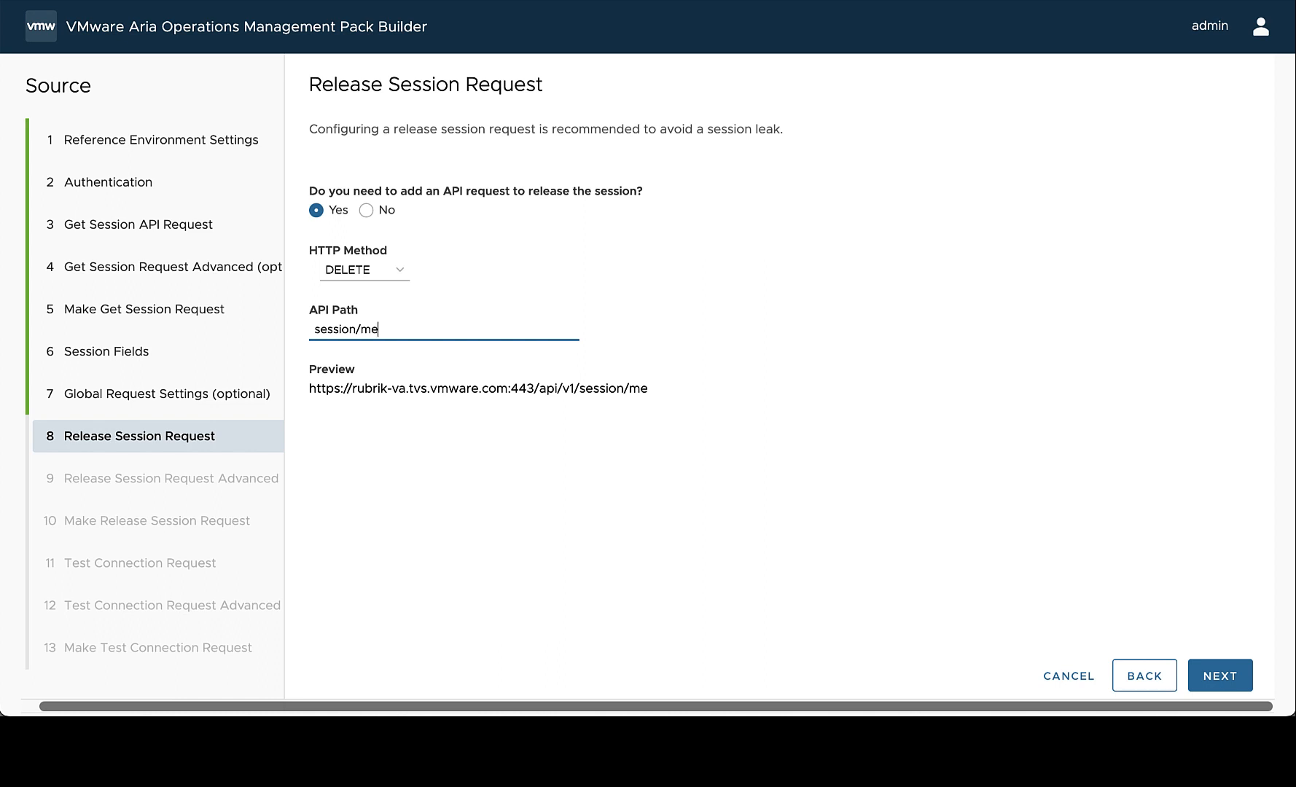
type("${authentication.session.token}")
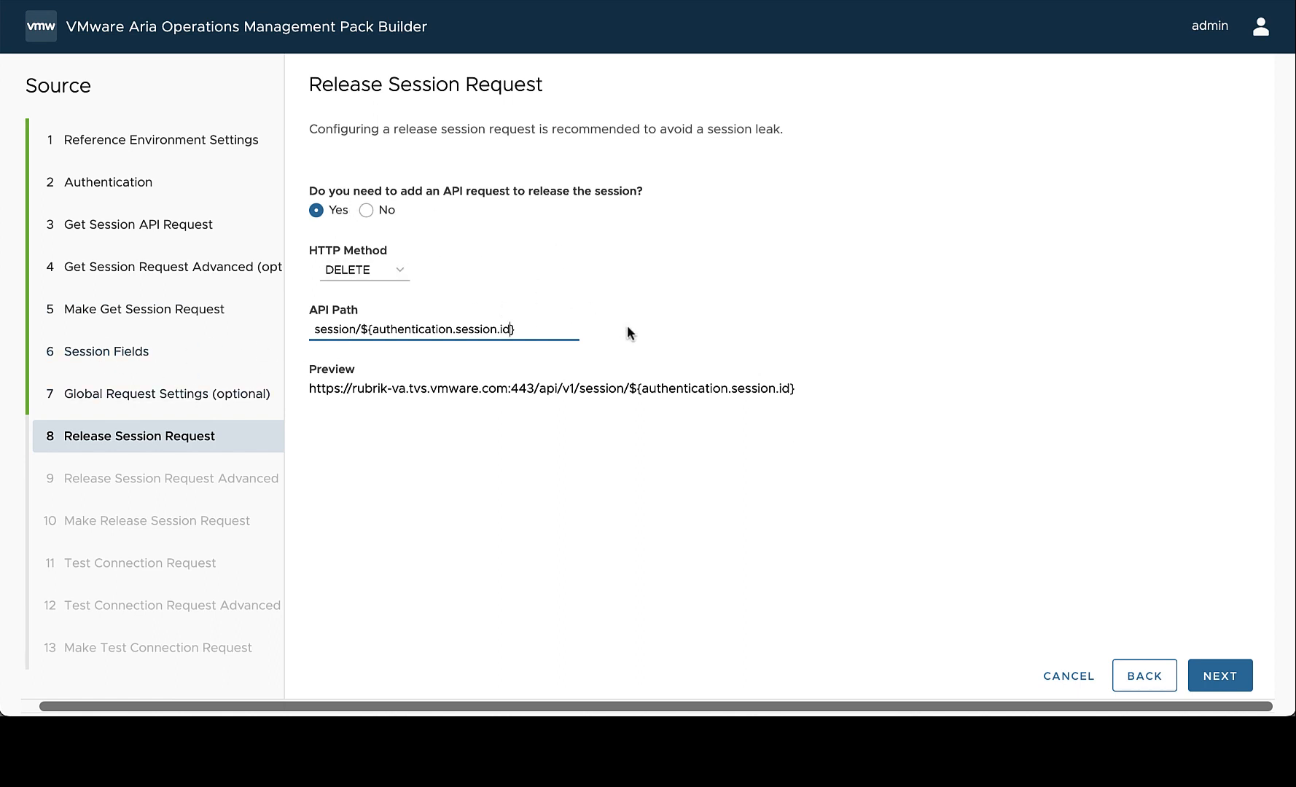
left_click(1218, 675)
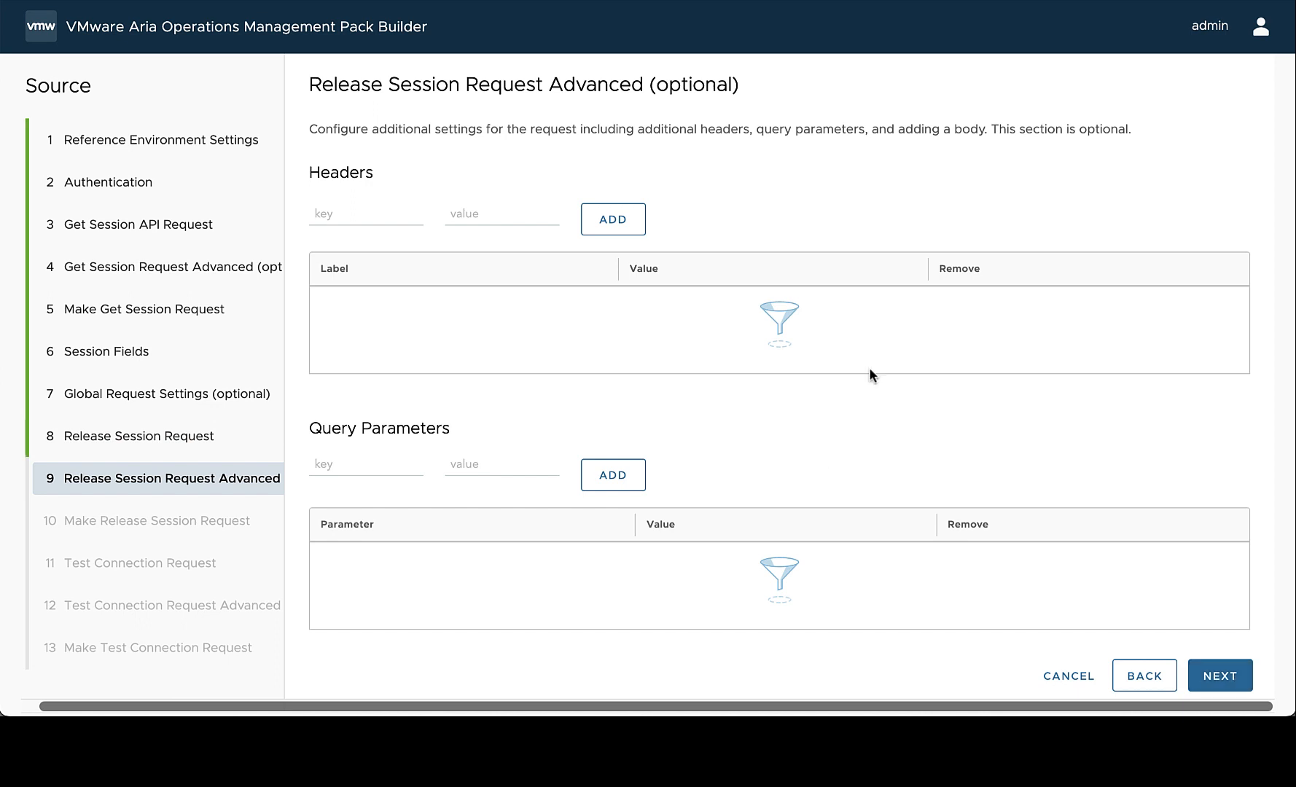
Step: Skip the optional advanced settings and send the release-session request as a test
scroll("down", 3)
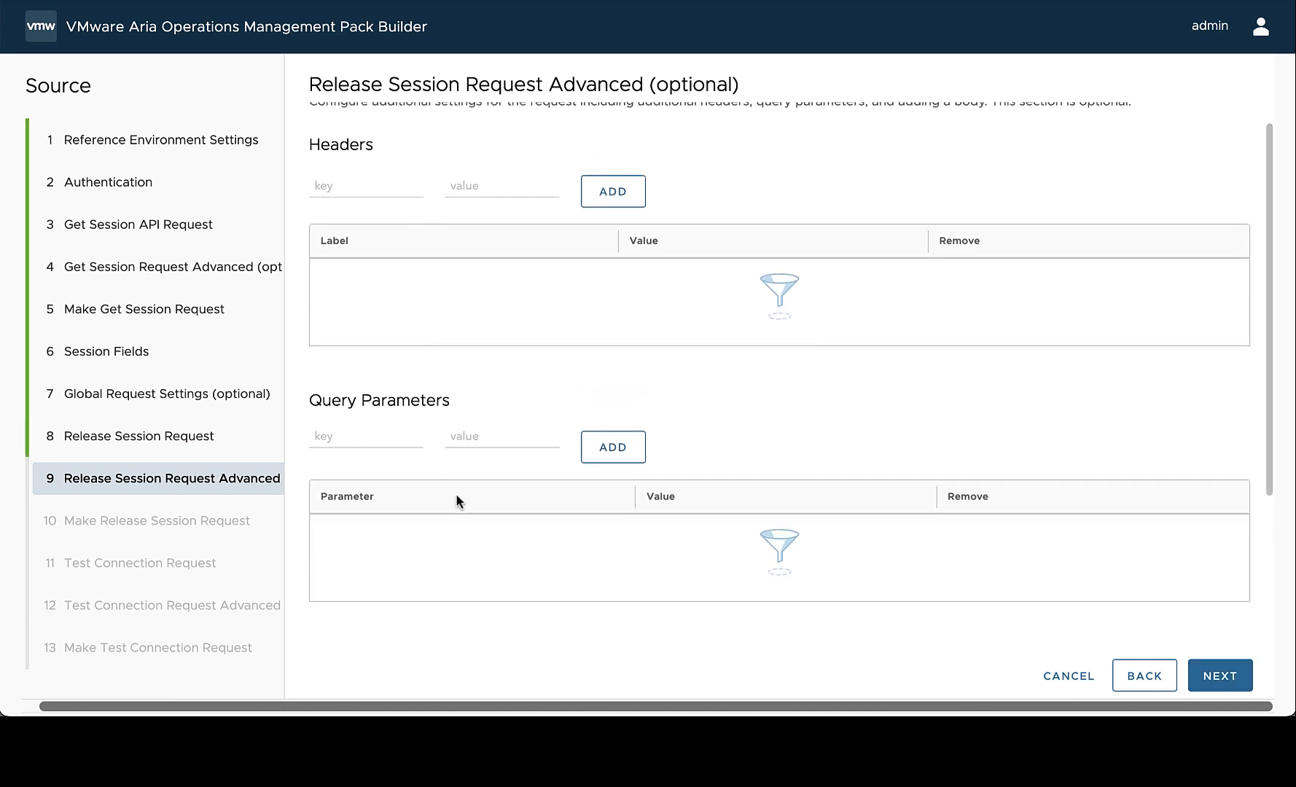
scroll("down", 3)
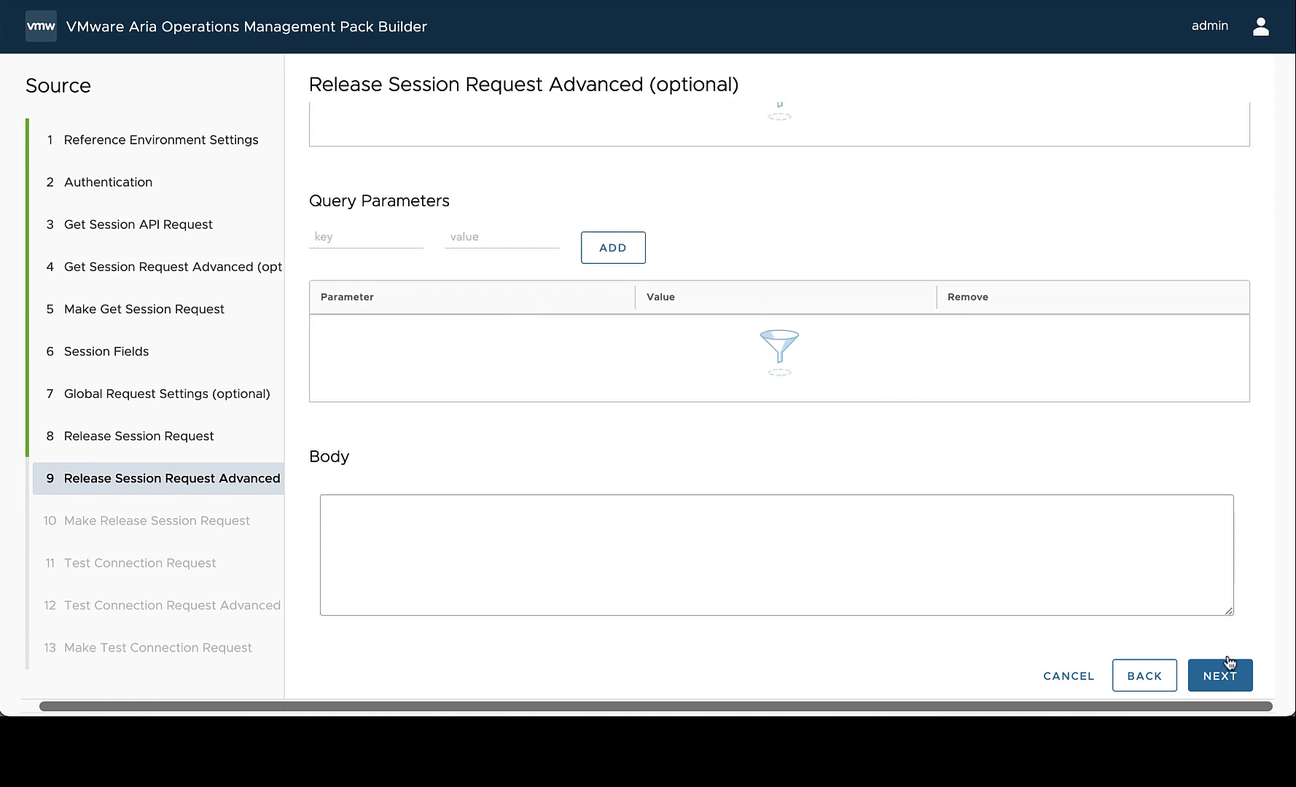
left_click(1219, 675)
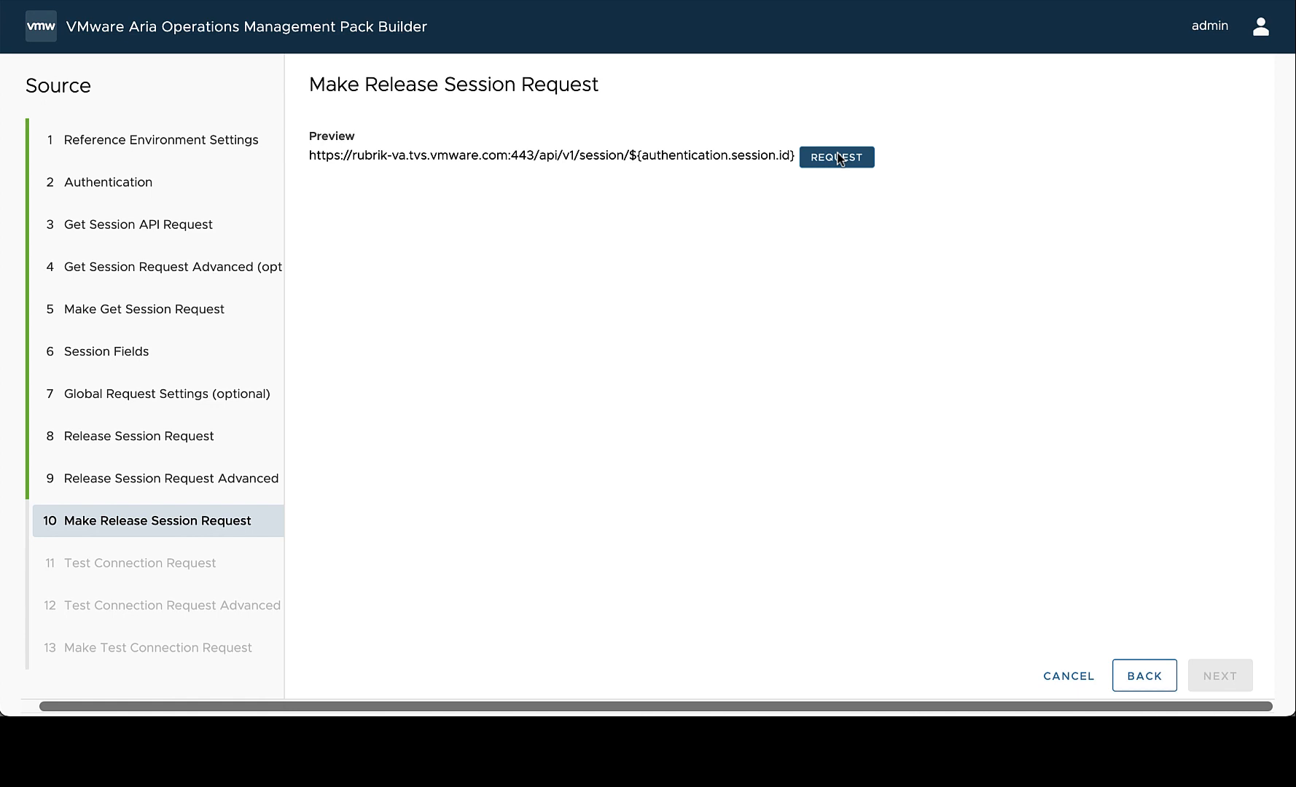
left_click(836, 158)
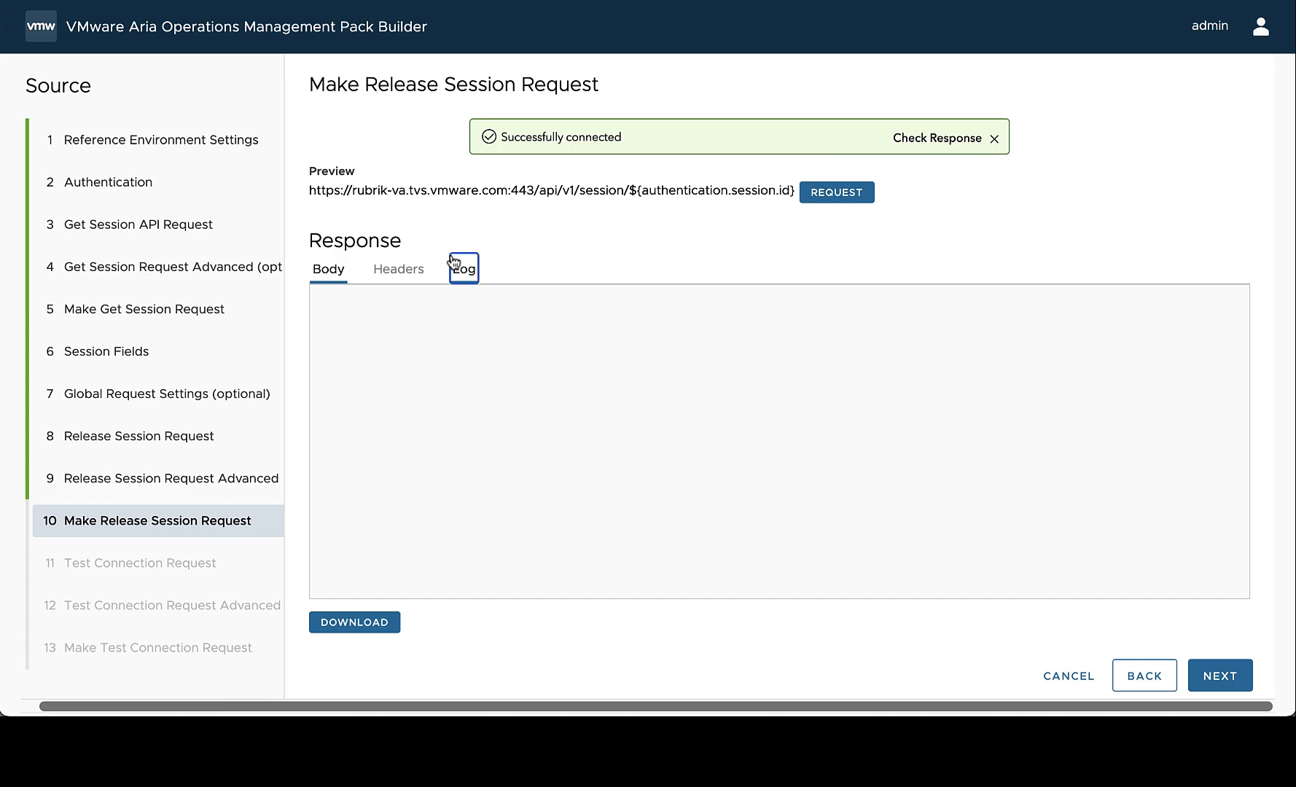
Step: Inspect the log showing the session POST then a DELETE returning 204 No Content
left_click(464, 268)
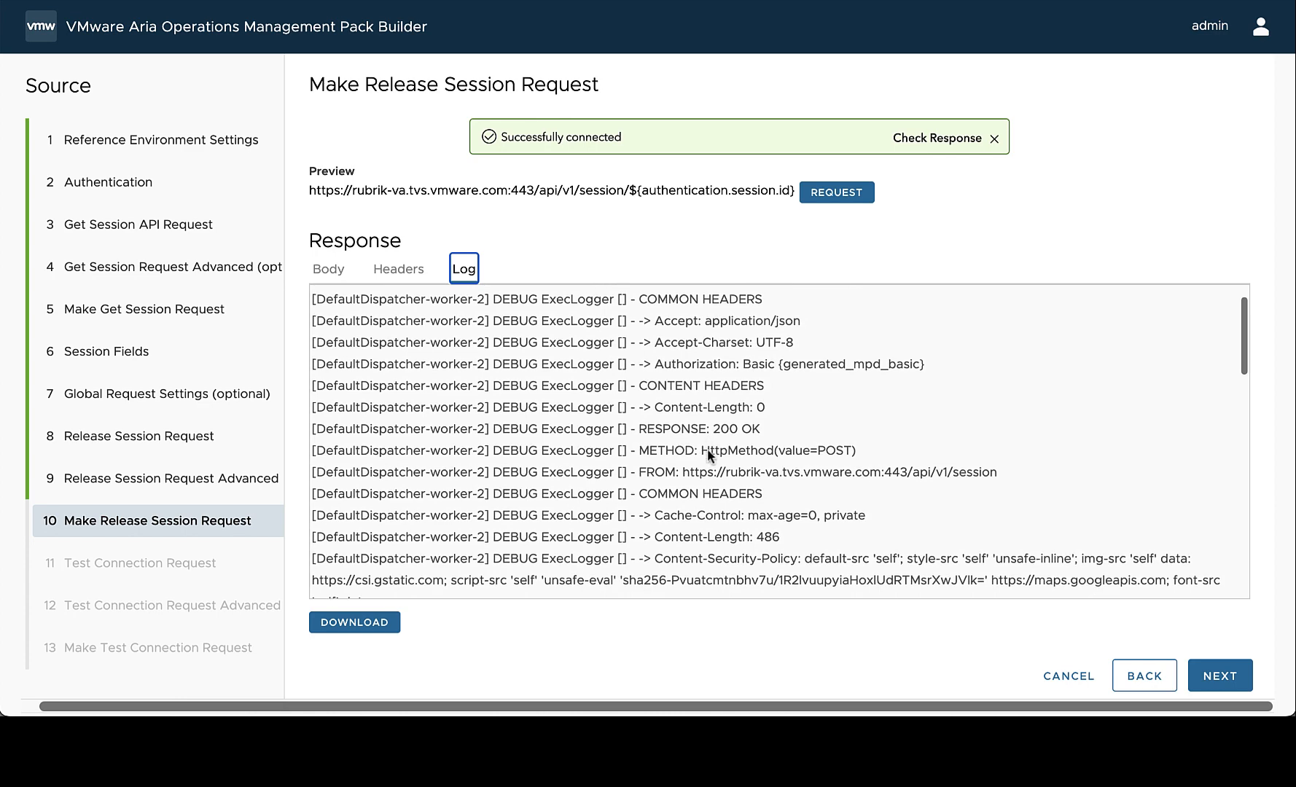
left_click_drag(653, 472, 942, 472)
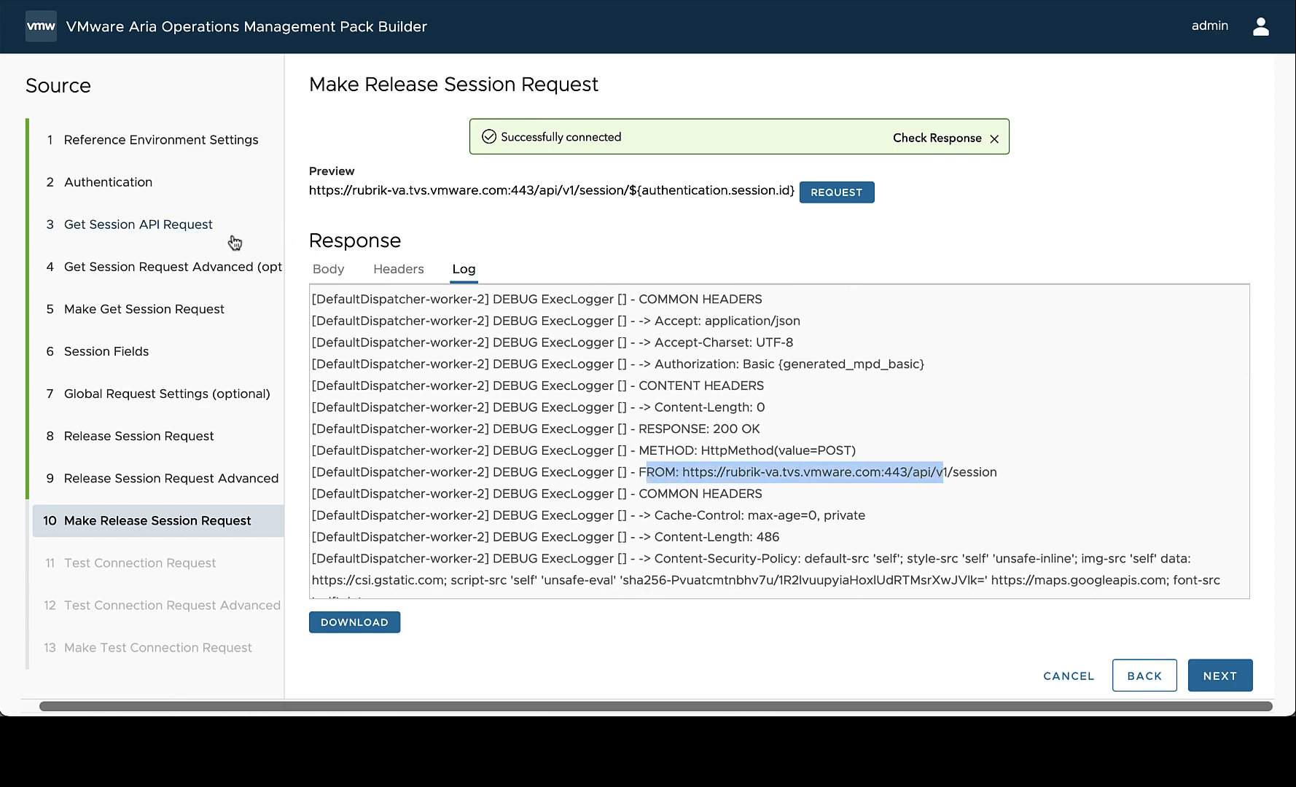
scroll("down", 3)
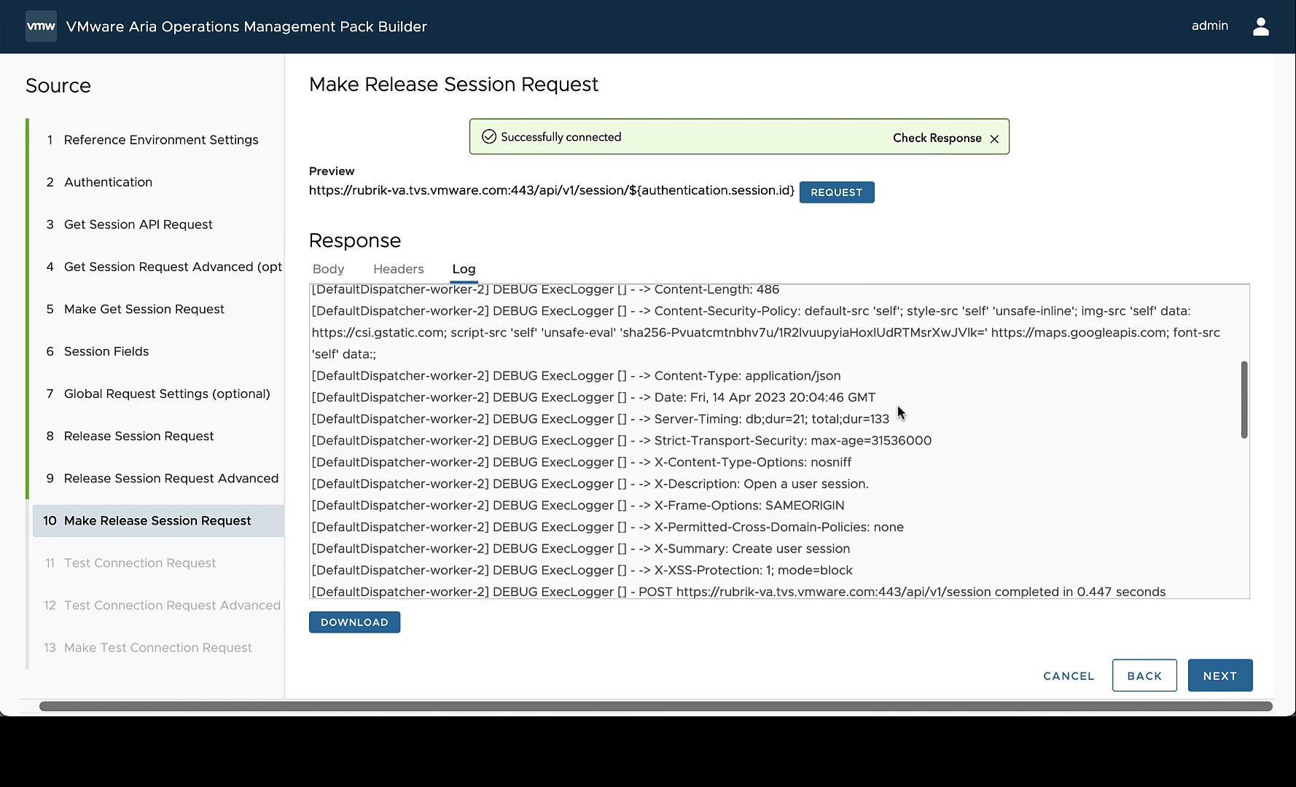
scroll("down", 3)
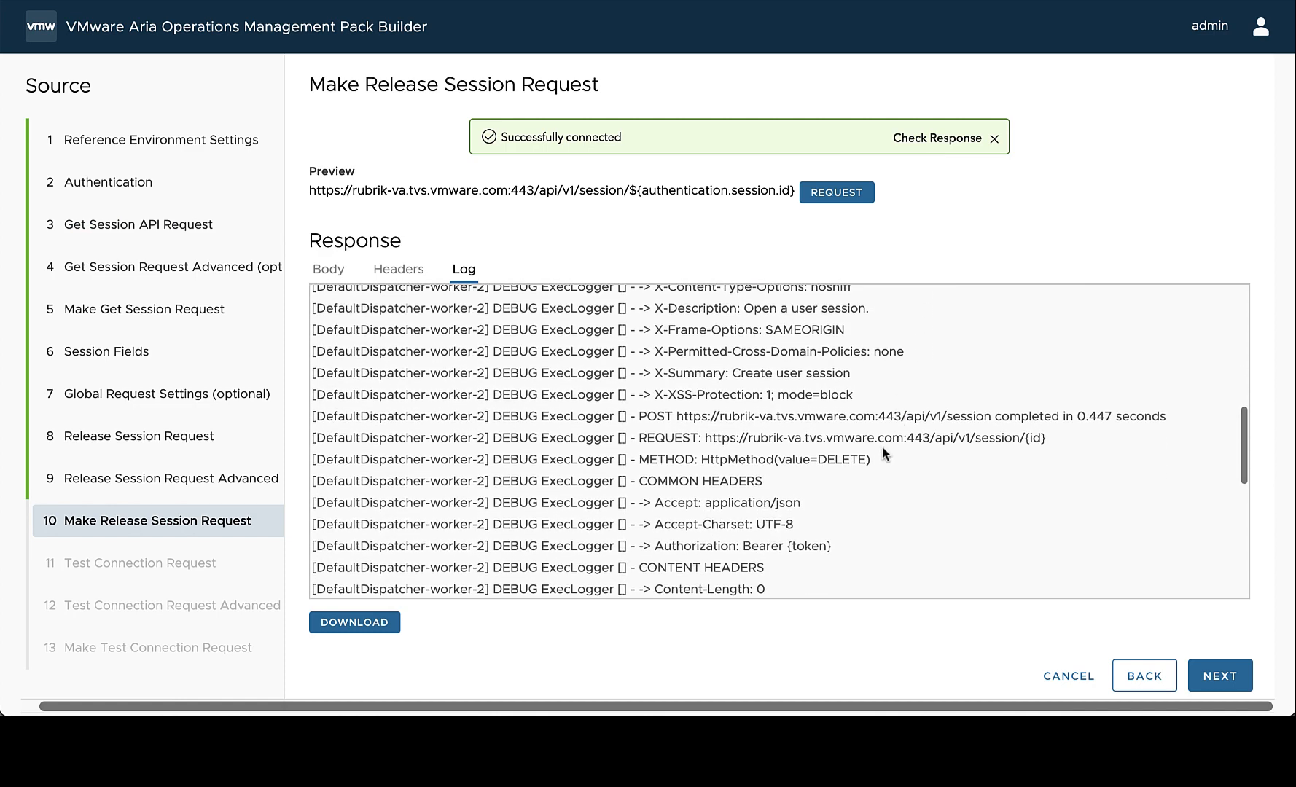
scroll("down", 3)
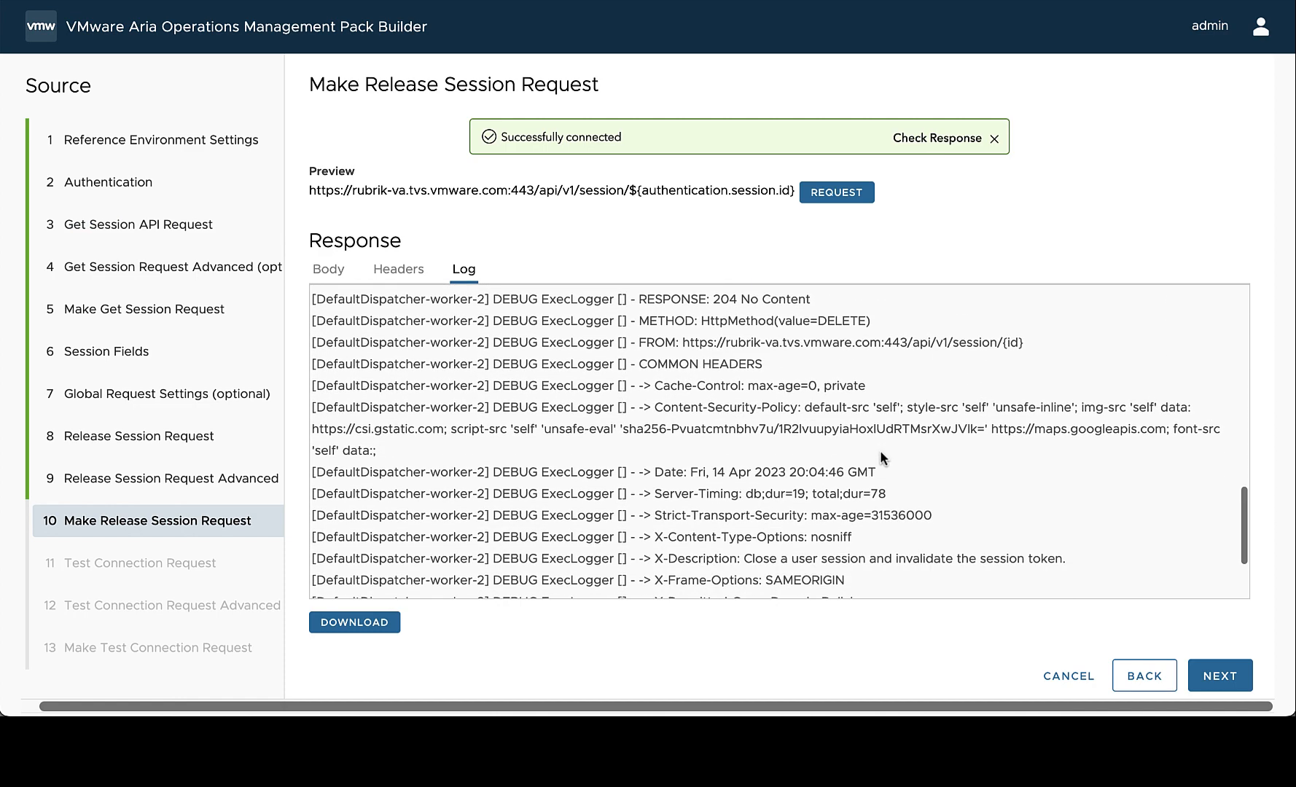
scroll("down", 3)
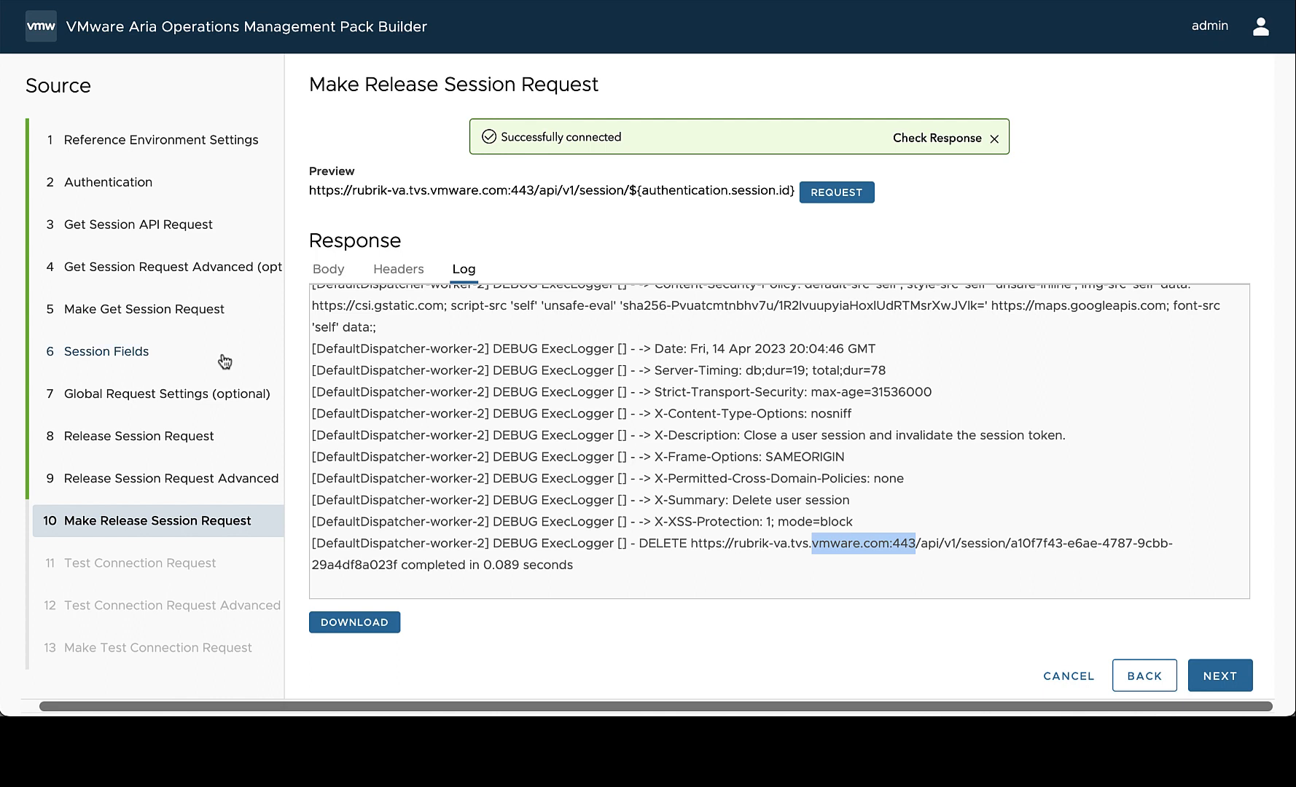
mouse_move(94, 265)
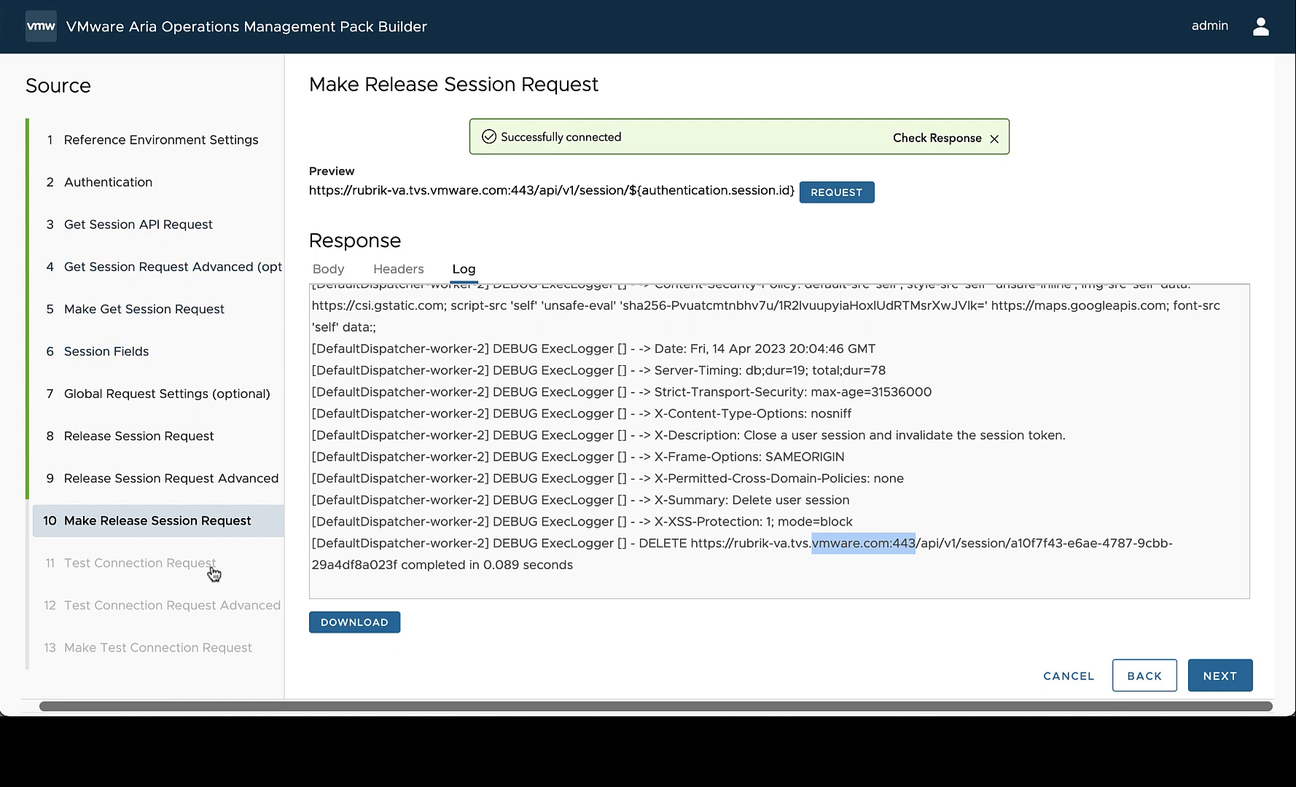
mouse_move(730, 427)
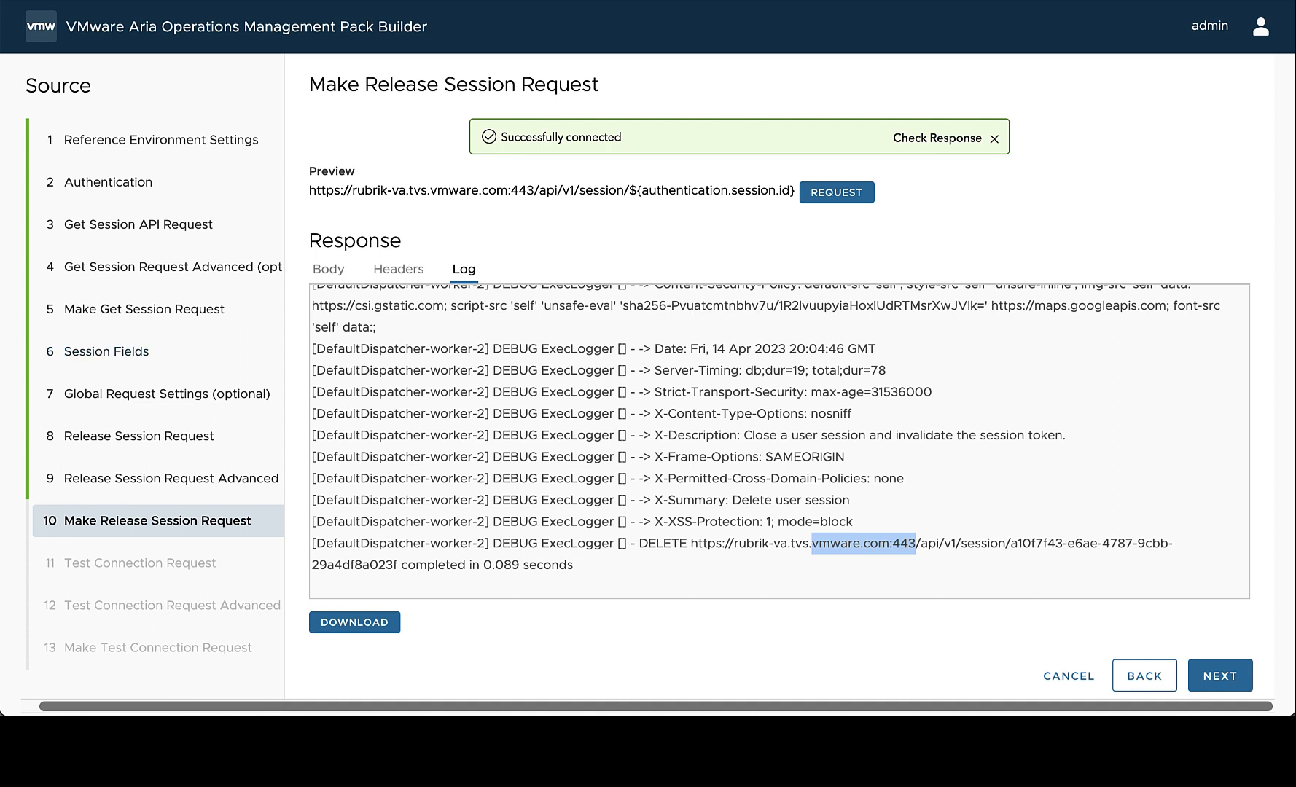
mouse_move(761, 274)
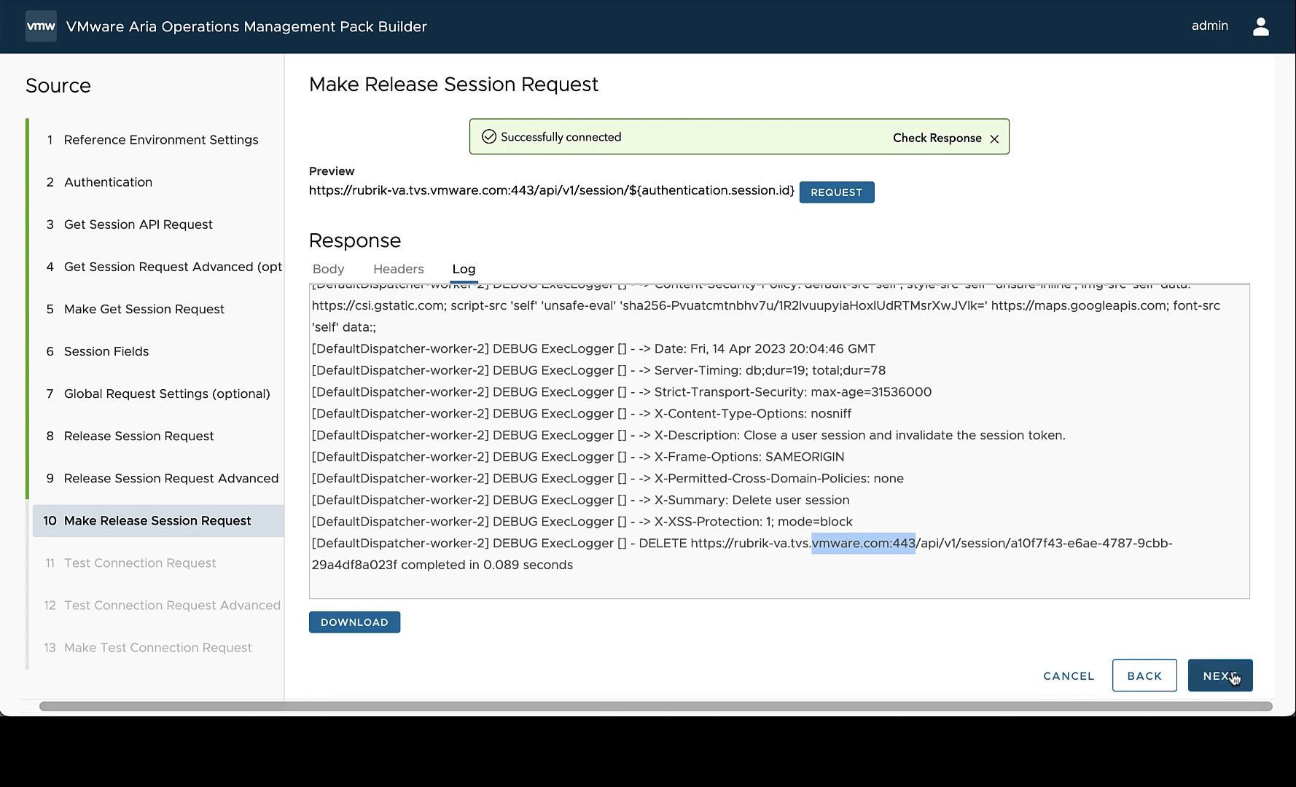
Step: Advance from the GET api/v1/cluster/me test connection settings, without extra headers, to Make Test Connection Request
left_click(1219, 675)
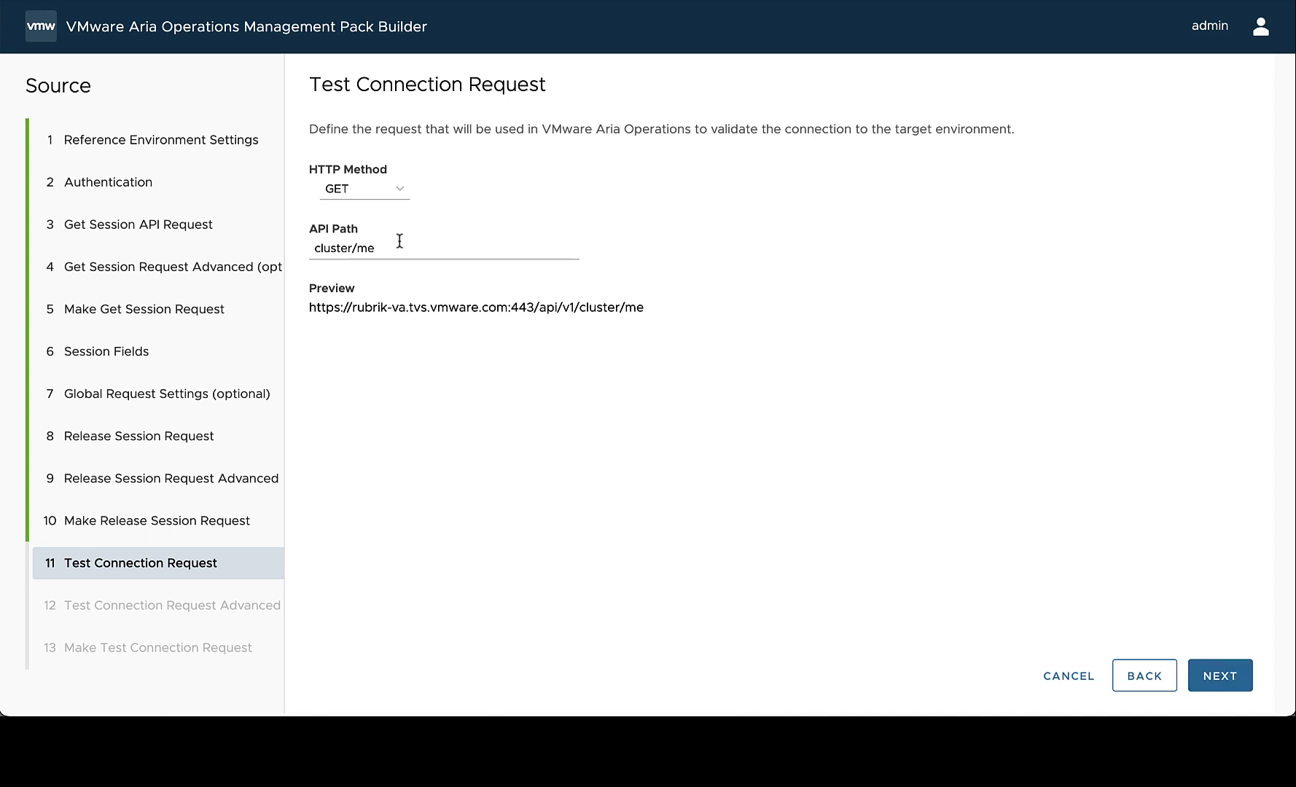
double_click(343, 248)
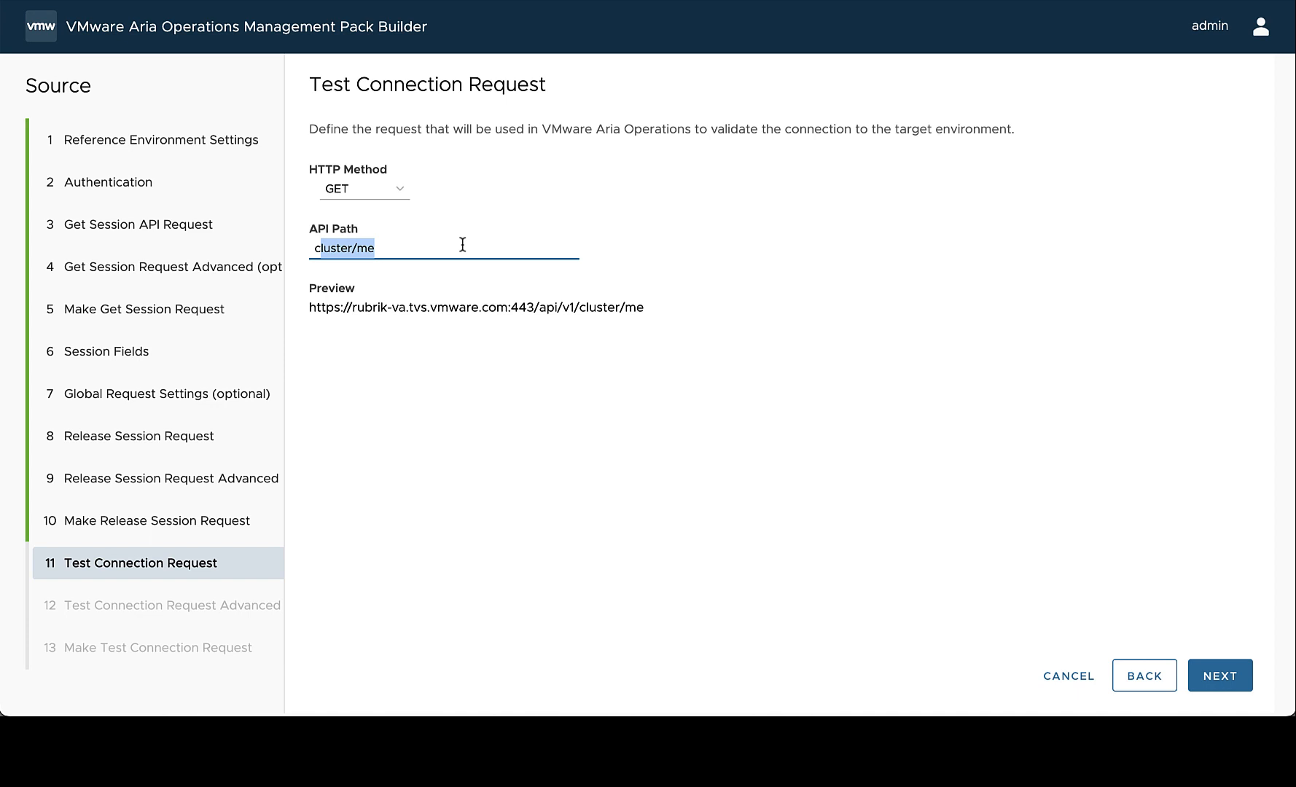
mouse_move(830, 493)
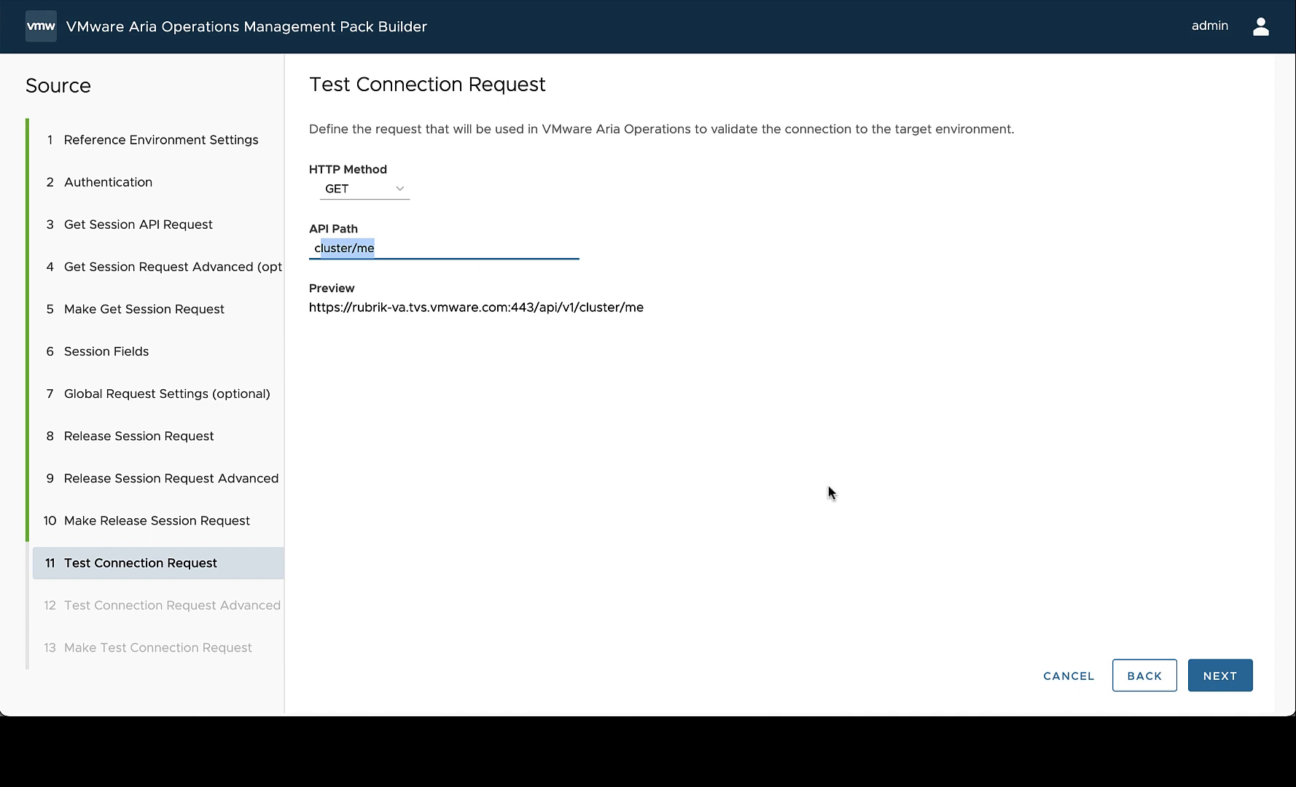
left_click(1219, 675)
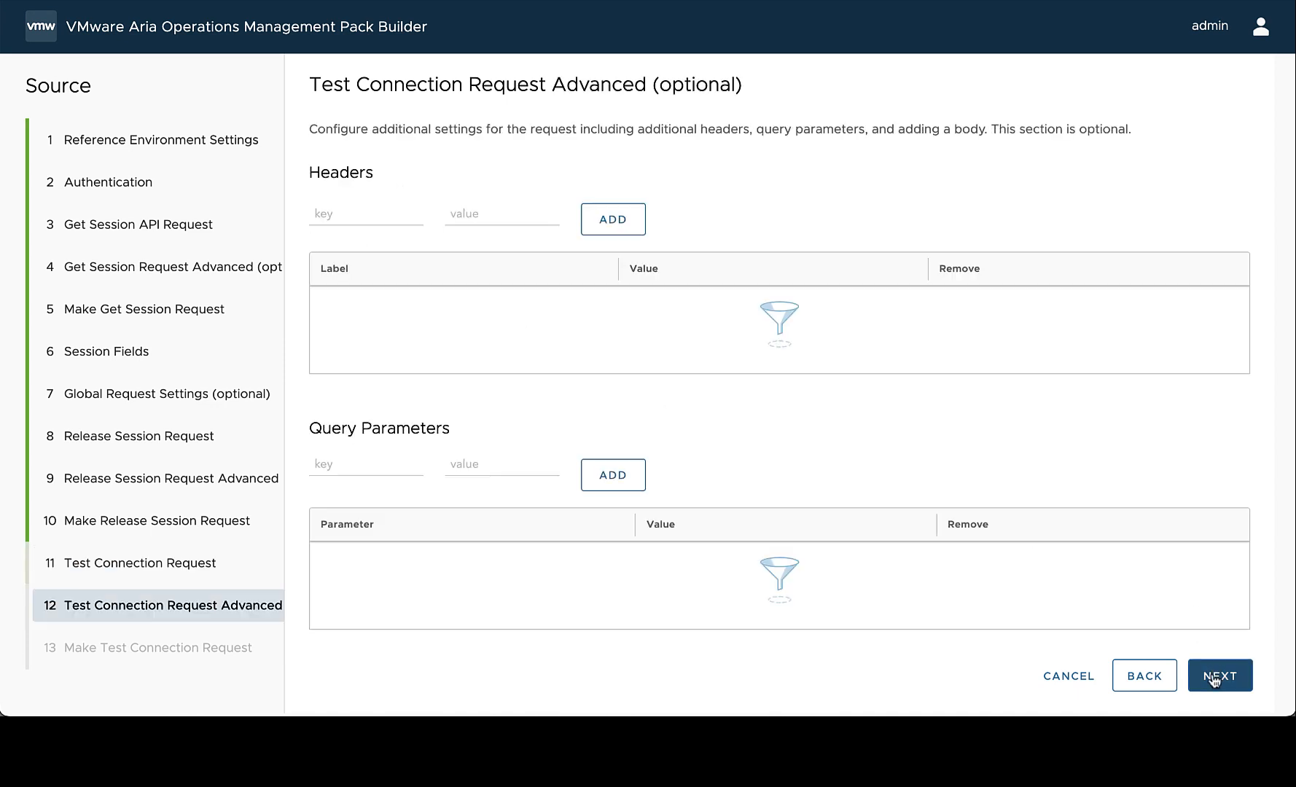
left_click(1219, 675)
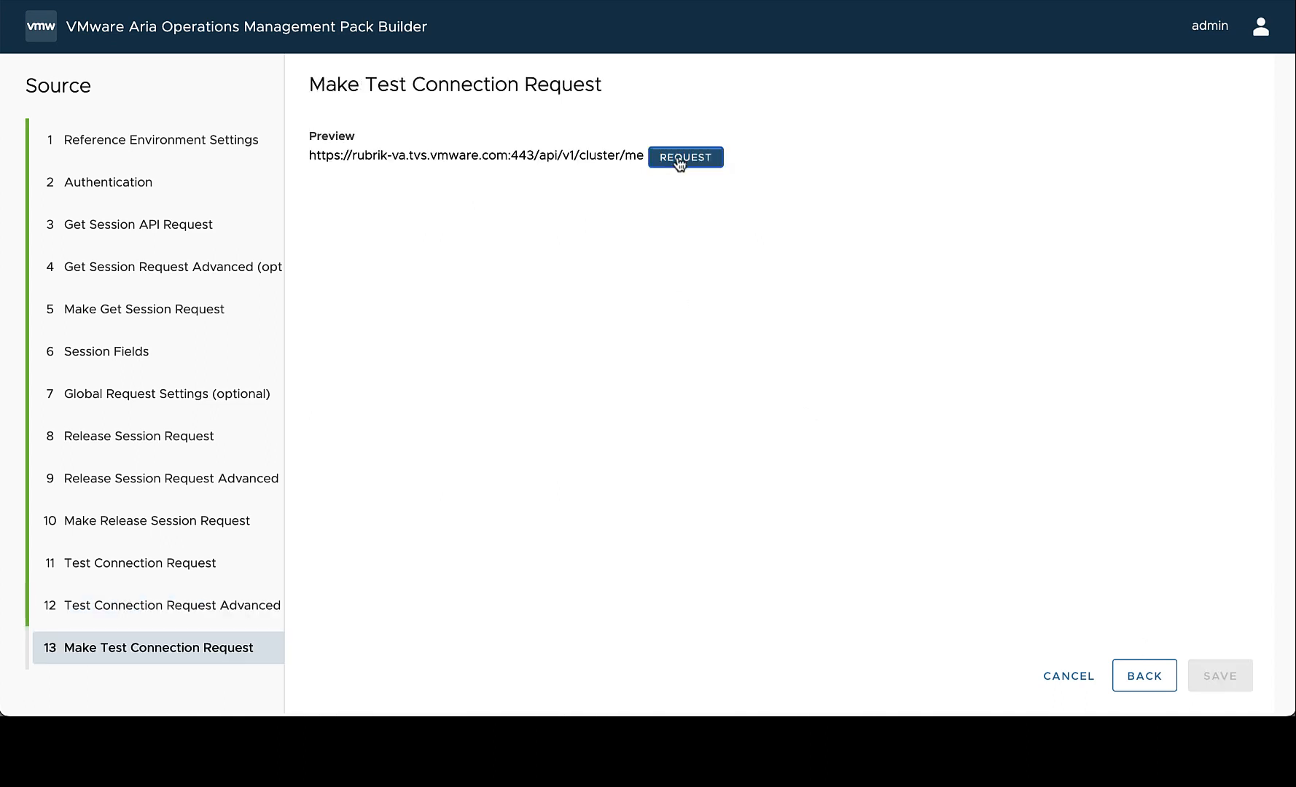
Step: Send the cluster/me test request, review the Bearer token and DELETE in the log, and save the Rubrik source
left_click(685, 157)
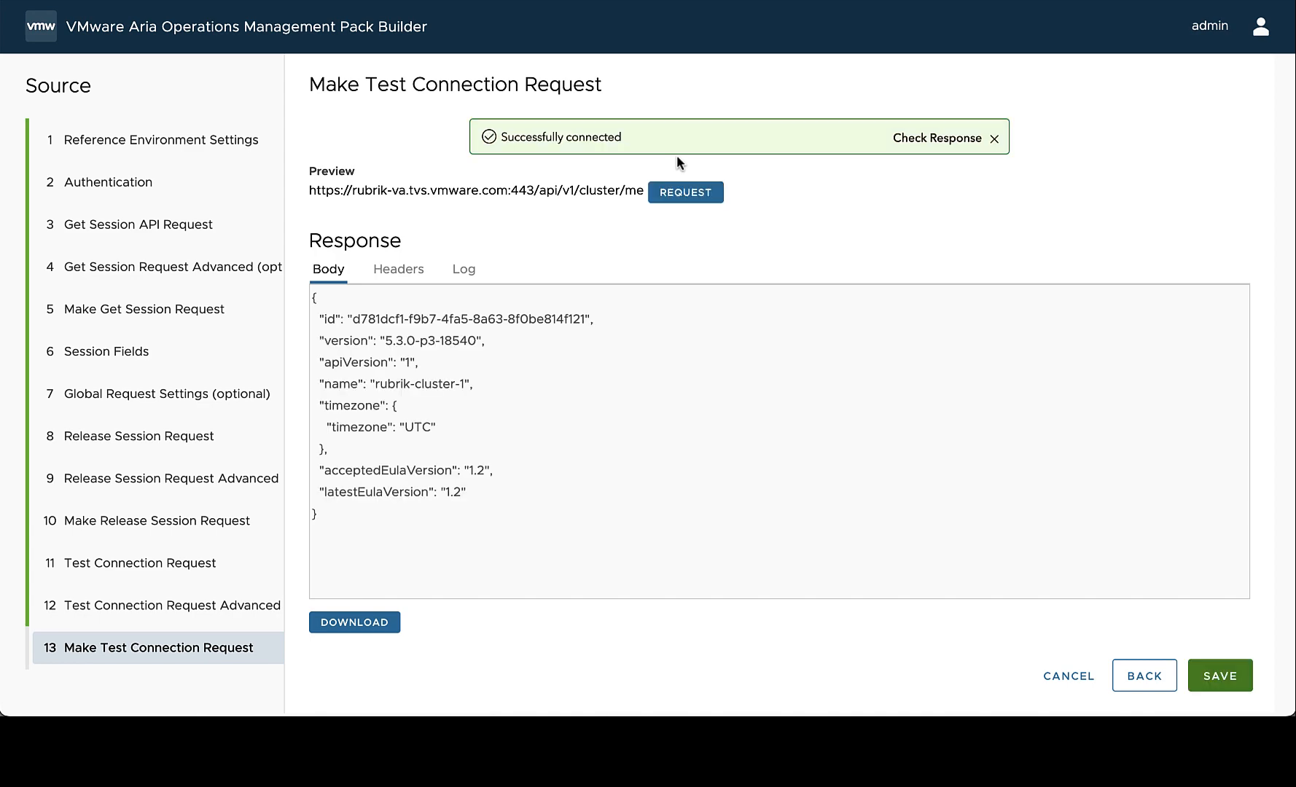
mouse_move(465, 339)
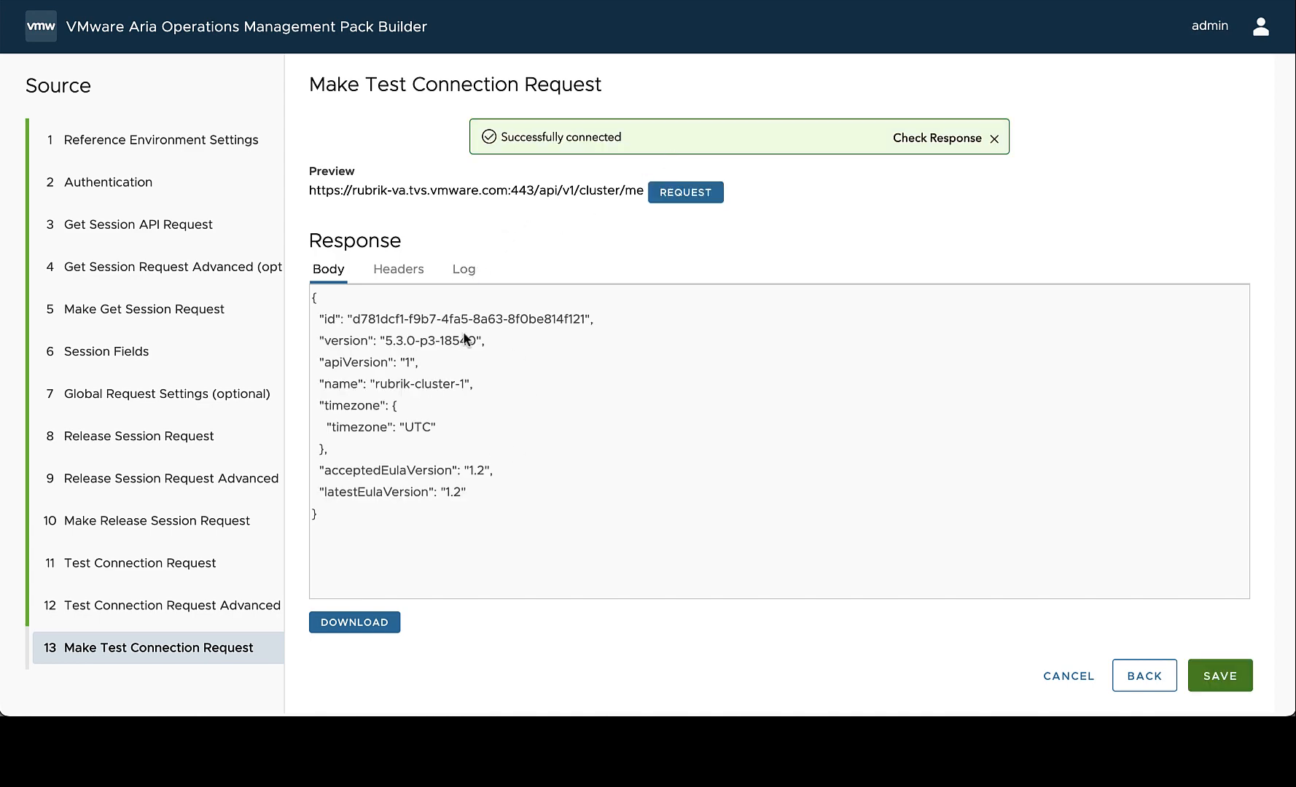
left_click(464, 268)
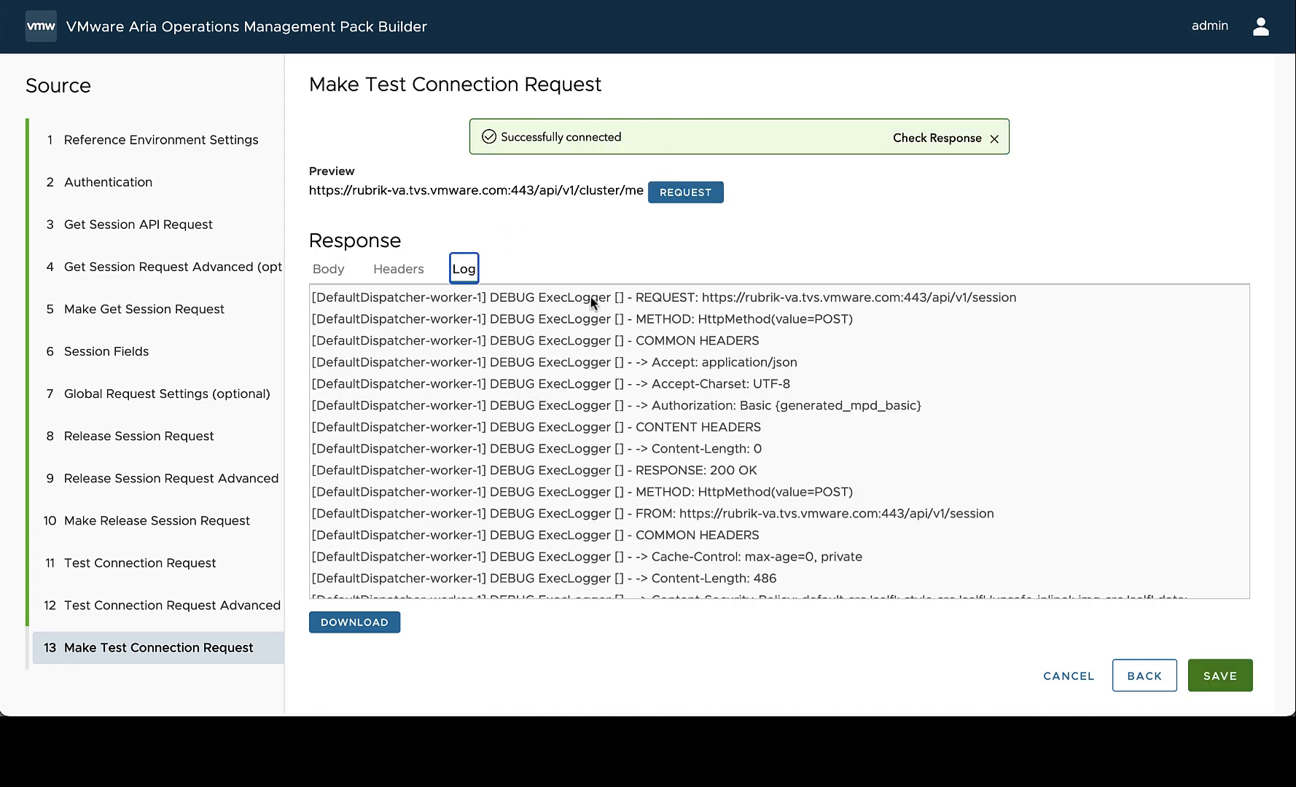
scroll("down", 3)
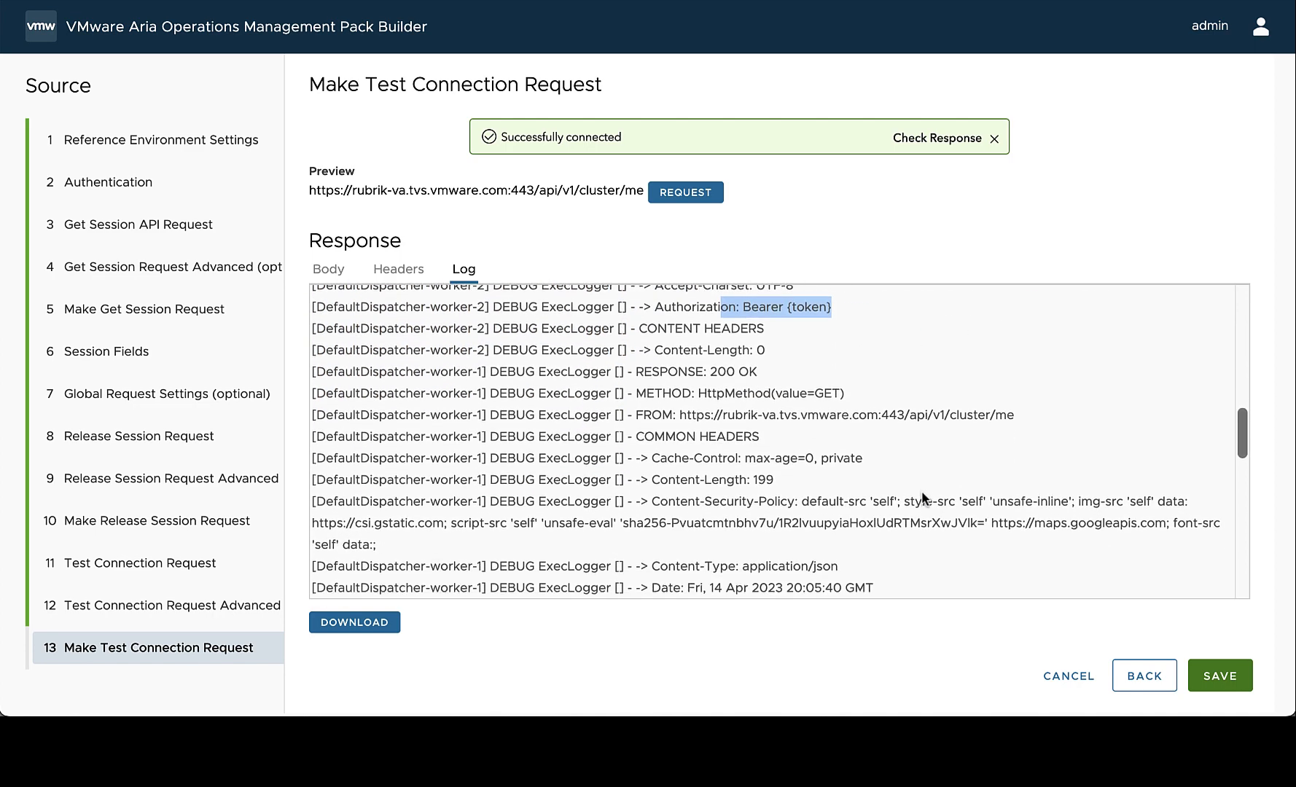
scroll("down", 3)
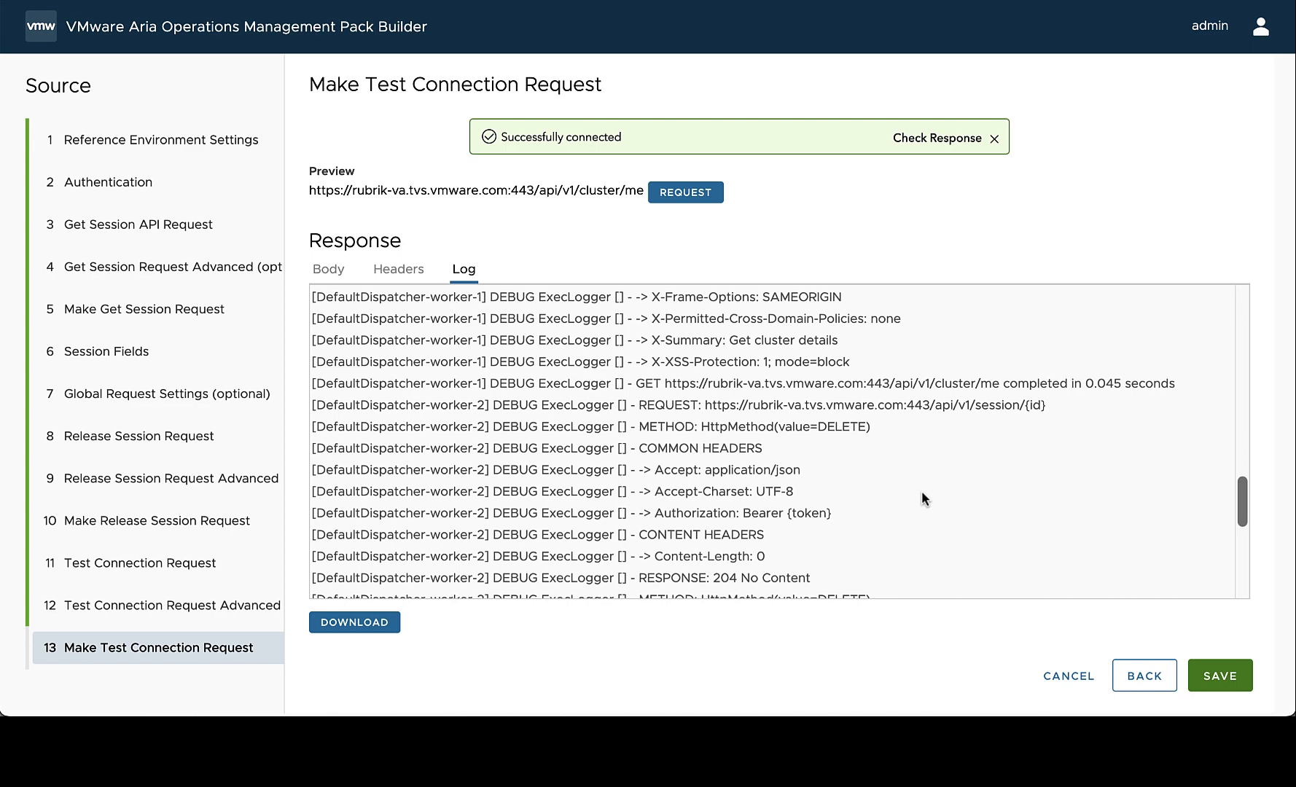
mouse_move(836, 429)
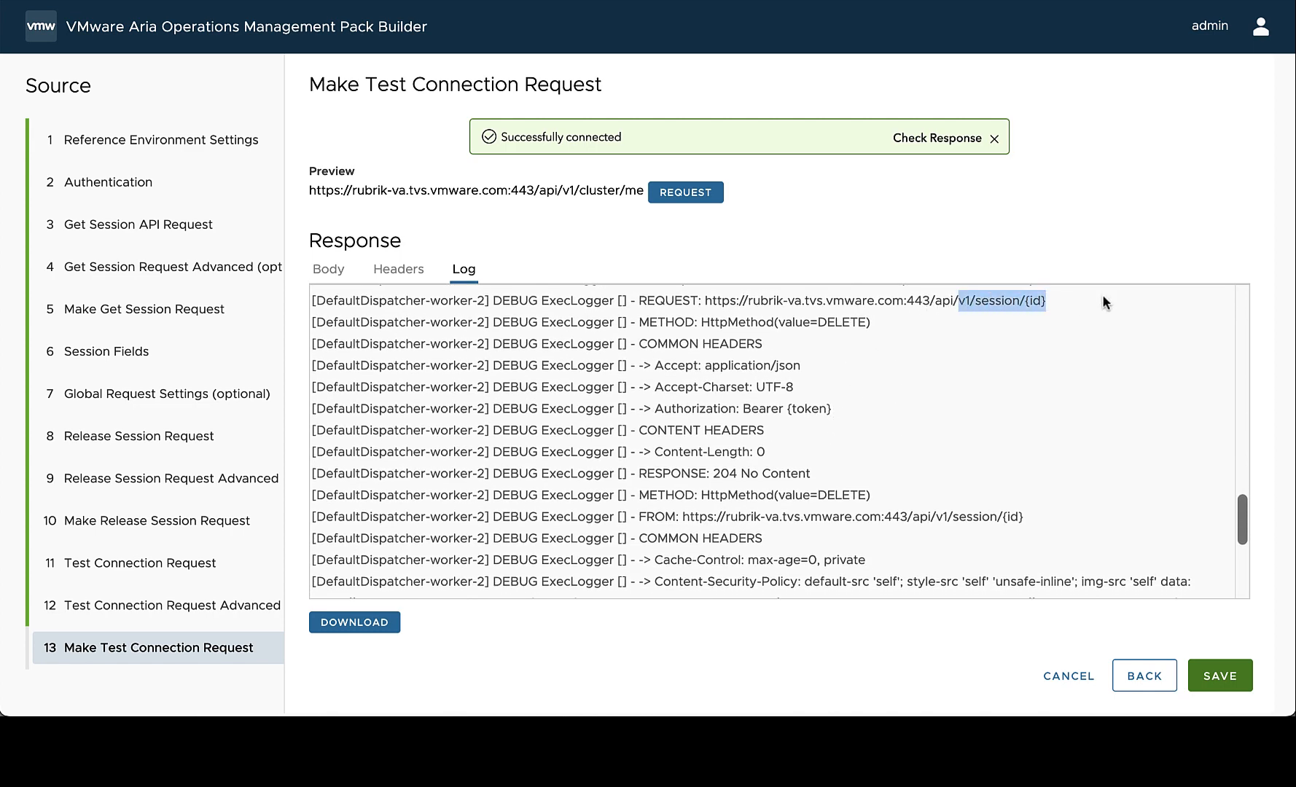
mouse_move(823, 602)
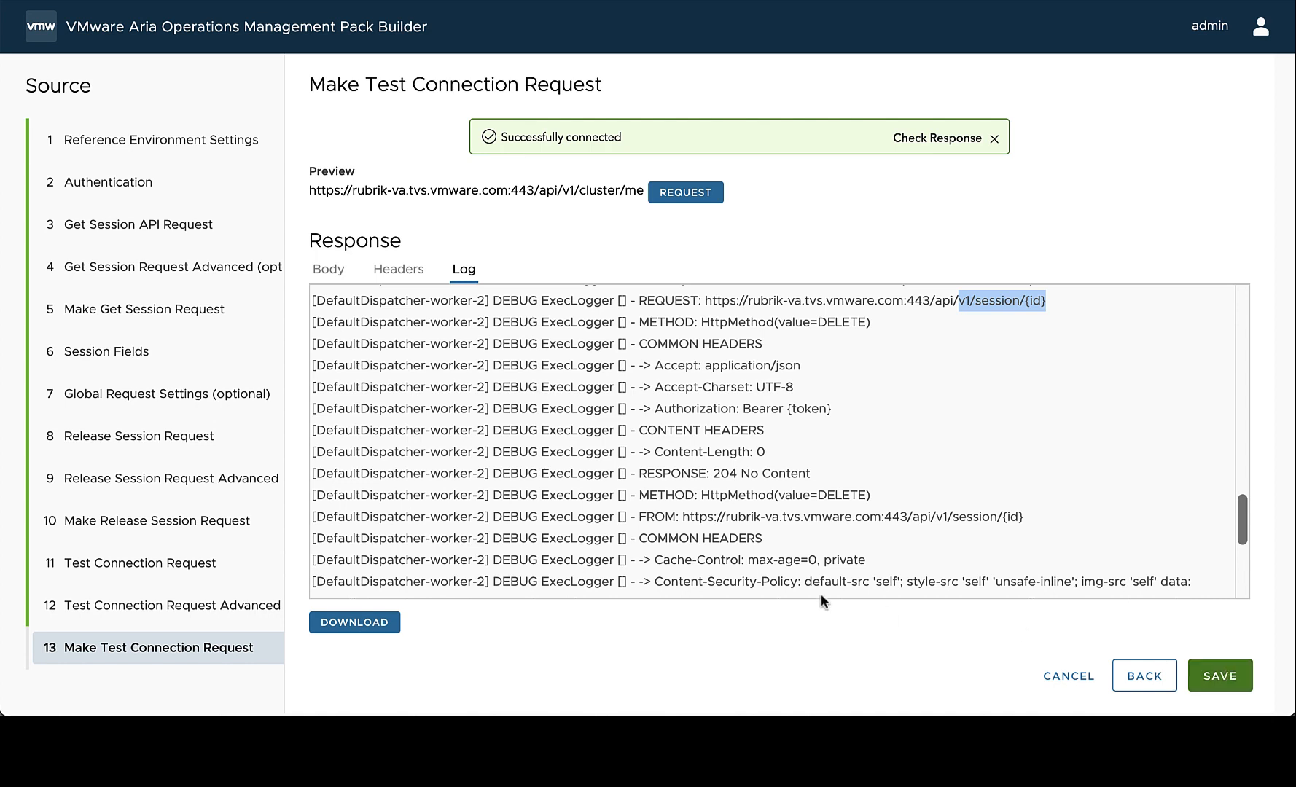
mouse_move(761, 570)
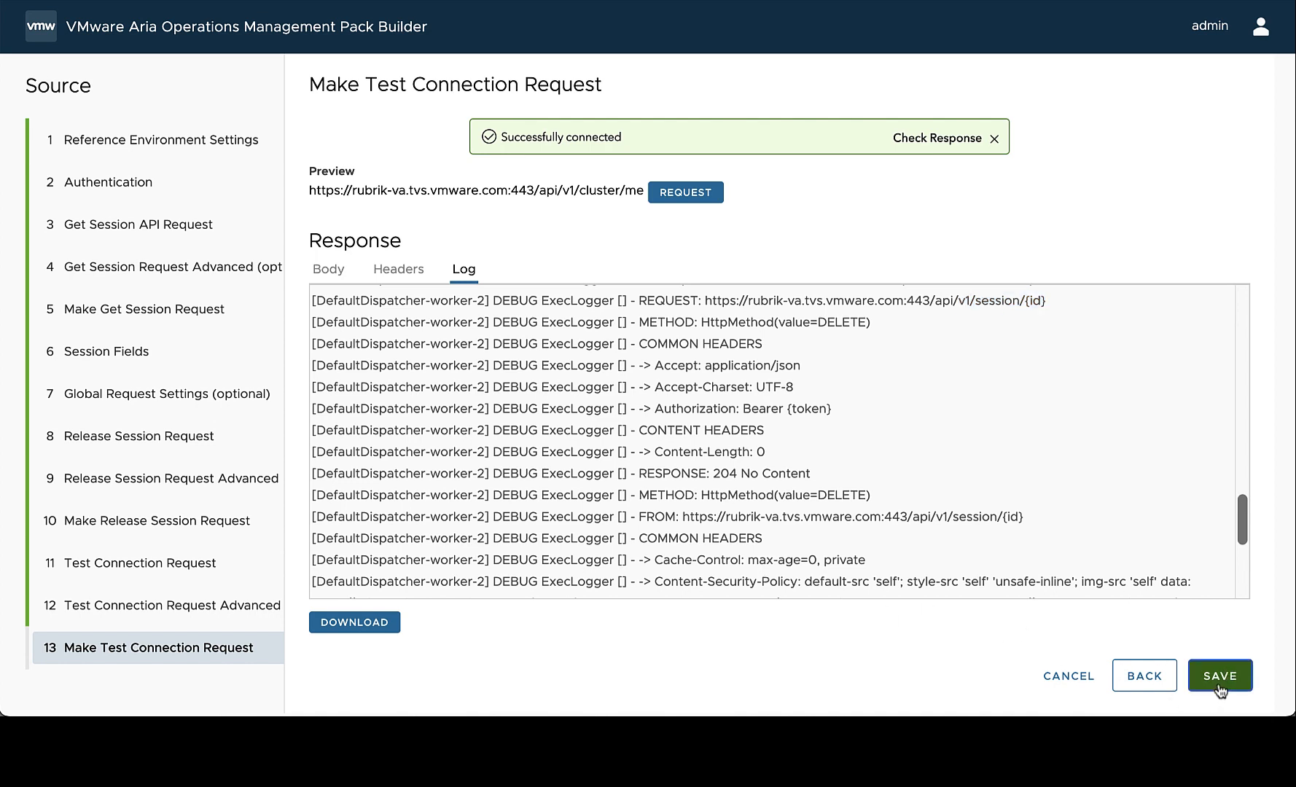
left_click(1218, 675)
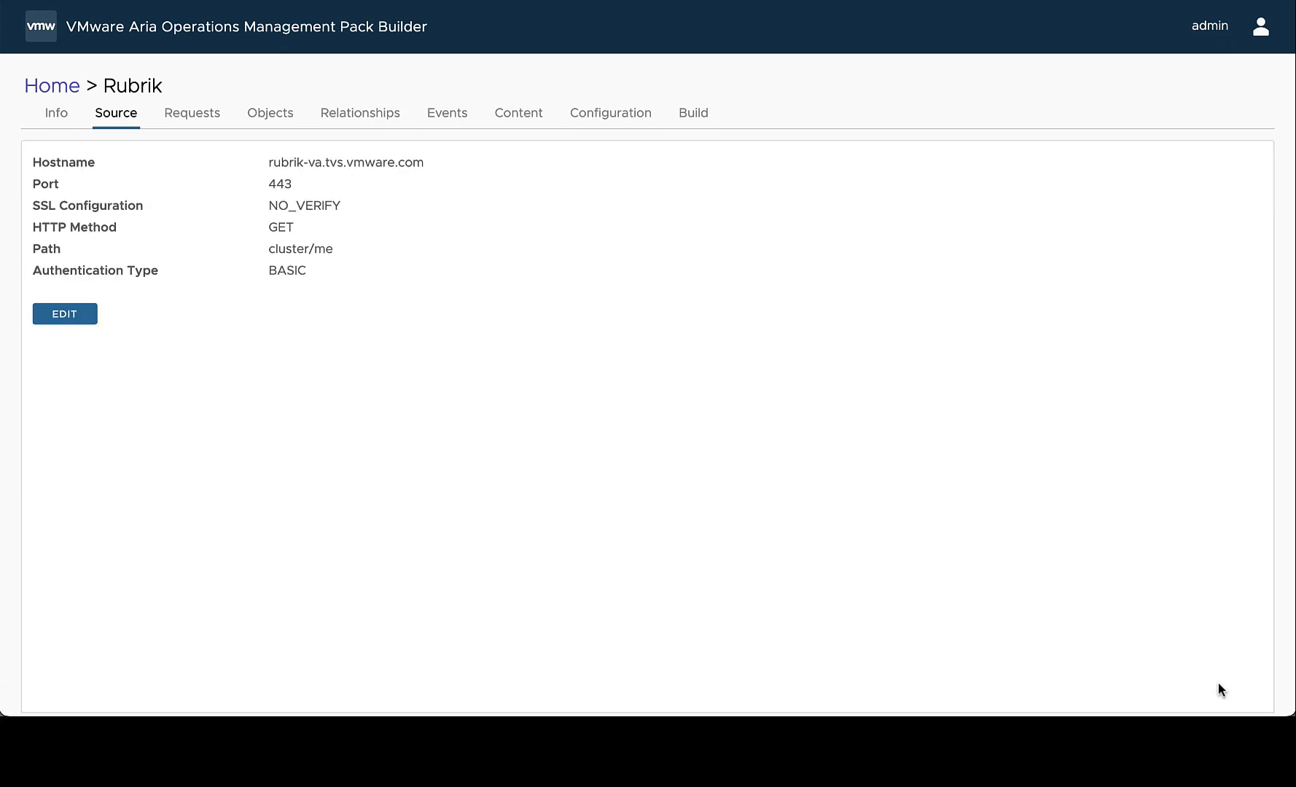